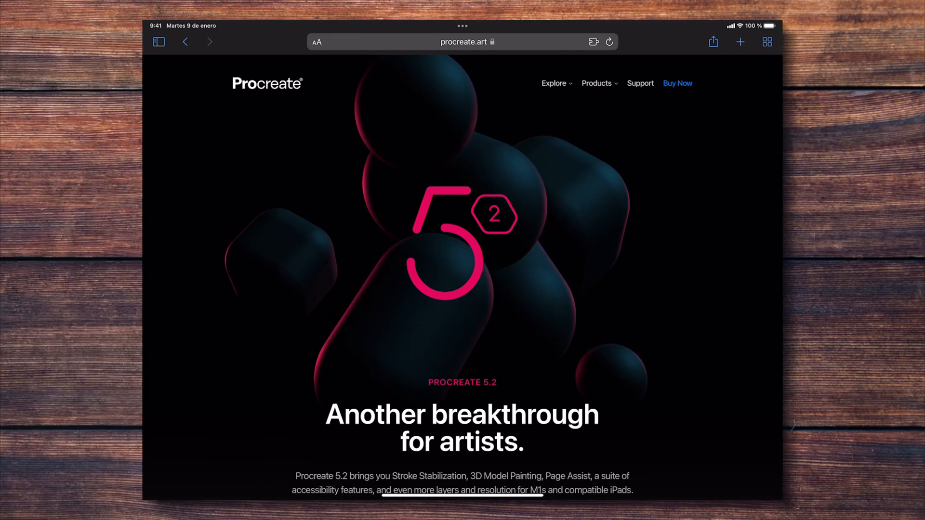
Scroll the Procreate 5.2 page past Stroke Stabilization and 3D Model Painting to Page Assist.
{"action": "scroll", "scroll_direction": "down", "scroll_amount": 3}
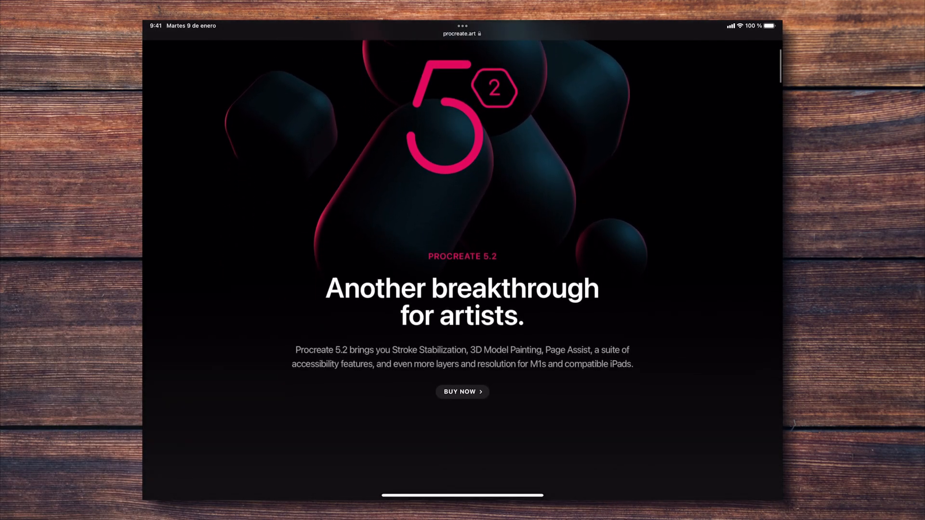
{"action": "scroll", "scroll_direction": "down", "scroll_amount": 3}
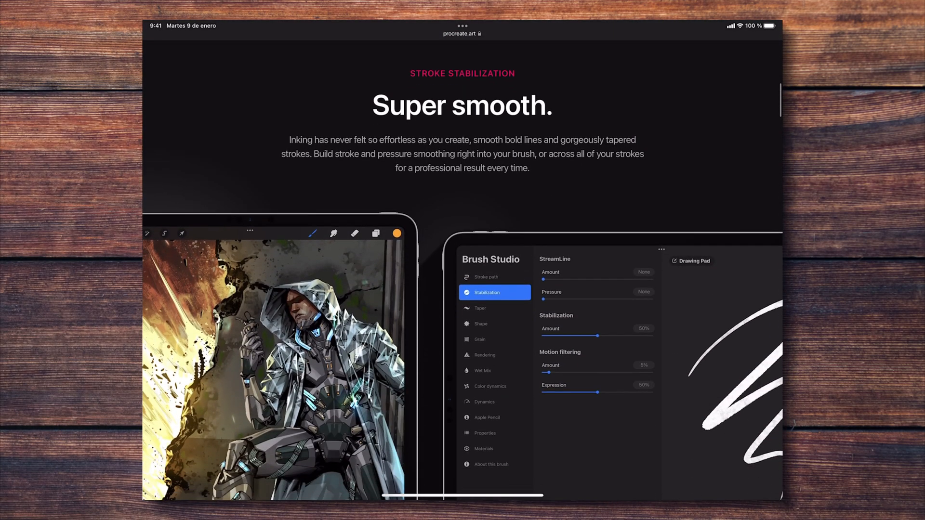
{"action": "scroll", "scroll_direction": "down", "scroll_amount": 3}
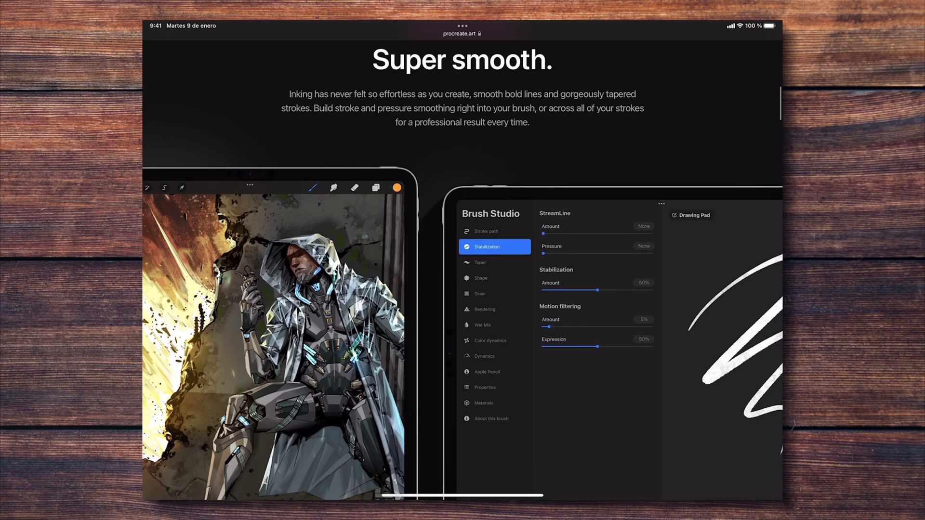
{"action": "scroll", "scroll_direction": "down", "scroll_amount": 3}
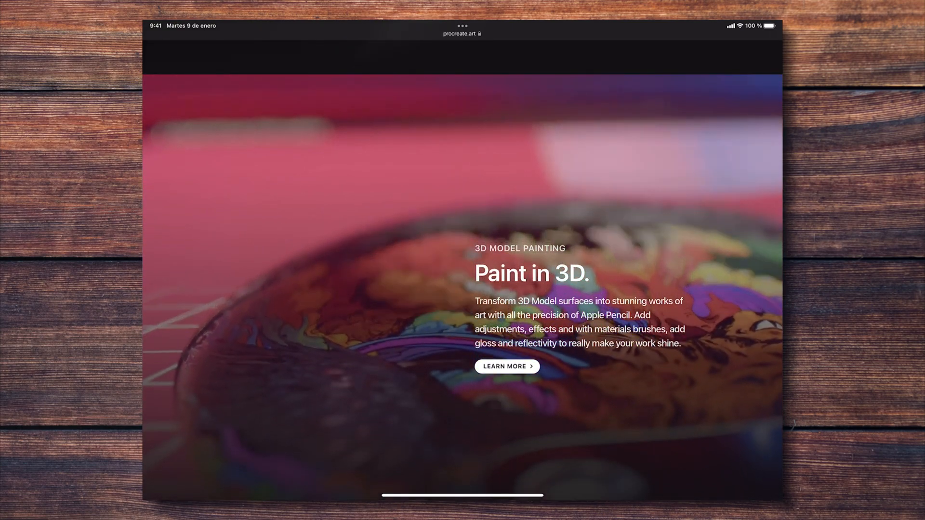
{"action": "scroll", "scroll_direction": "down", "scroll_amount": 3}
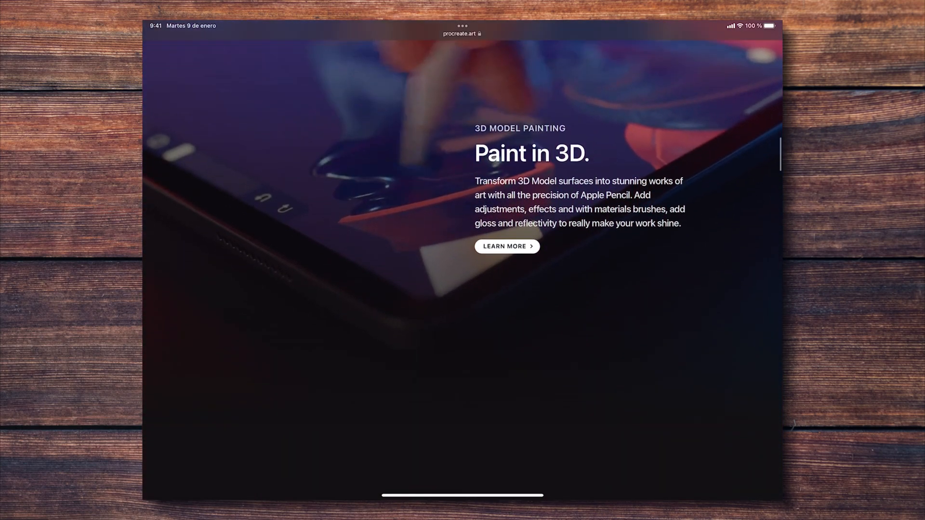
{"action": "scroll", "scroll_direction": "down", "scroll_amount": 3}
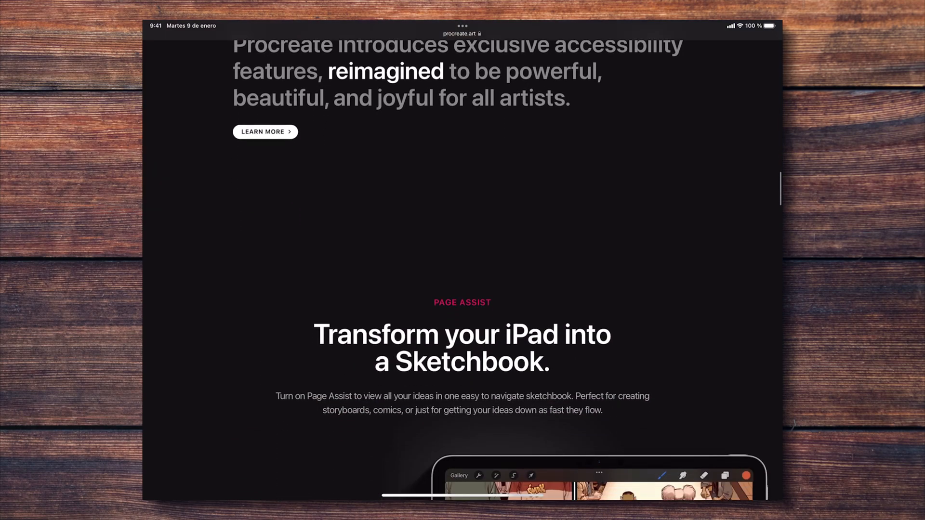
{"action": "scroll", "scroll_direction": "down", "scroll_amount": 3}
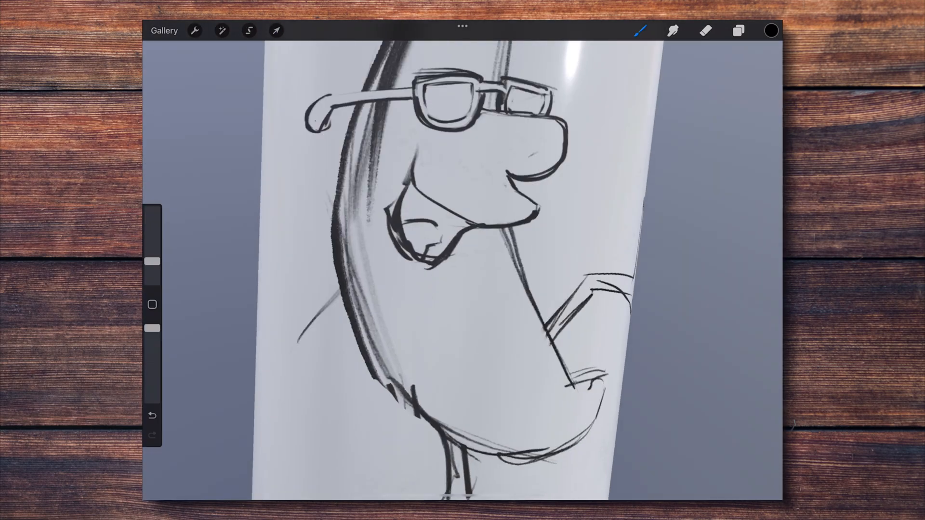
Colour the dancing banana sketch on the drink can and view the finished can label.
{"action": "left_click", "coordinate": [249, 31]}
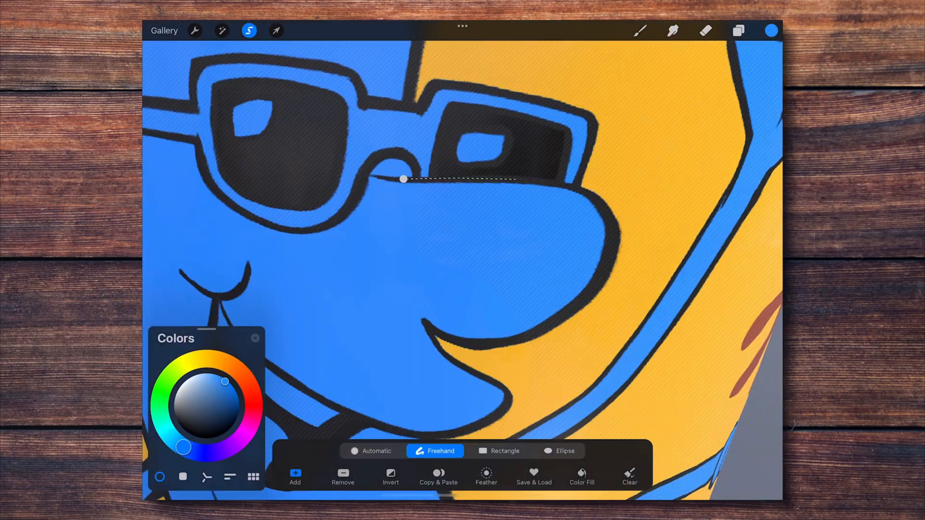
{"action": "left_click", "coordinate": [738, 30]}
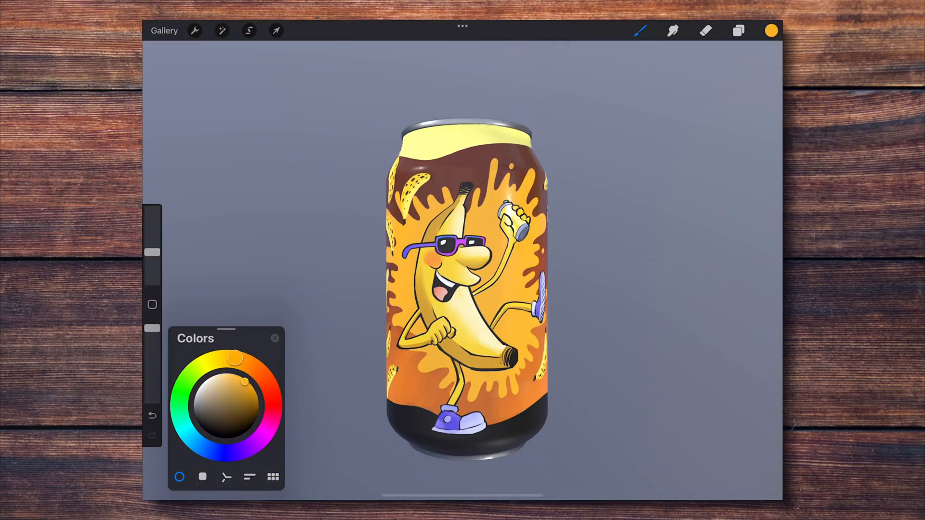
{"action": "left_click", "coordinate": [738, 31]}
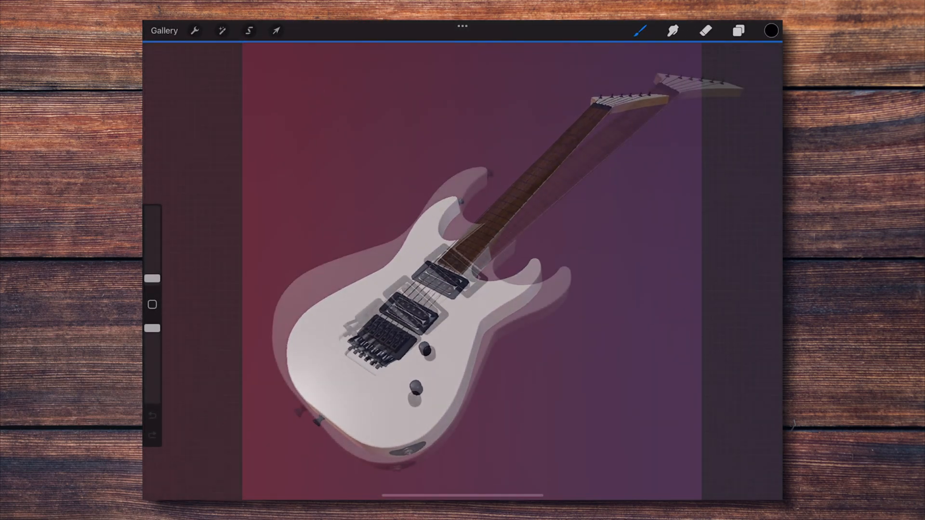
Show Help > What's new from Actions and request the 3D model pack.
{"action": "left_click", "coordinate": [194, 31]}
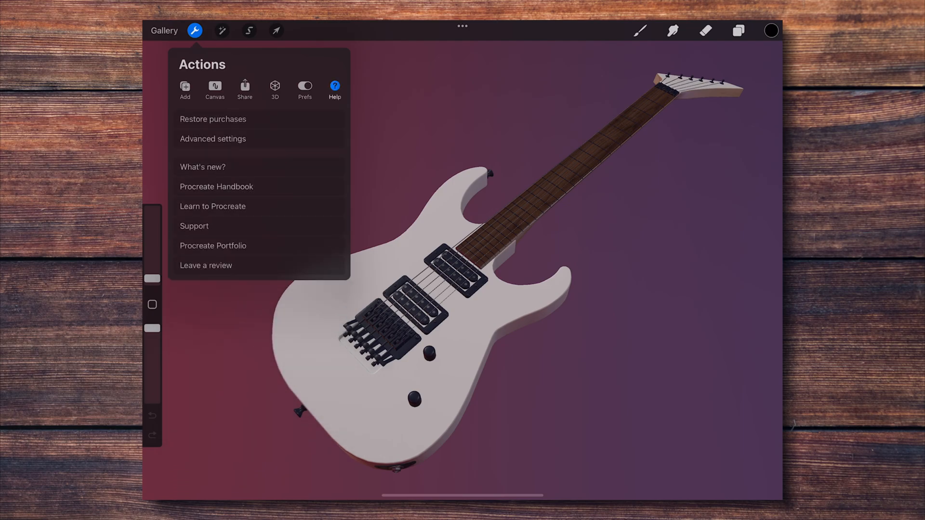
{"action": "left_click", "coordinate": [202, 167]}
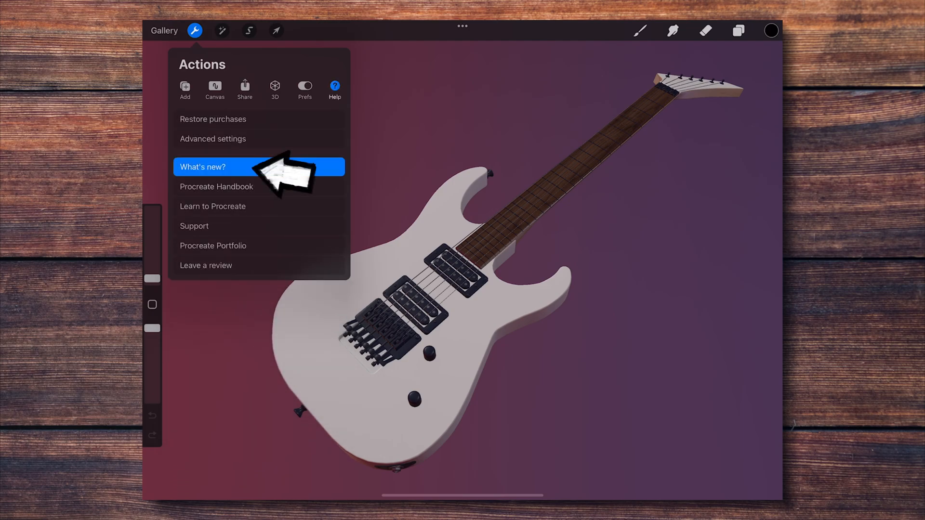
{"action": "left_click", "coordinate": [215, 167]}
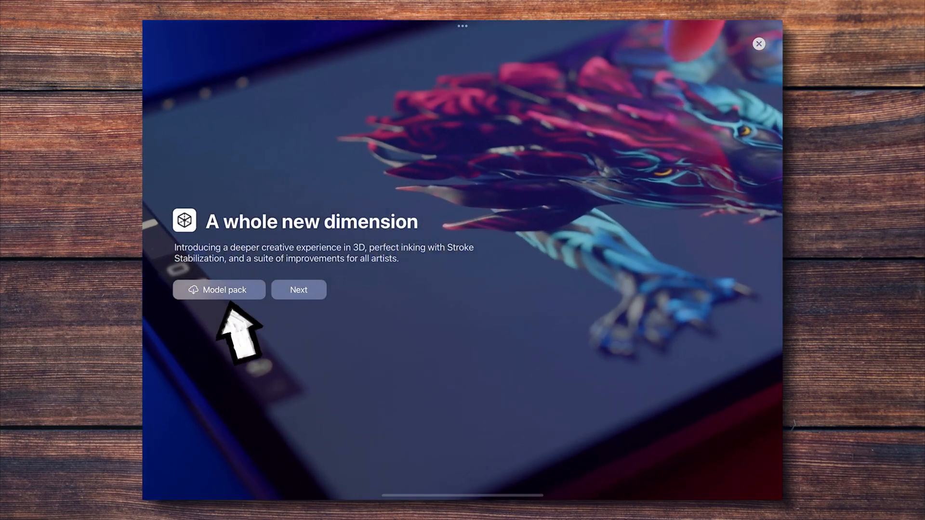
{"action": "left_click", "coordinate": [224, 290]}
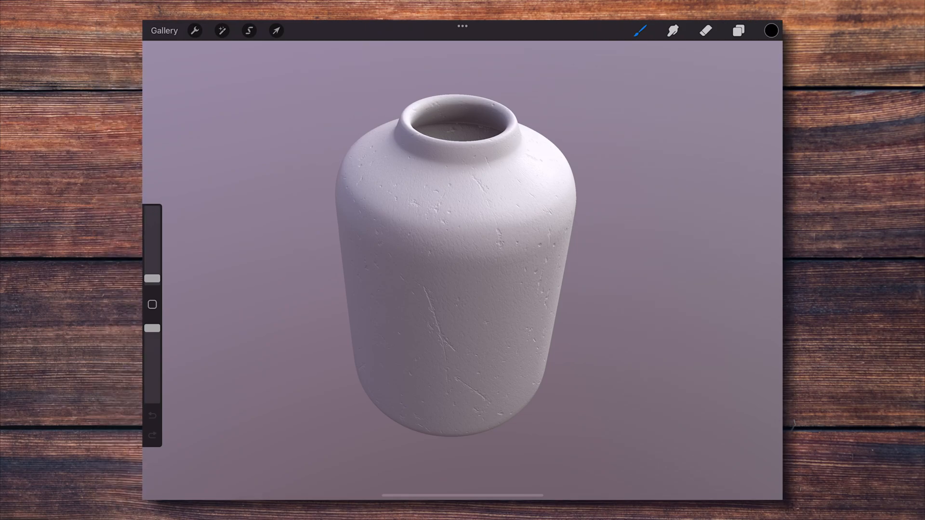
Paint dark purple and red on the vase, smudge them into a gradient, and review layers.
{"action": "left_click", "coordinate": [641, 31]}
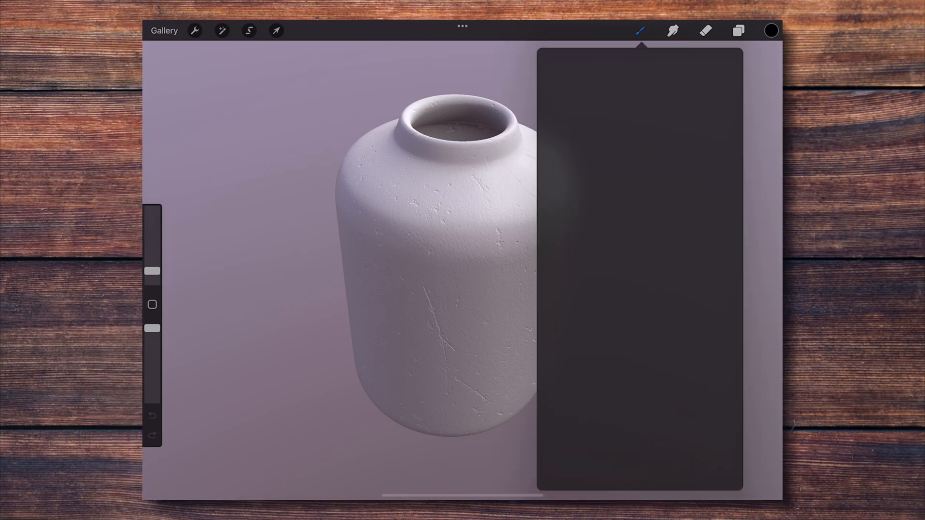
{"action": "left_click", "coordinate": [771, 31]}
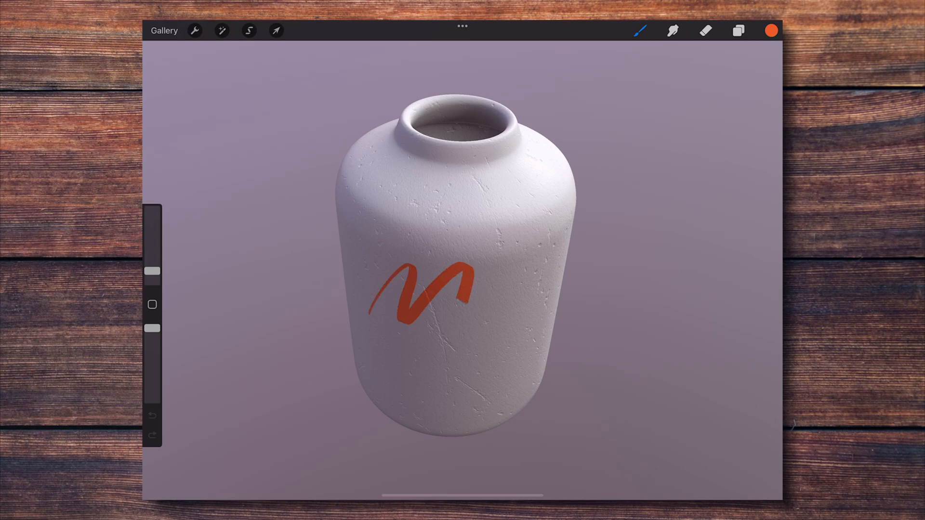
{"action": "left_click", "coordinate": [738, 31]}
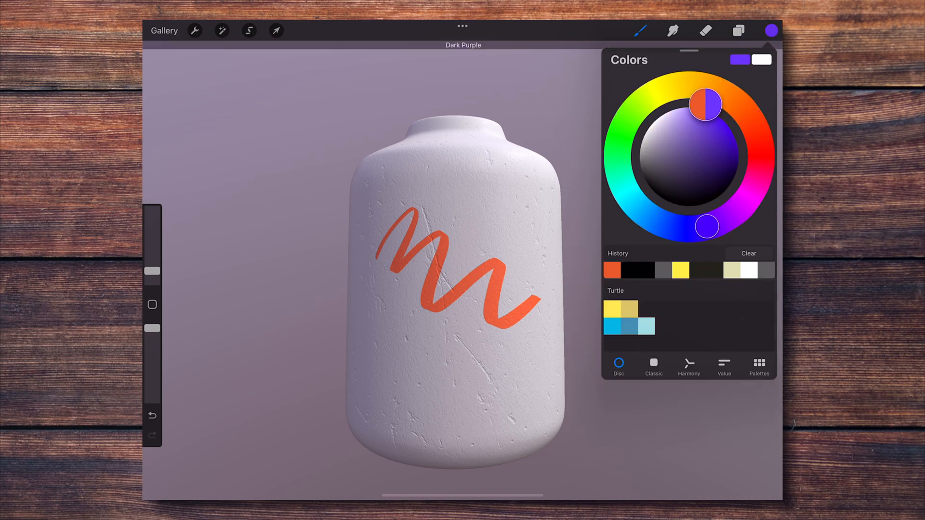
{"action": "left_click", "coordinate": [738, 31]}
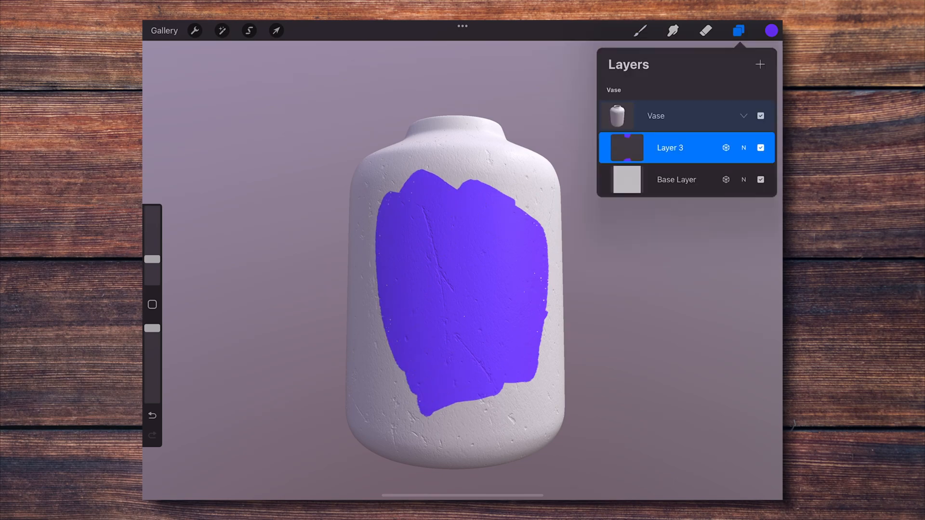
{"action": "left_click", "coordinate": [770, 30]}
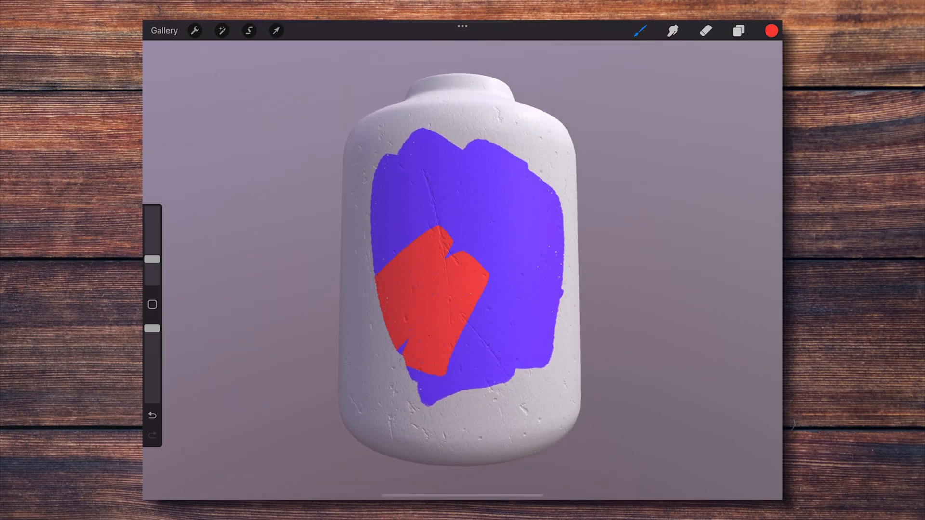
{"action": "left_click", "coordinate": [673, 31]}
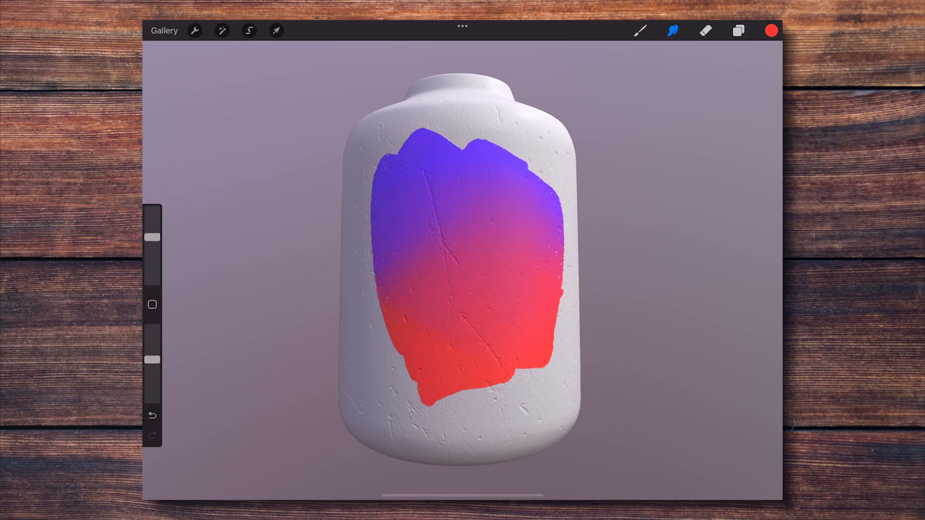
{"action": "left_click", "coordinate": [738, 31]}
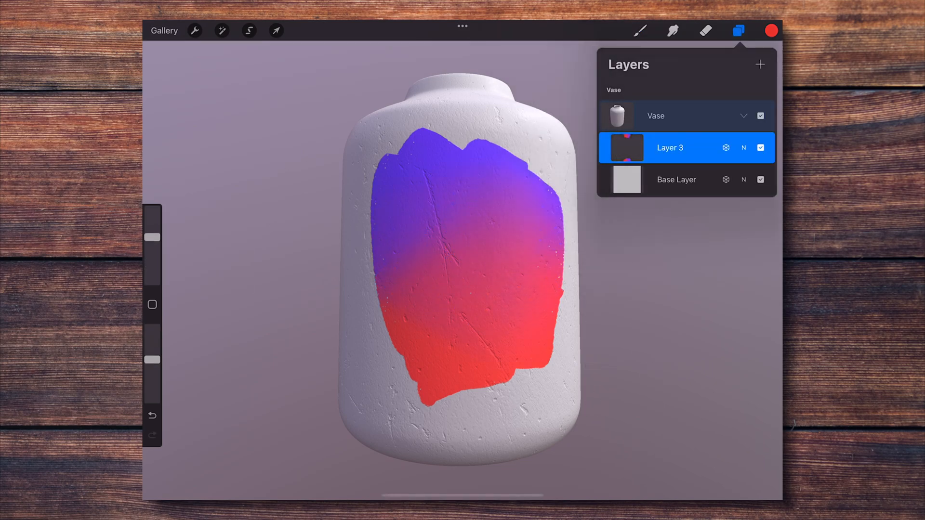
Apply Halftone to the vase patch and shift its hue to blue and magenta.
{"action": "left_click", "coordinate": [221, 31]}
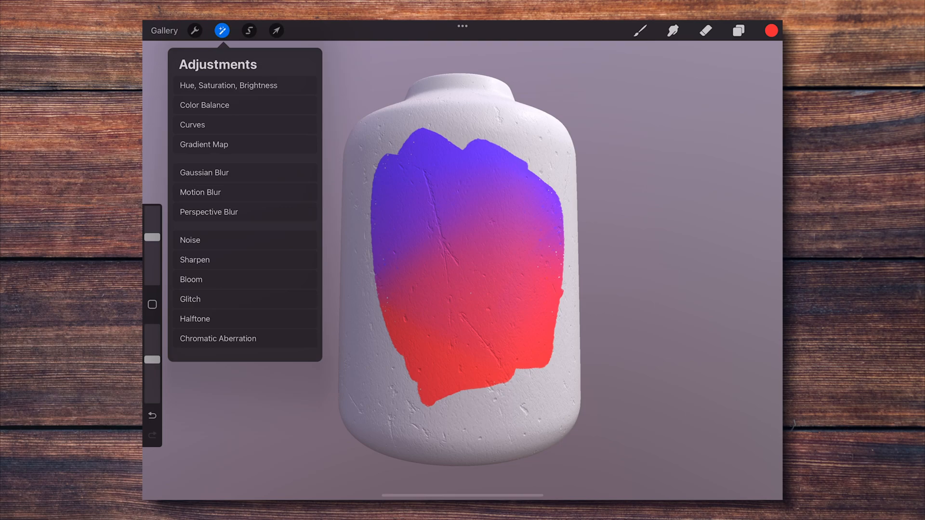
{"action": "left_click", "coordinate": [203, 173]}
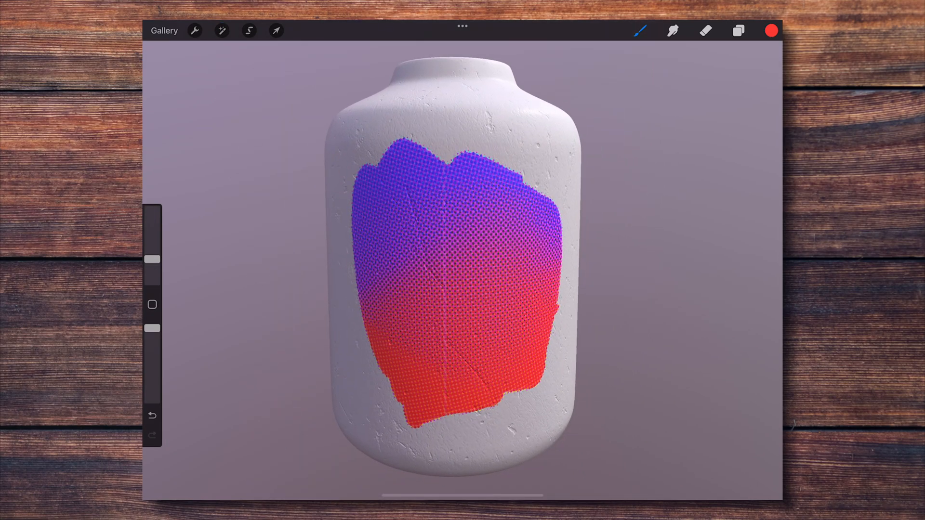
{"action": "left_click", "coordinate": [221, 30]}
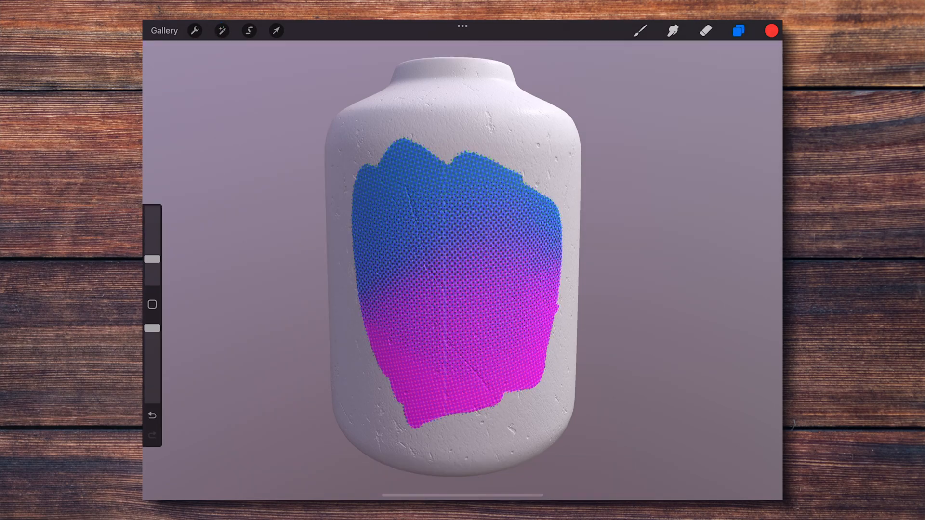
{"action": "left_click", "coordinate": [640, 30]}
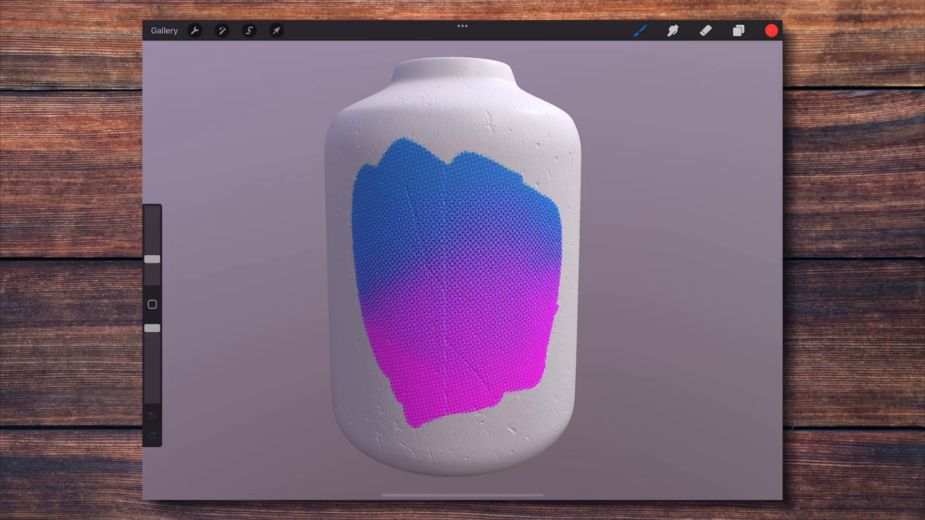
Insert the flower image and wrap it around the vase using Advanced transform mode.
{"action": "left_click", "coordinate": [275, 31]}
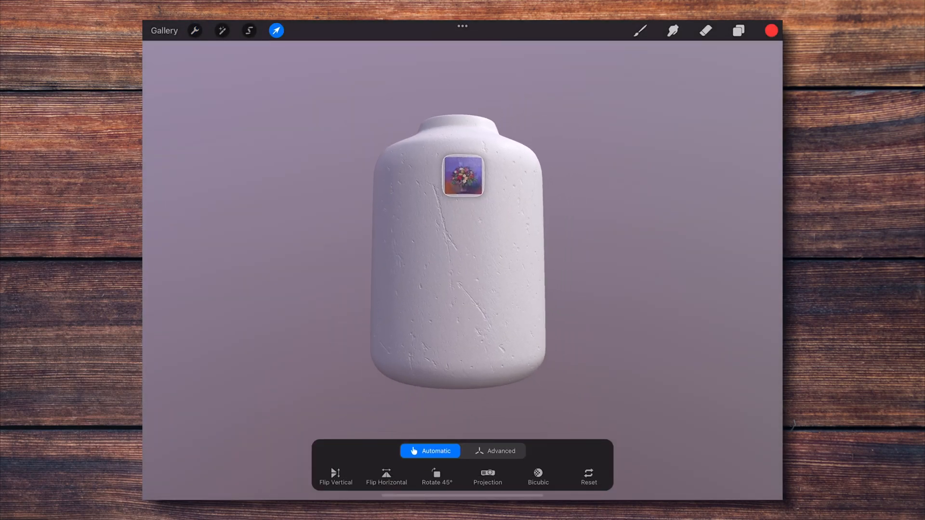
{"action": "left_click", "coordinate": [500, 451]}
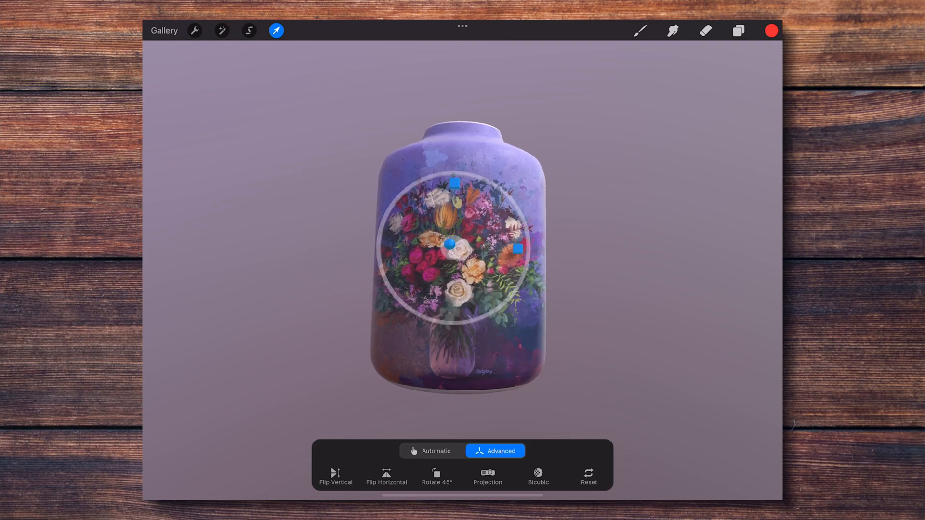
{"action": "left_click", "coordinate": [487, 476]}
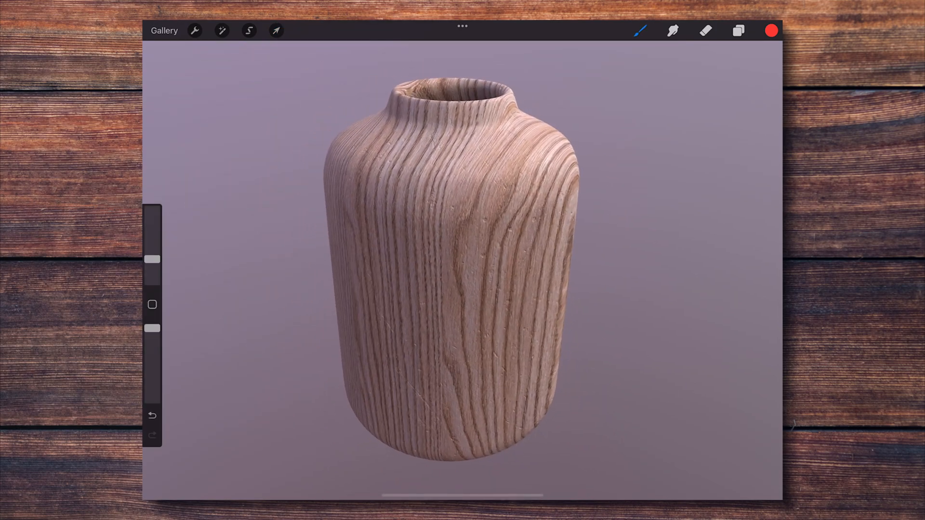
Browse the Materials brushes in the brush library.
{"action": "left_click", "coordinate": [641, 31]}
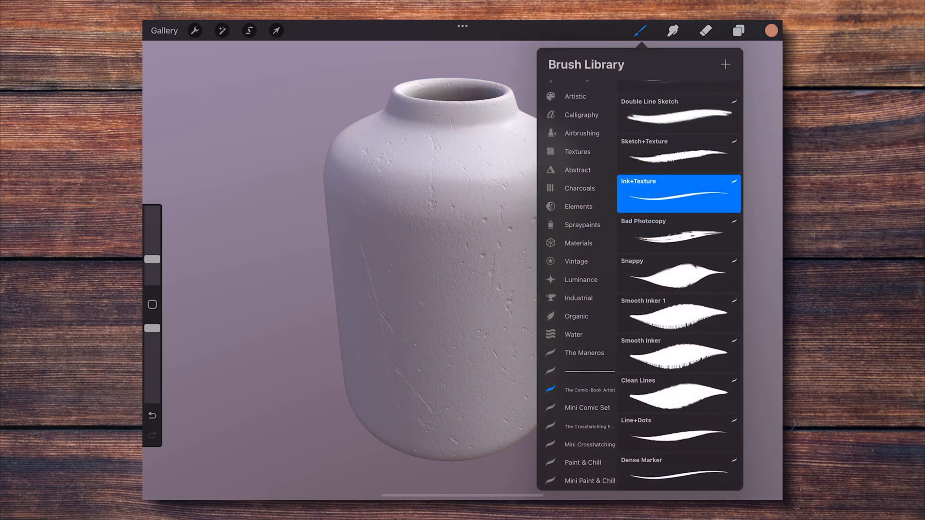
{"action": "left_click", "coordinate": [578, 241]}
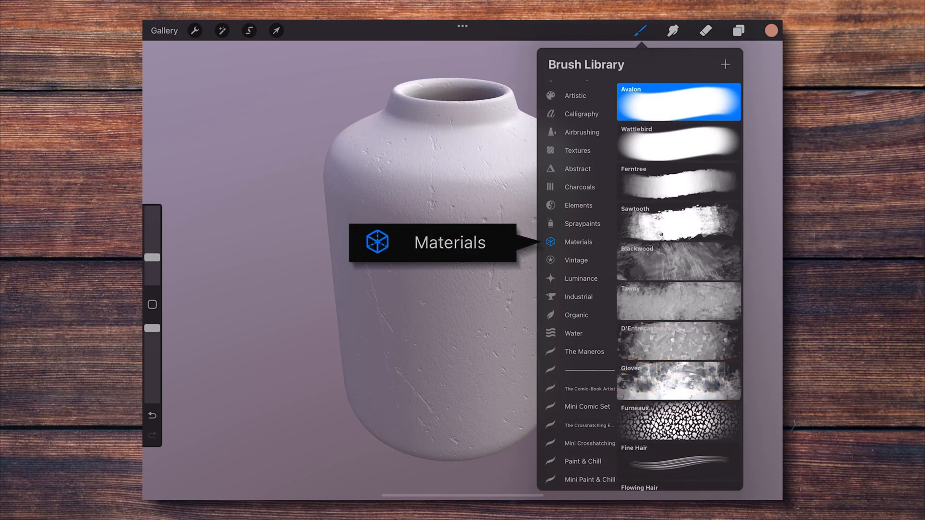
{"action": "scroll", "scroll_direction": "down", "scroll_amount": 3}
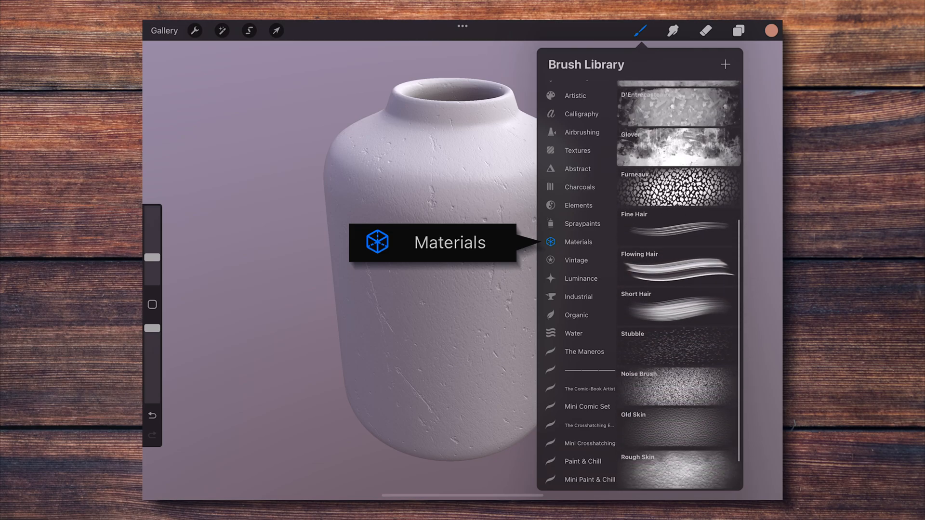
{"action": "scroll", "scroll_direction": "down", "scroll_amount": 3}
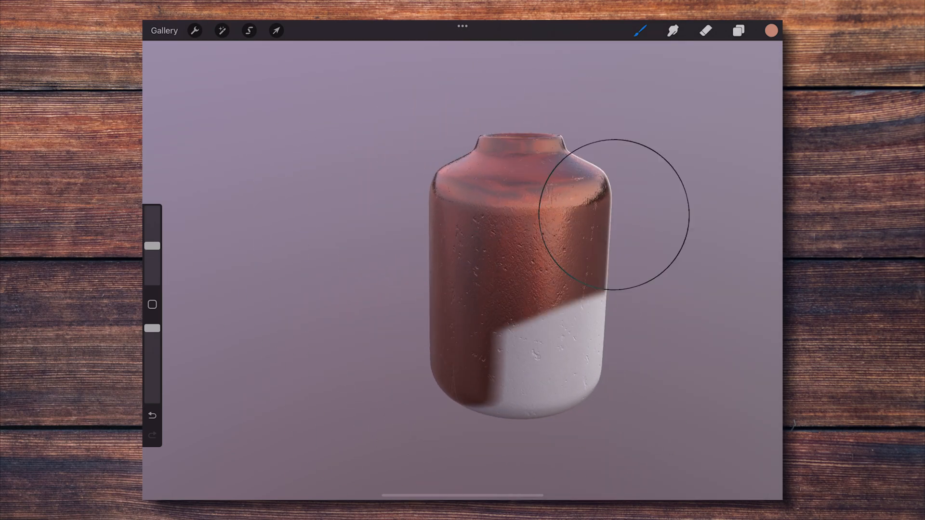
Expand the brush's Metallic and Roughness properties and set Roughness Amount to 99%.
{"action": "left_click", "coordinate": [640, 30]}
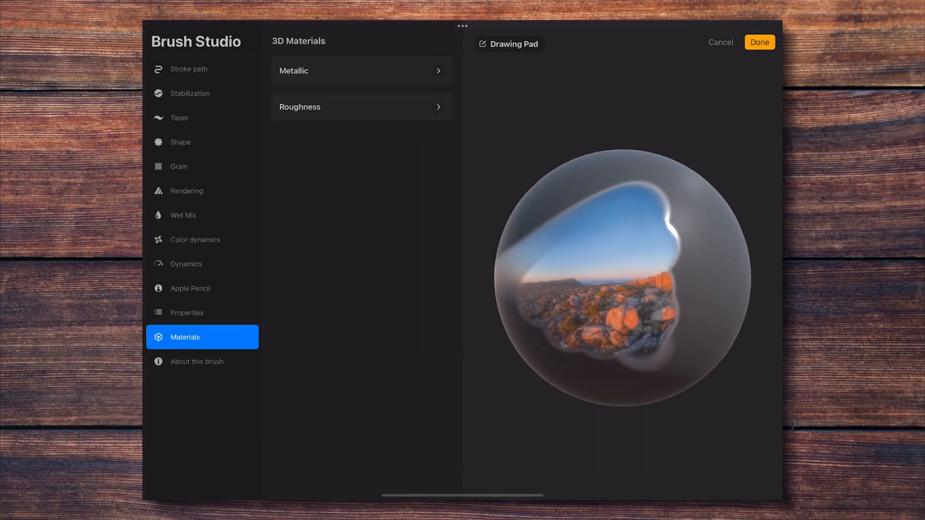
{"action": "left_click", "coordinate": [362, 71]}
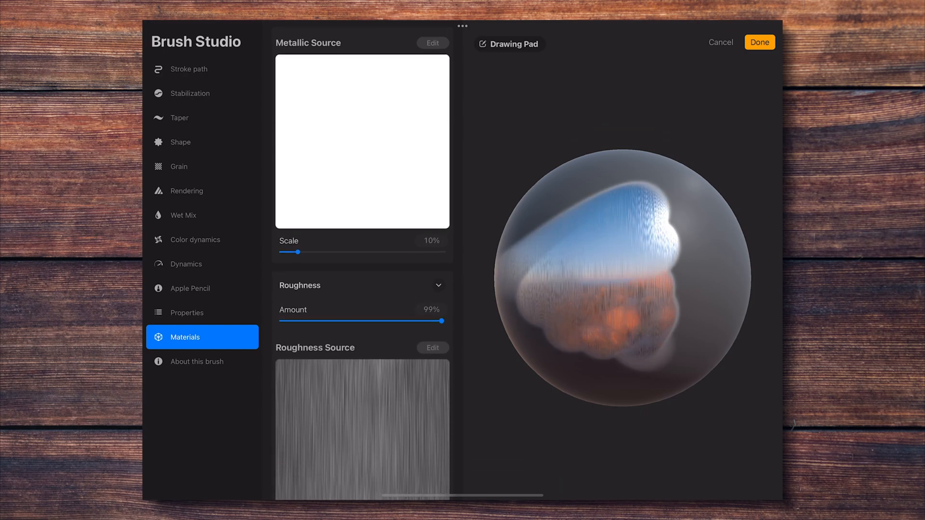
{"action": "left_click", "coordinate": [432, 347]}
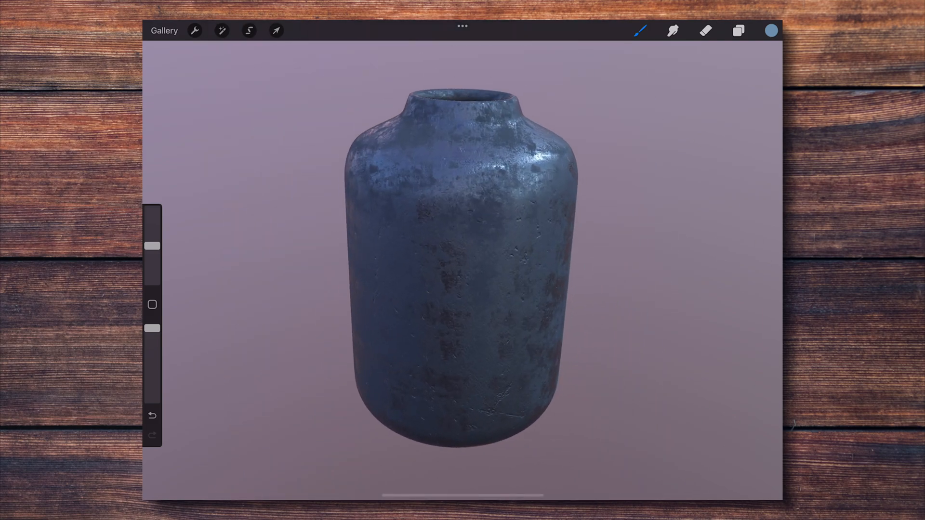
Pick a gold colour and paint metallic lines across the blue vase.
{"action": "left_click", "coordinate": [195, 30]}
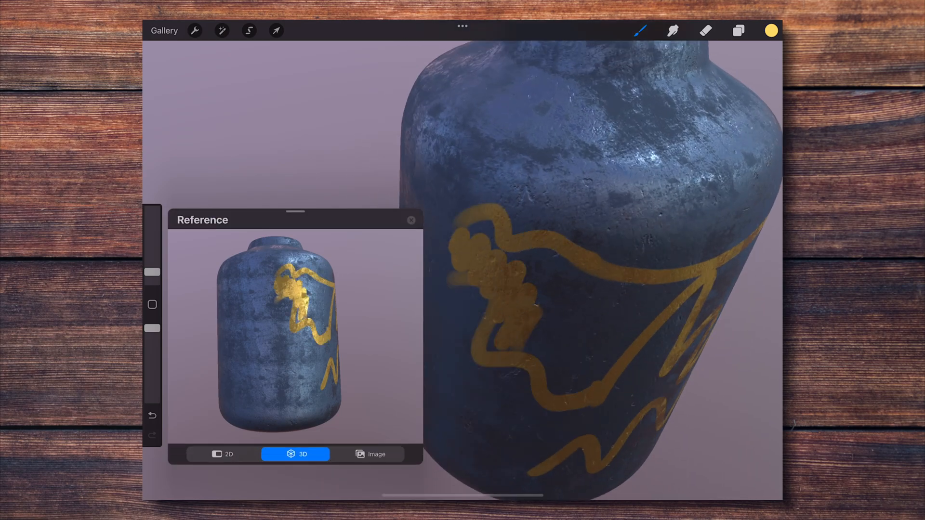
{"action": "left_click", "coordinate": [374, 455]}
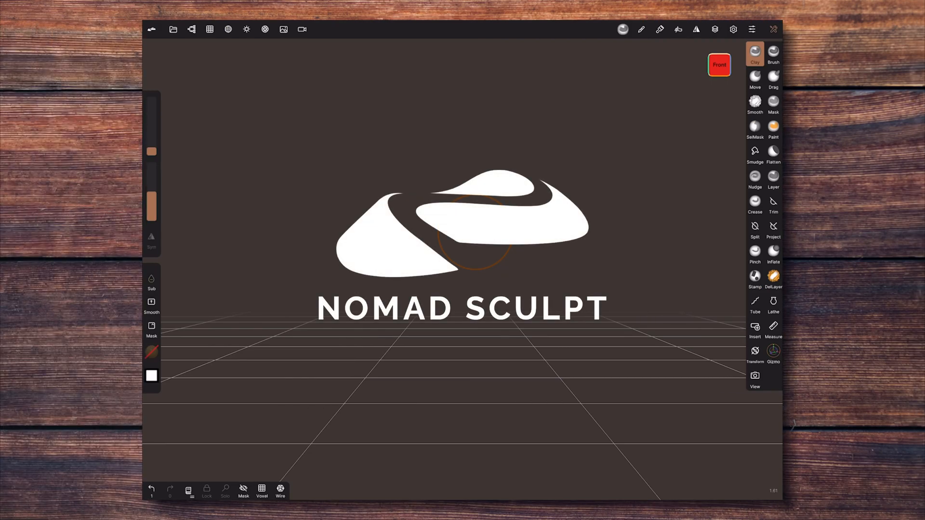
Open a new empty scene in Nomad Sculpt showing its title logo.
{"action": "left_click", "coordinate": [754, 302]}
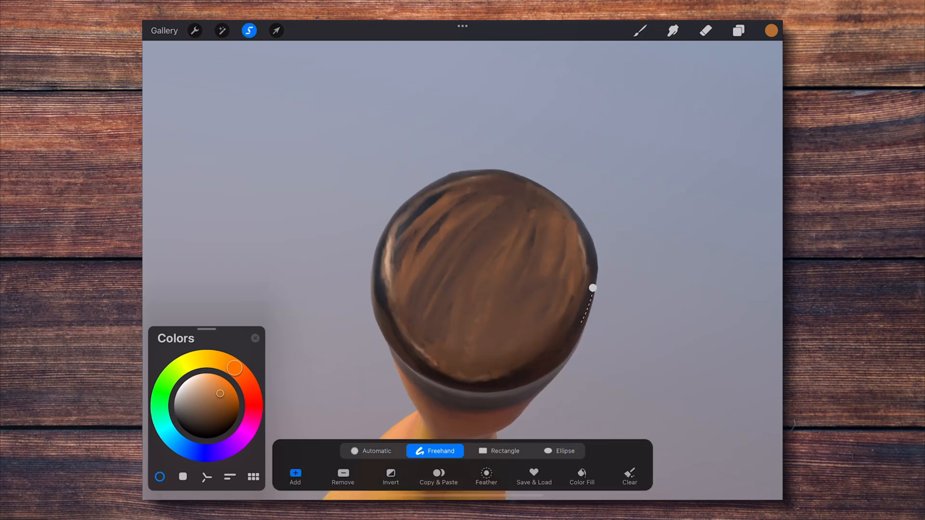
Transform the banana's selected stem tip, paint dark speckles on the skin, and review layers.
{"action": "left_click", "coordinate": [276, 31]}
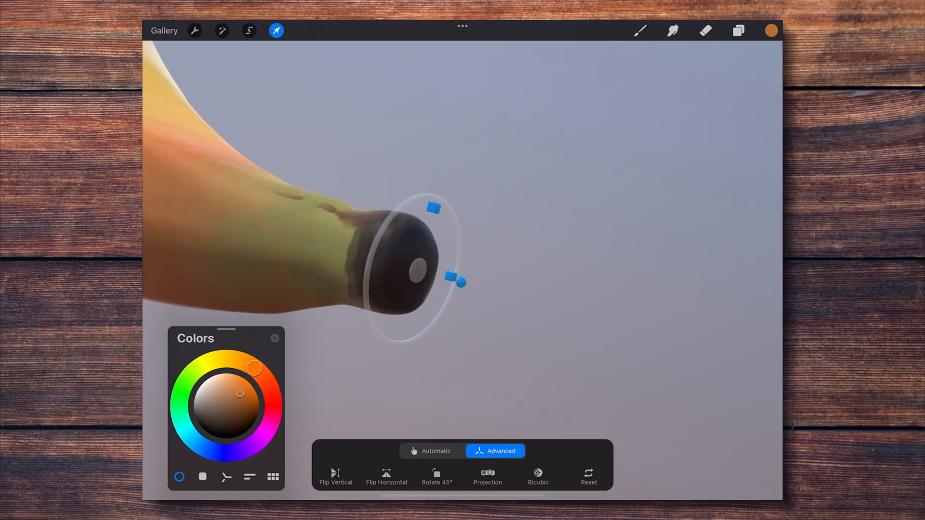
{"action": "left_click", "coordinate": [738, 31]}
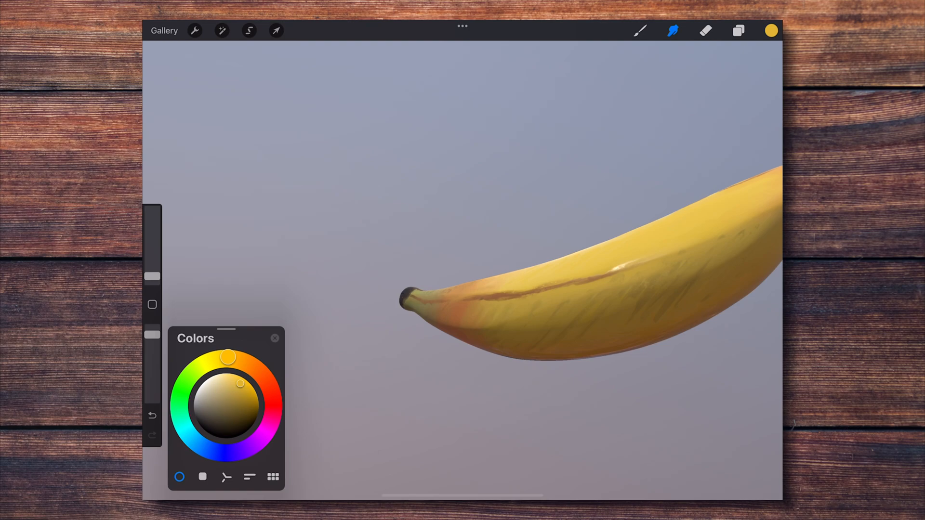
{"action": "left_click", "coordinate": [640, 31]}
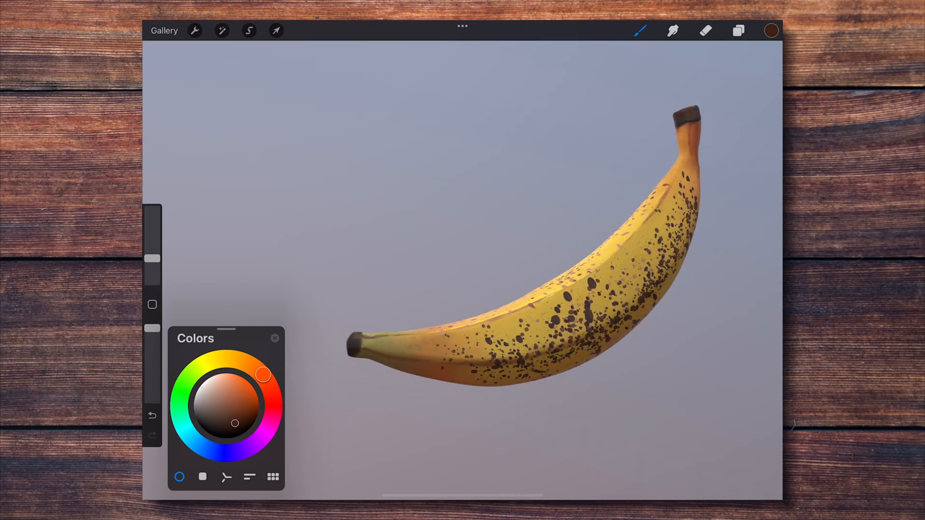
{"action": "left_click", "coordinate": [738, 31]}
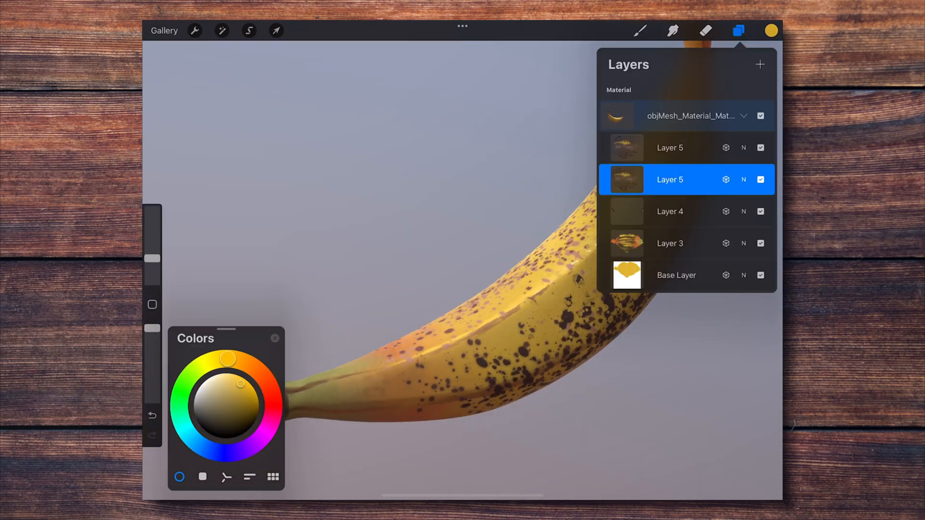
Open the unpainted yellow Banana model from the Procreate 3D Models gallery.
{"action": "left_click", "coordinate": [672, 31]}
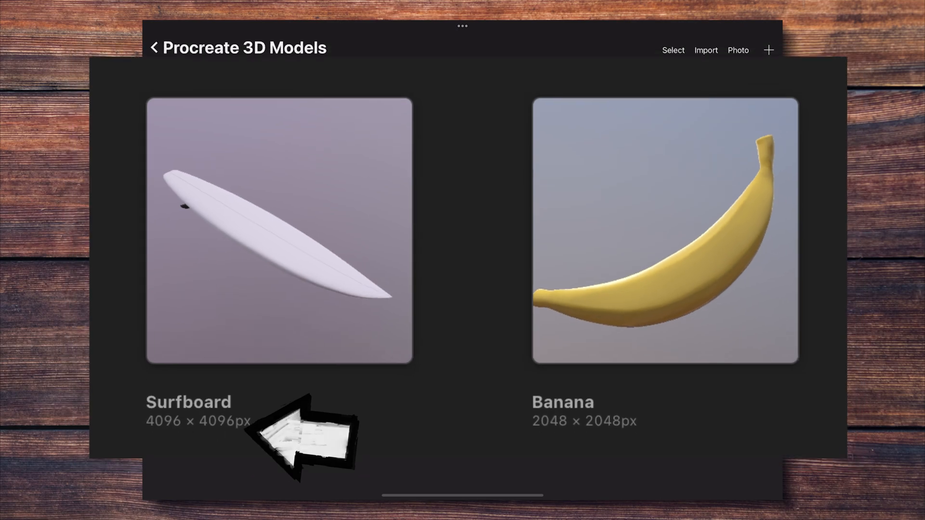
{"action": "left_click", "coordinate": [278, 232]}
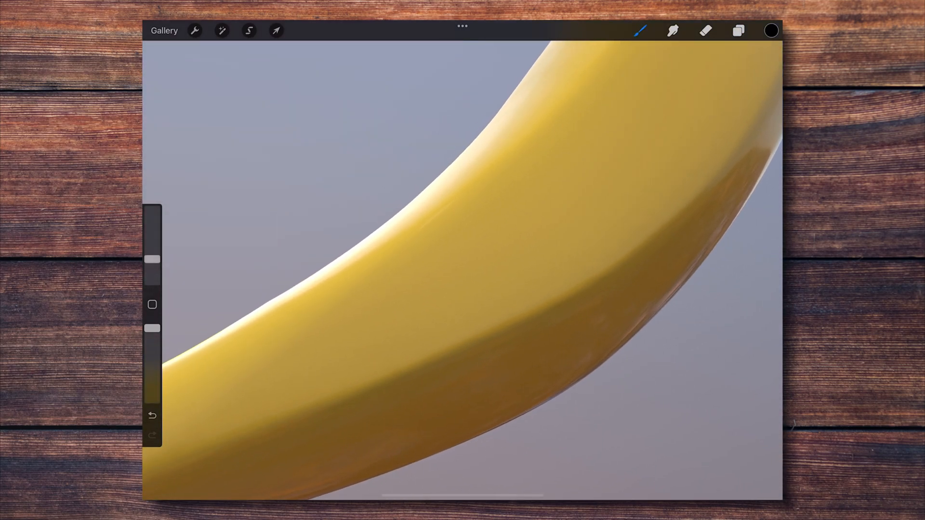
Save the exported Banana model and textures into the Banana folder, then start selecting its files.
{"action": "left_click_drag", "start_coordinate": [354, 301], "coordinate": [513, 260]}
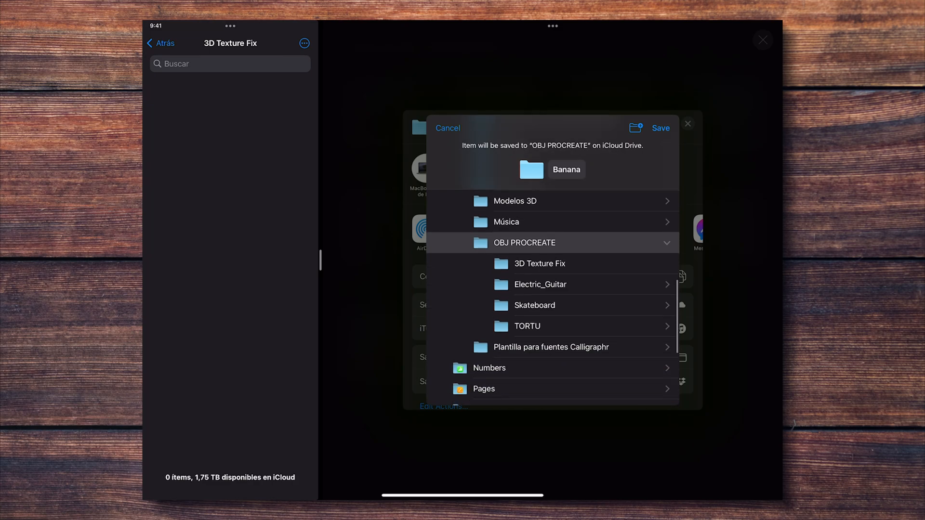
{"action": "left_click", "coordinate": [659, 129]}
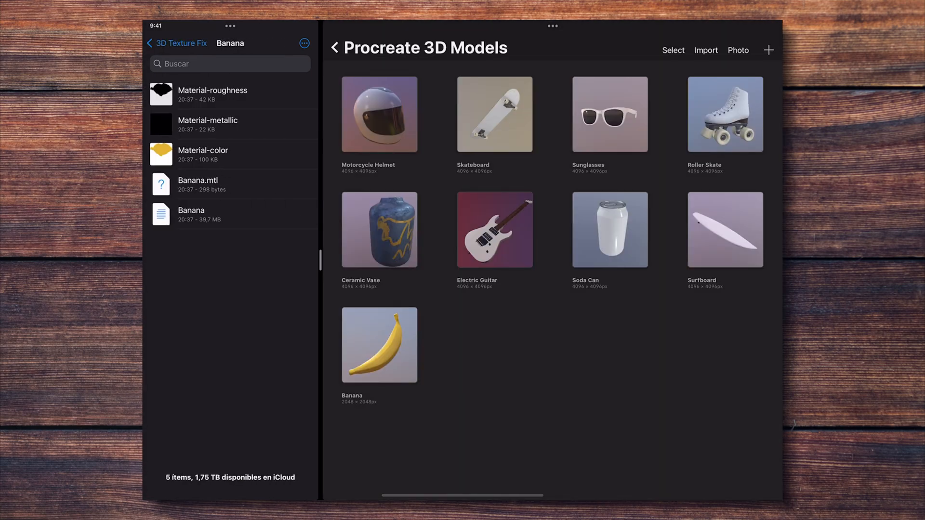
{"action": "left_click", "coordinate": [304, 43]}
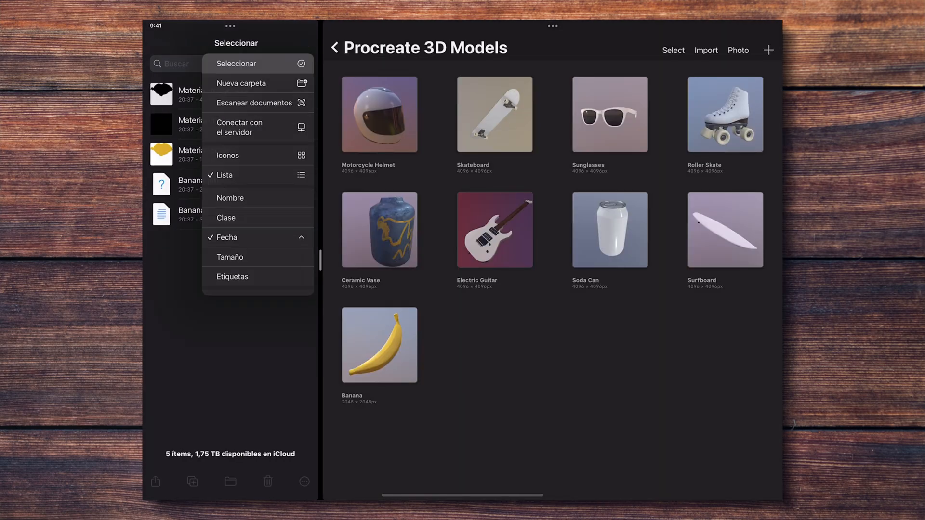
{"action": "left_click", "coordinate": [236, 63]}
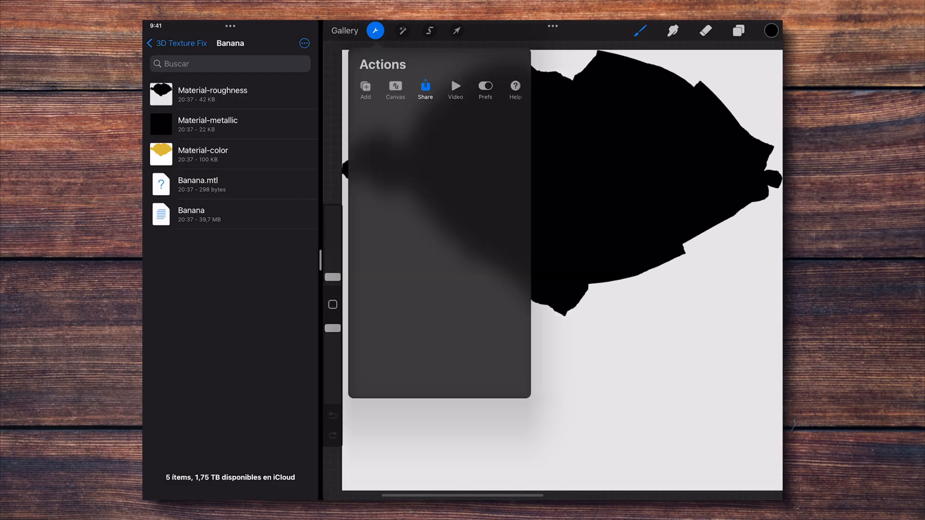
Resize the roughness, metallic and colour texture canvases to 4096 px square.
{"action": "left_click", "coordinate": [394, 87]}
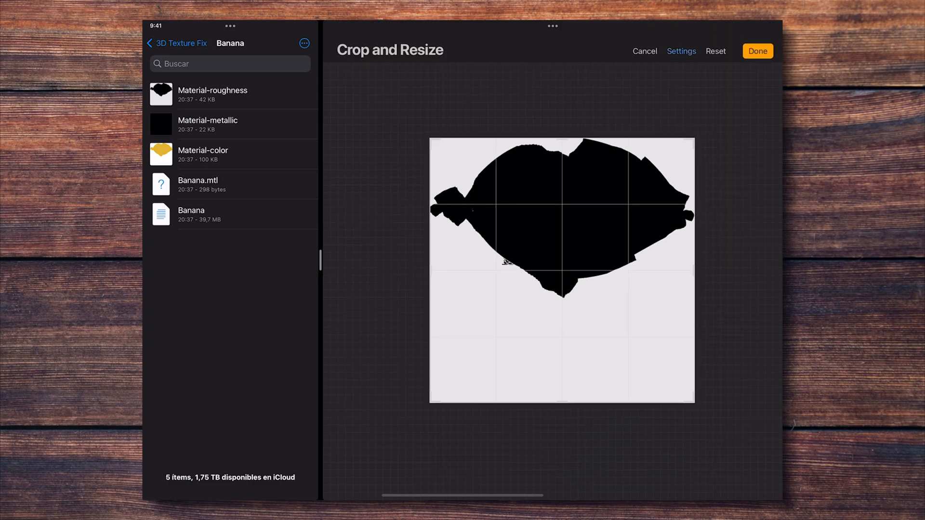
{"action": "left_click", "coordinate": [681, 50]}
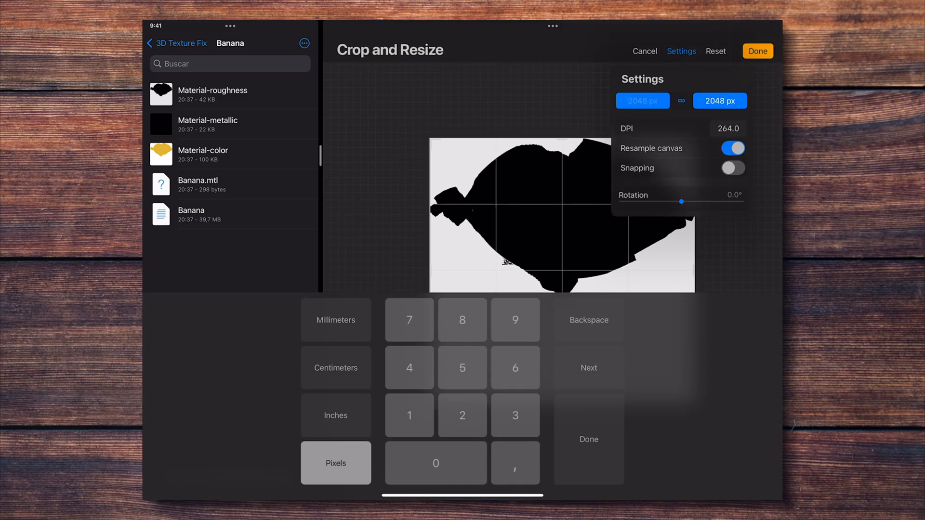
{"action": "left_click", "coordinate": [757, 50]}
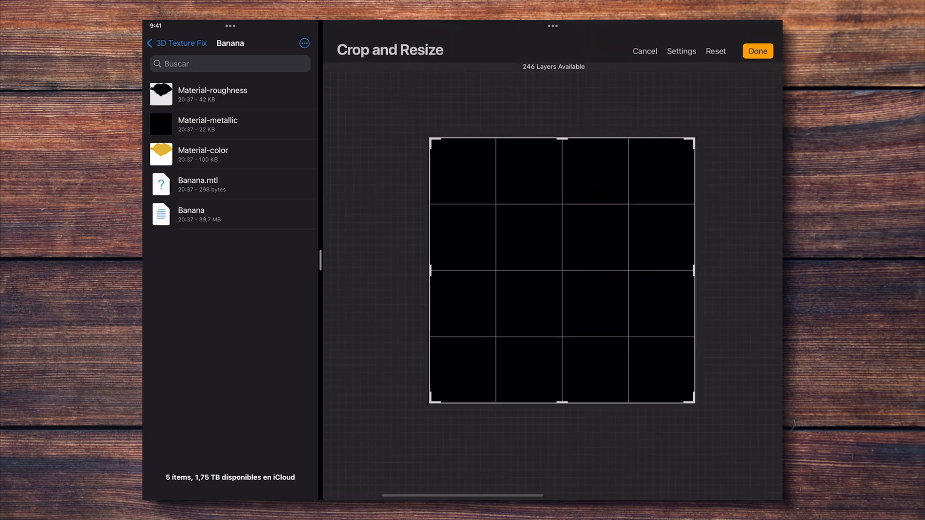
{"action": "left_click", "coordinate": [681, 51]}
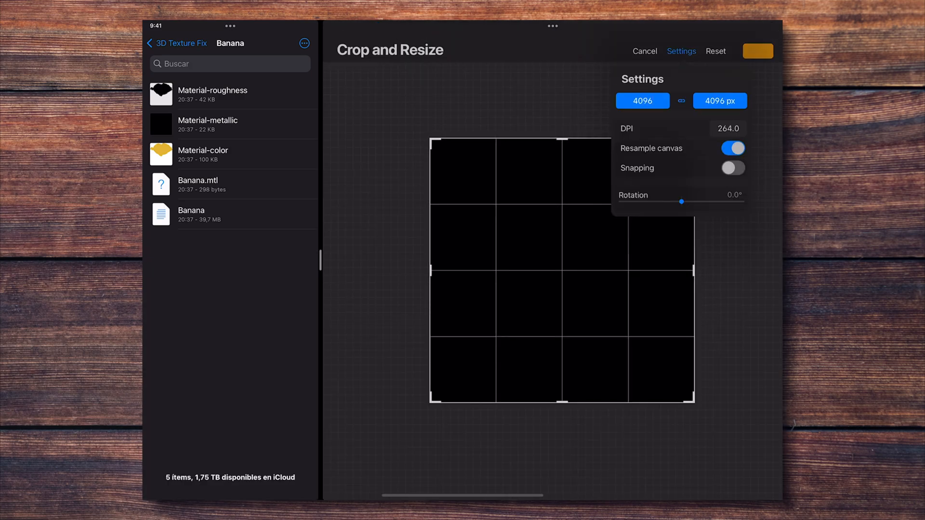
{"action": "left_click", "coordinate": [680, 51]}
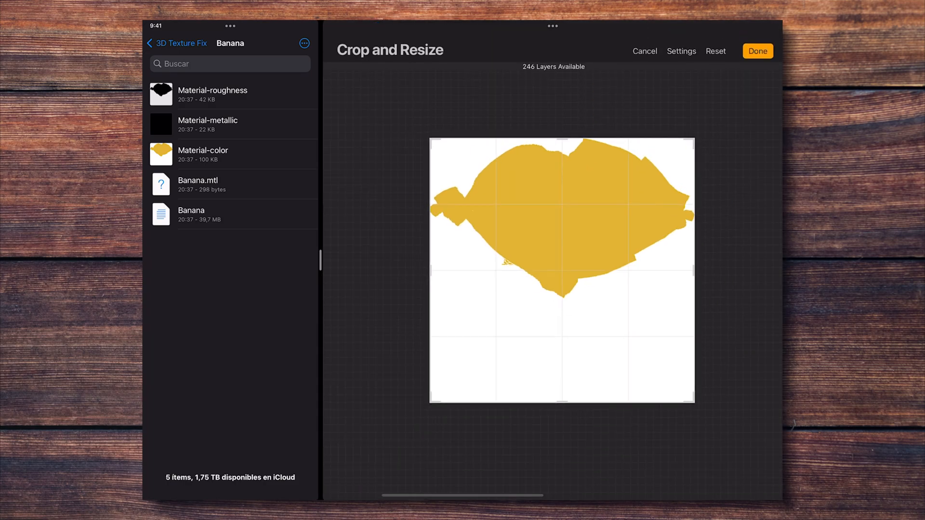
{"action": "left_click", "coordinate": [681, 50]}
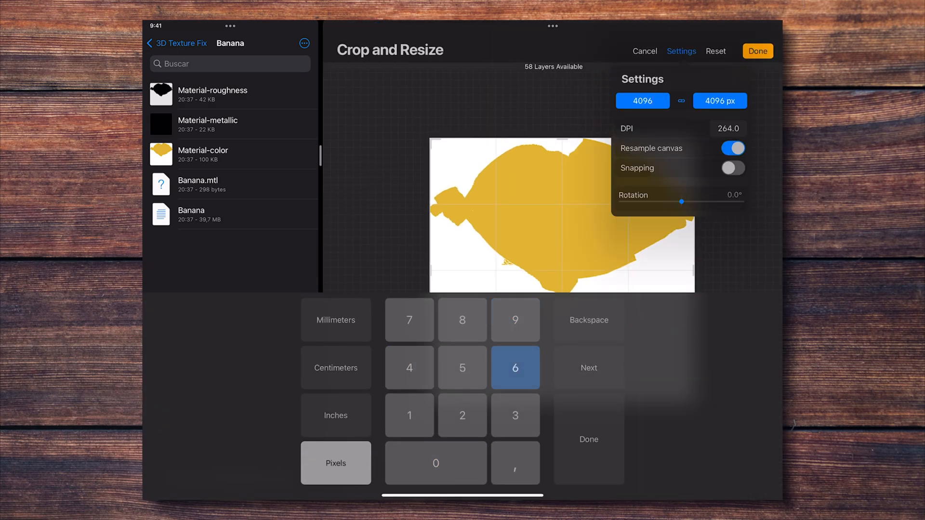
{"action": "left_click", "coordinate": [644, 51]}
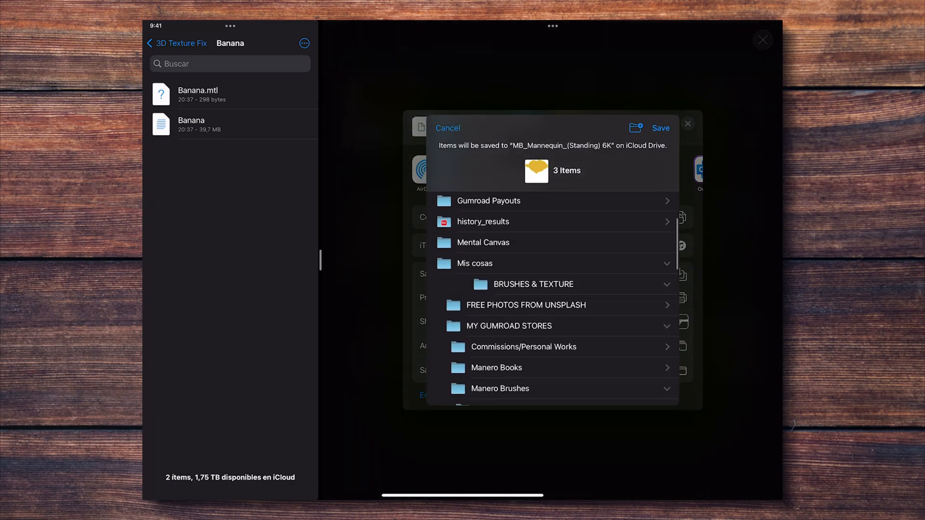
Save the three upscaled textures into the Banana folder and delete their artworks from Procreate.
{"action": "left_click", "coordinate": [533, 284]}
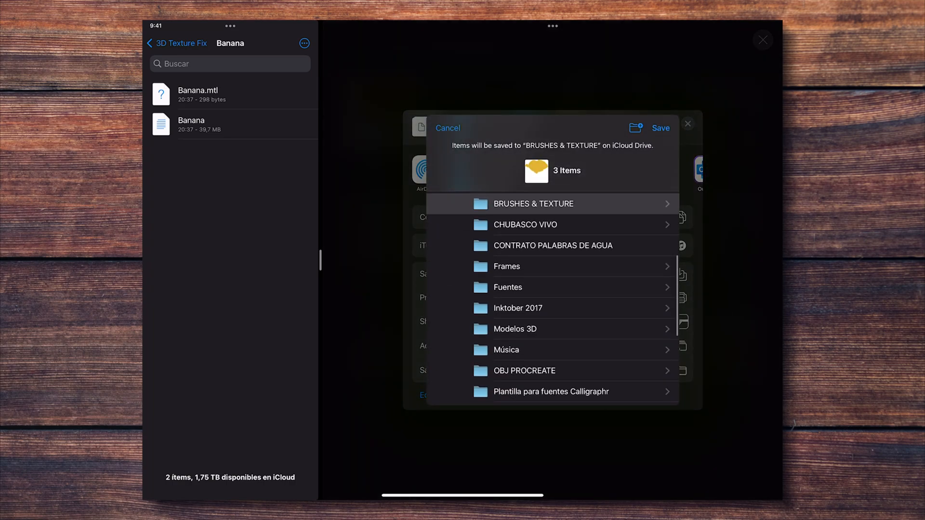
{"action": "left_click", "coordinate": [660, 128]}
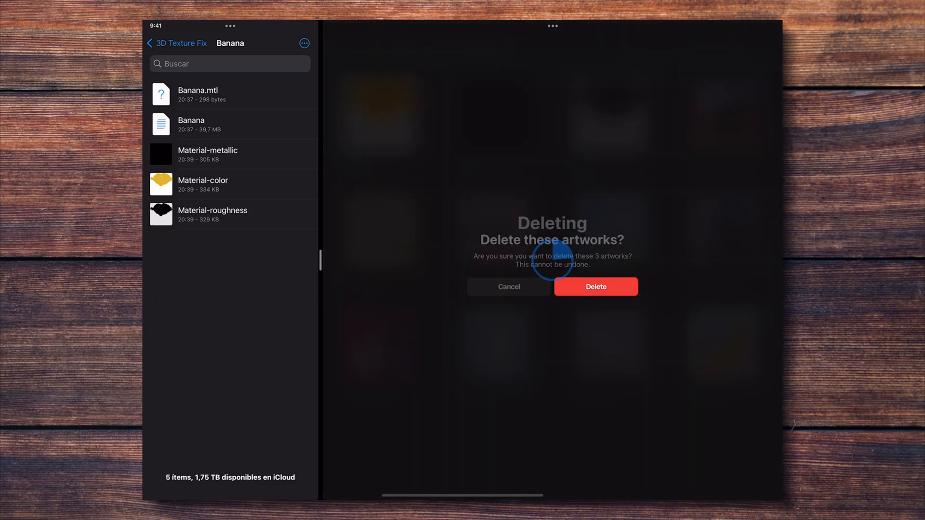
{"action": "left_click", "coordinate": [595, 286]}
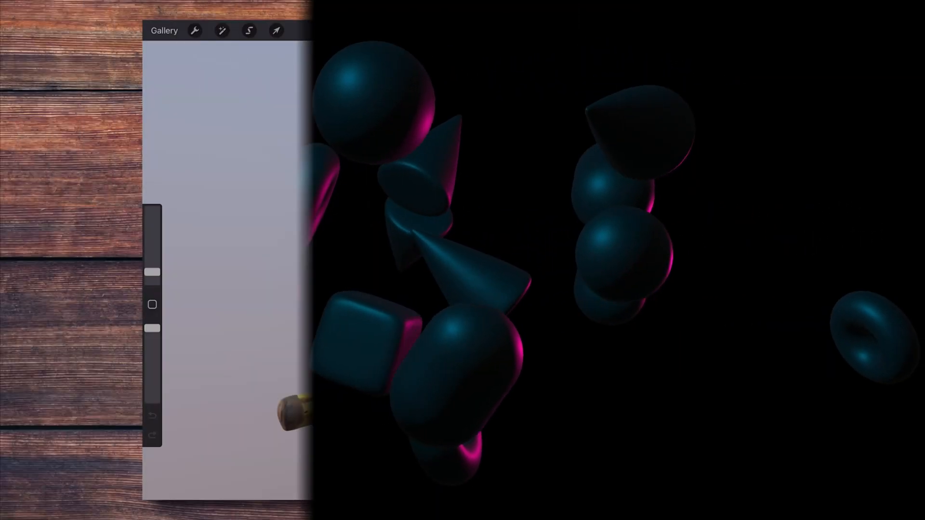
Open Lighting Studio through the Actions 3D tab's Edit lighting & environment option.
{"action": "left_click", "coordinate": [194, 31]}
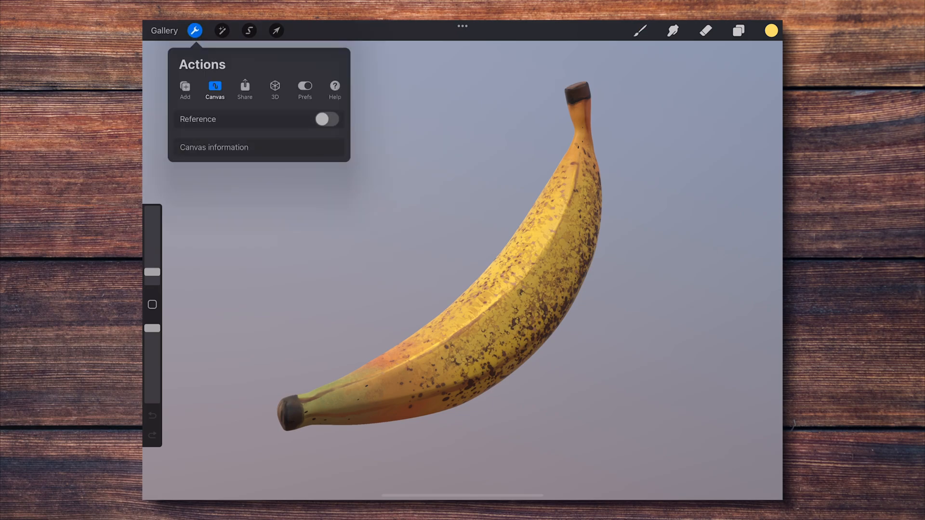
{"action": "left_click", "coordinate": [275, 90]}
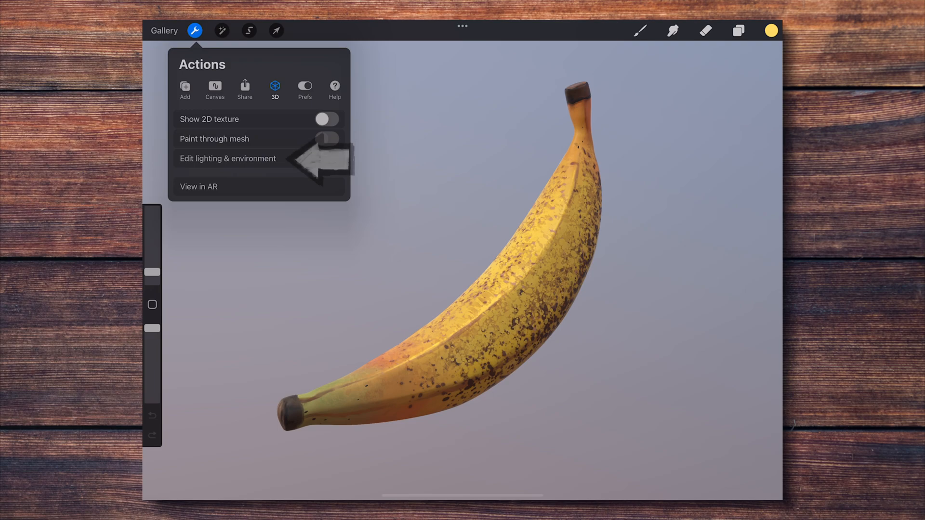
{"action": "left_click", "coordinate": [227, 158]}
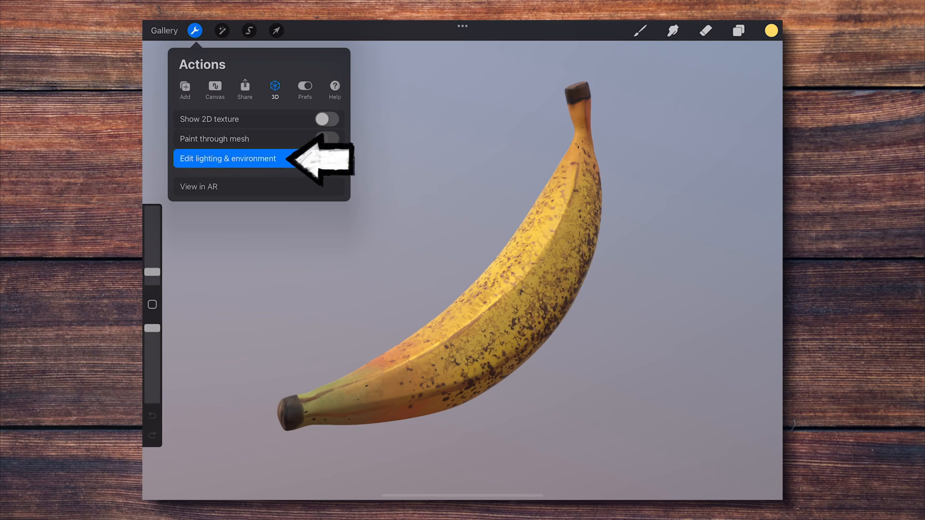
{"action": "left_click", "coordinate": [228, 158]}
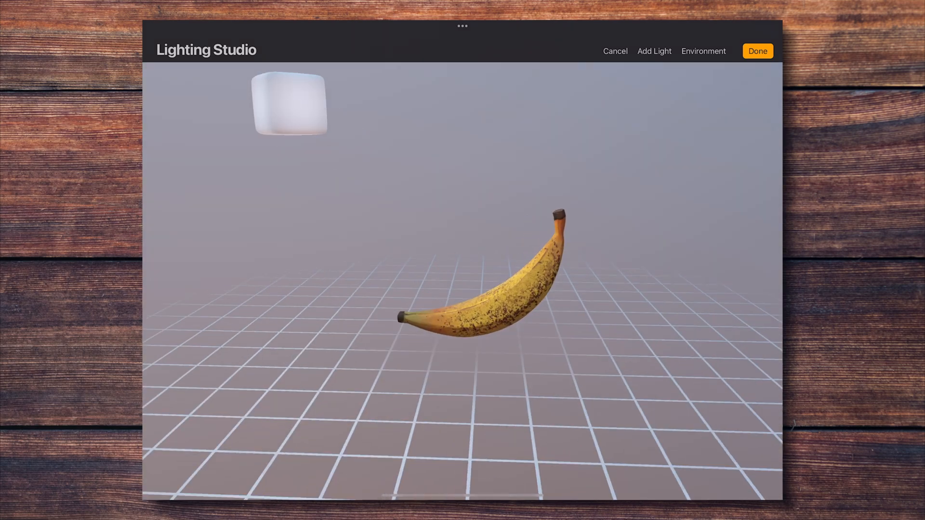
Add a second purple light, keep the Portside environment, and apply the lighting.
{"action": "left_click", "coordinate": [289, 108]}
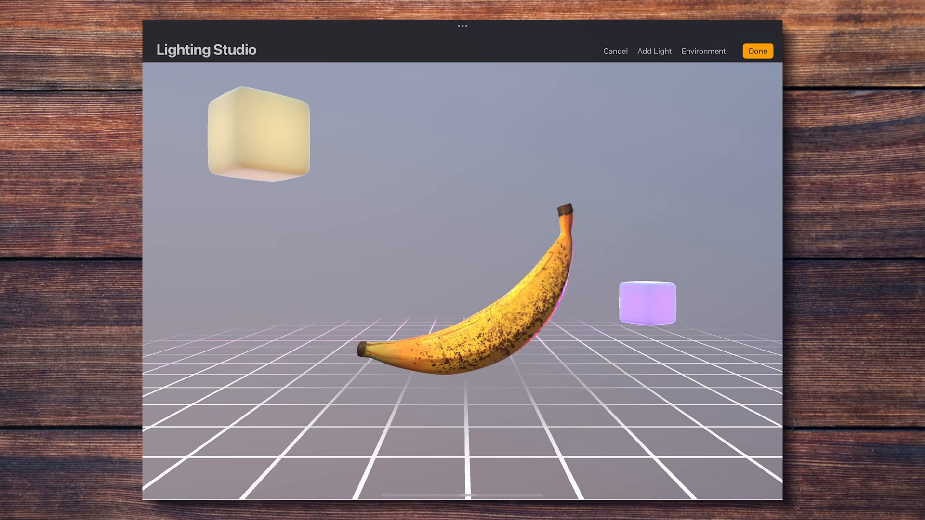
{"action": "left_click", "coordinate": [703, 51]}
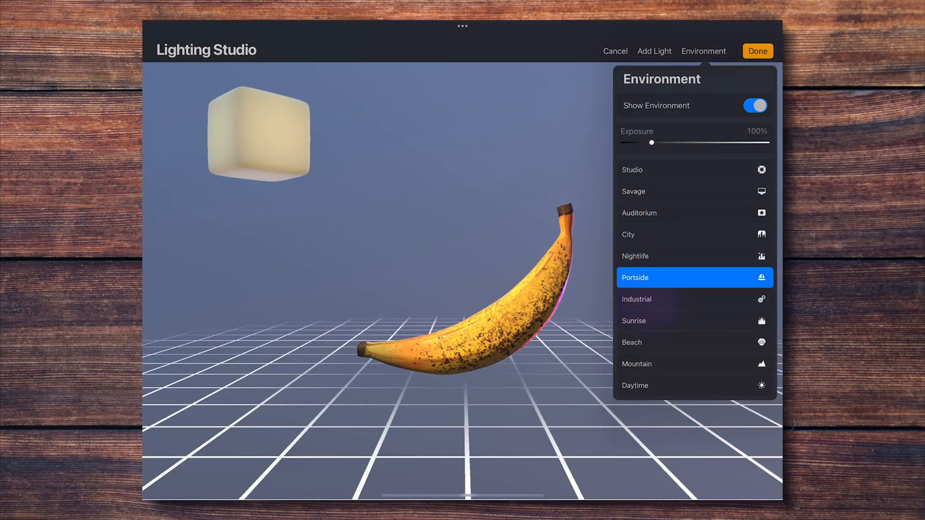
{"action": "left_click", "coordinate": [757, 50]}
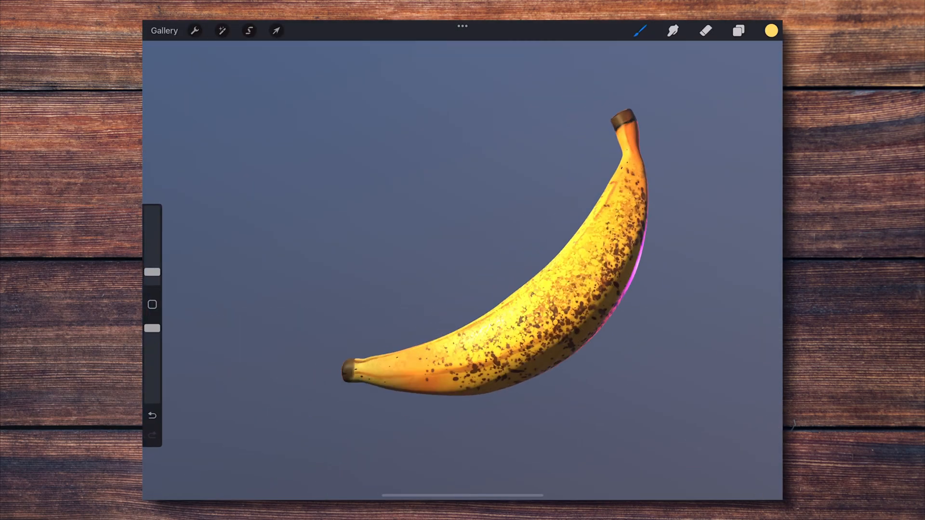
{"action": "left_click", "coordinate": [194, 31]}
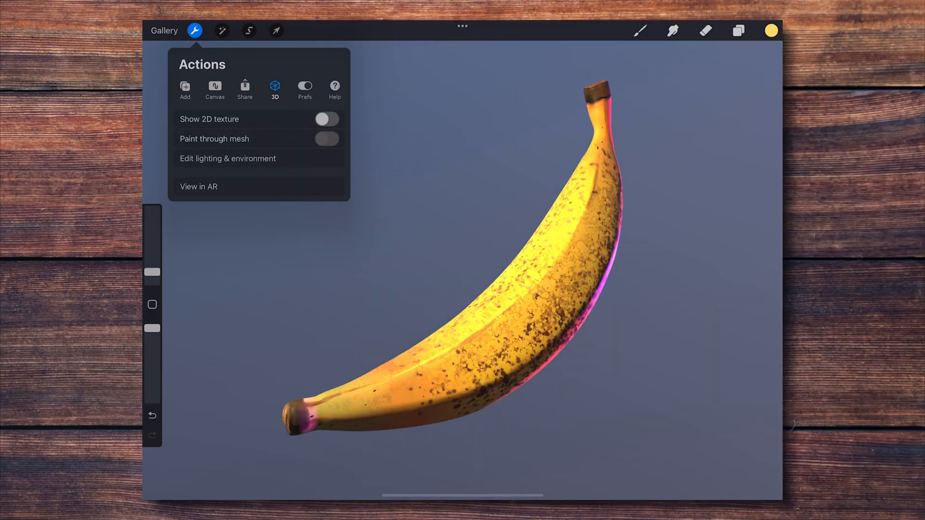
Start an Animated MP4 export of the banana from the Share tab.
{"action": "left_click", "coordinate": [245, 89]}
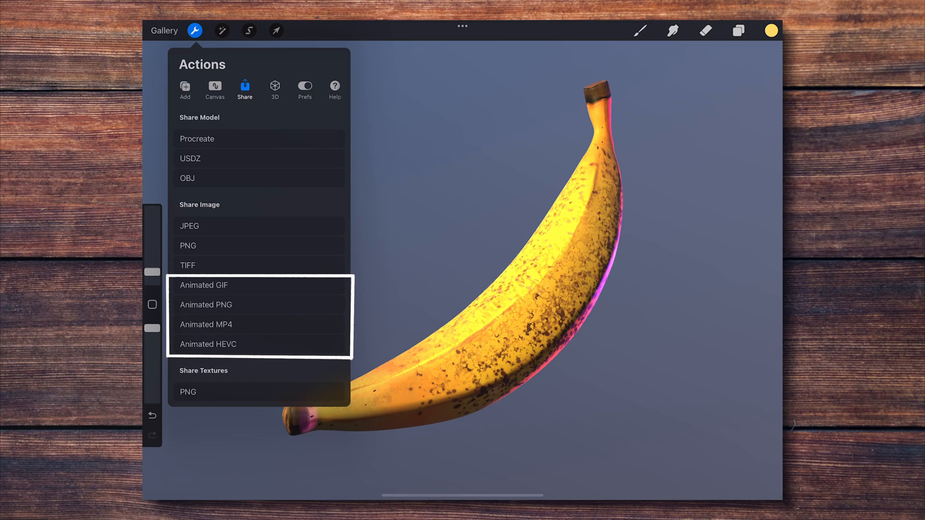
{"action": "left_click", "coordinate": [206, 324]}
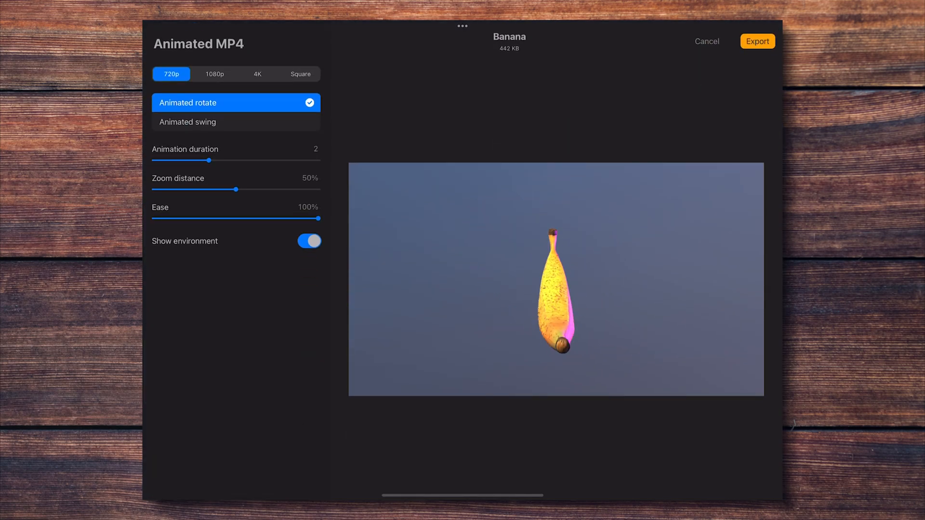
Set the MP4 export to Square, duration 5, zoom distance 0% and ease 0%.
{"action": "left_click", "coordinate": [300, 74]}
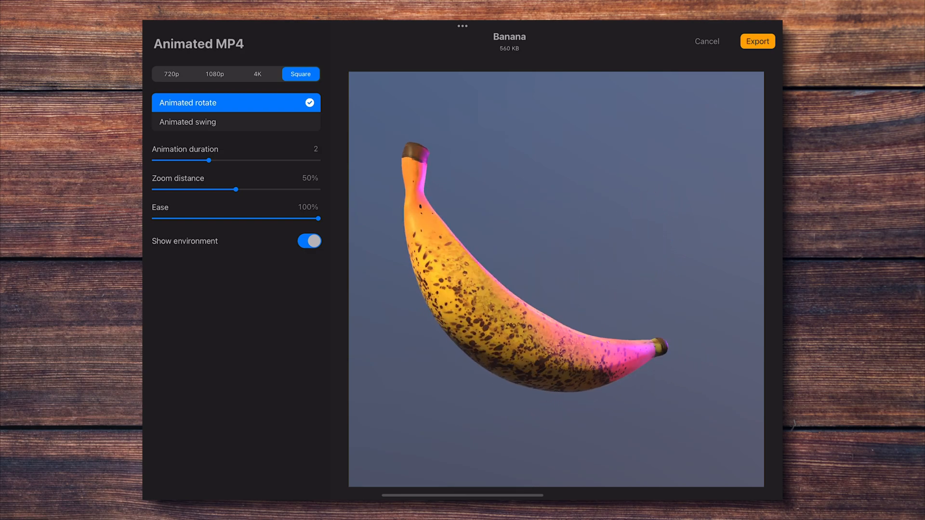
{"action": "left_click", "coordinate": [171, 74]}
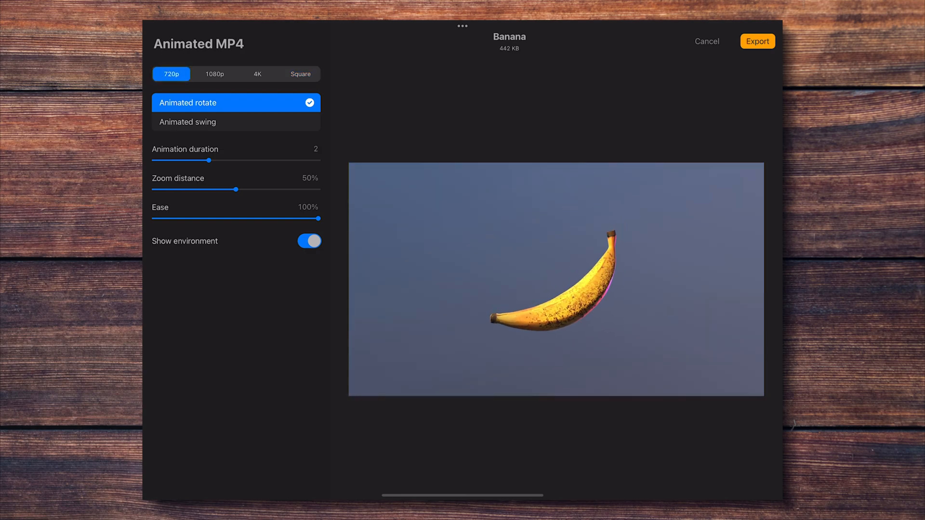
{"action": "left_click", "coordinate": [236, 121]}
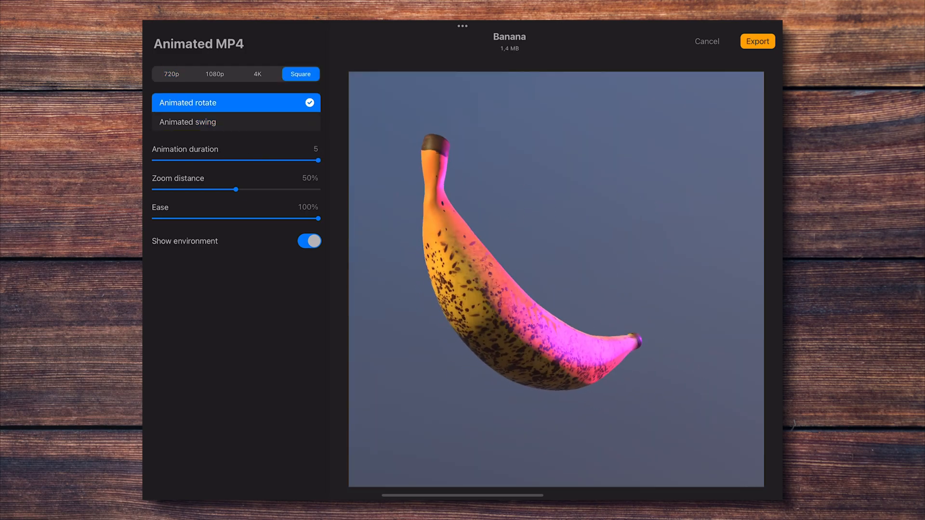
{"action": "left_click_drag", "start_coordinate": [237, 189], "coordinate": [153, 189]}
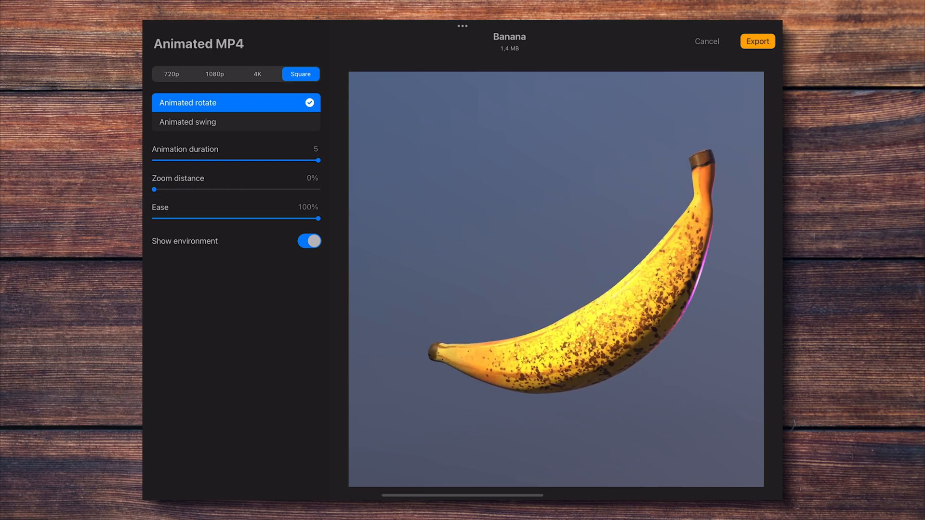
{"action": "left_click_drag", "start_coordinate": [321, 219], "coordinate": [311, 218]}
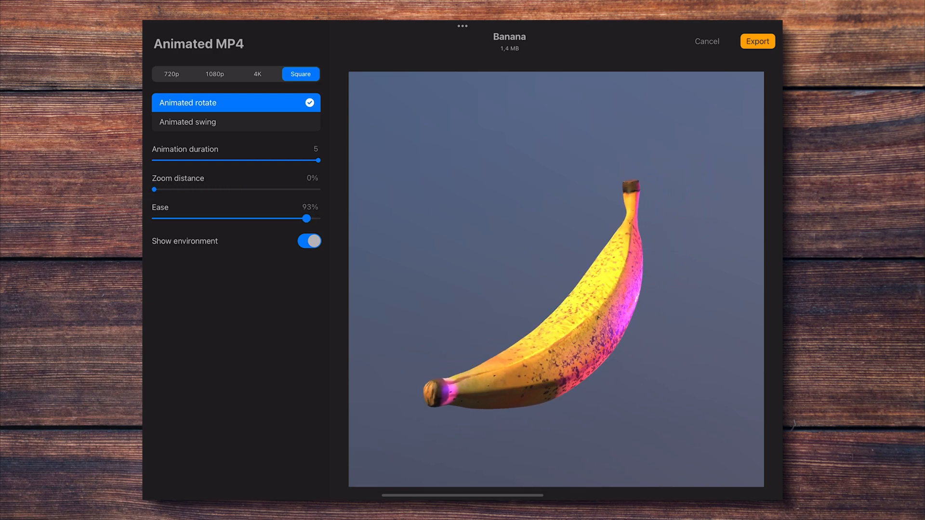
{"action": "left_click_drag", "start_coordinate": [306, 218], "coordinate": [155, 219]}
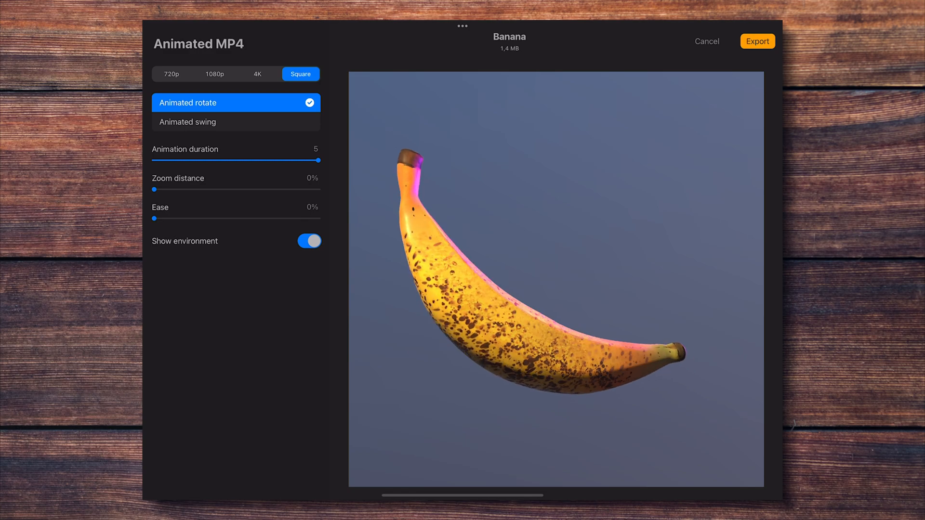
{"action": "left_click", "coordinate": [308, 241]}
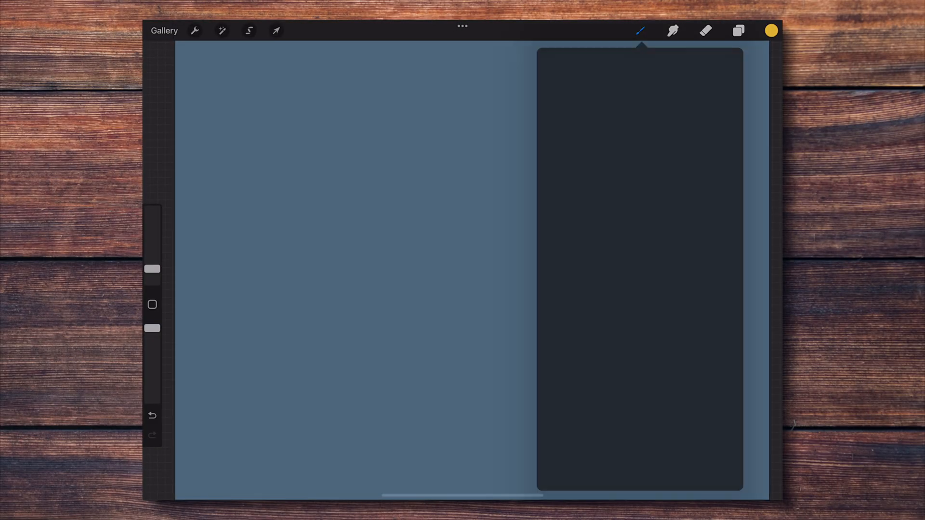
Turn the brush's StreamLine amount down to None in Brush Studio.
{"action": "left_click", "coordinate": [640, 31]}
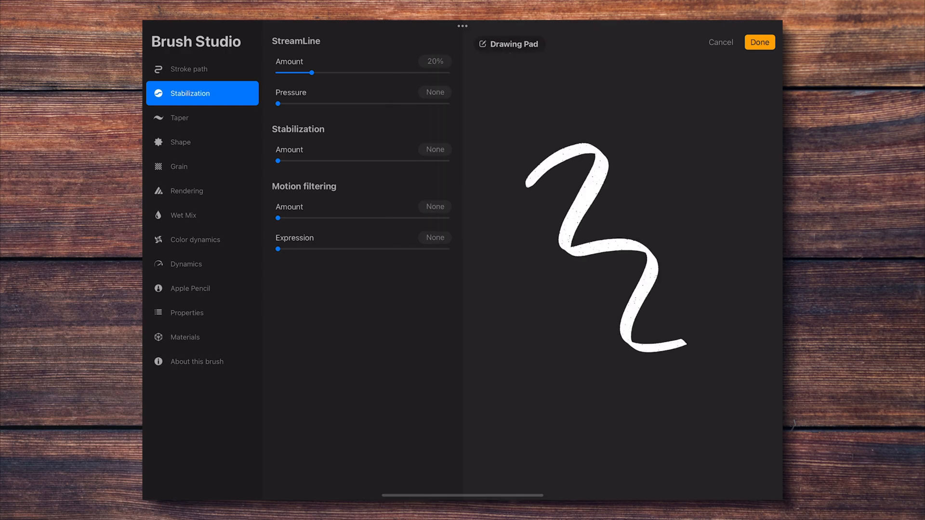
{"action": "left_click_drag", "start_coordinate": [313, 71], "coordinate": [277, 71]}
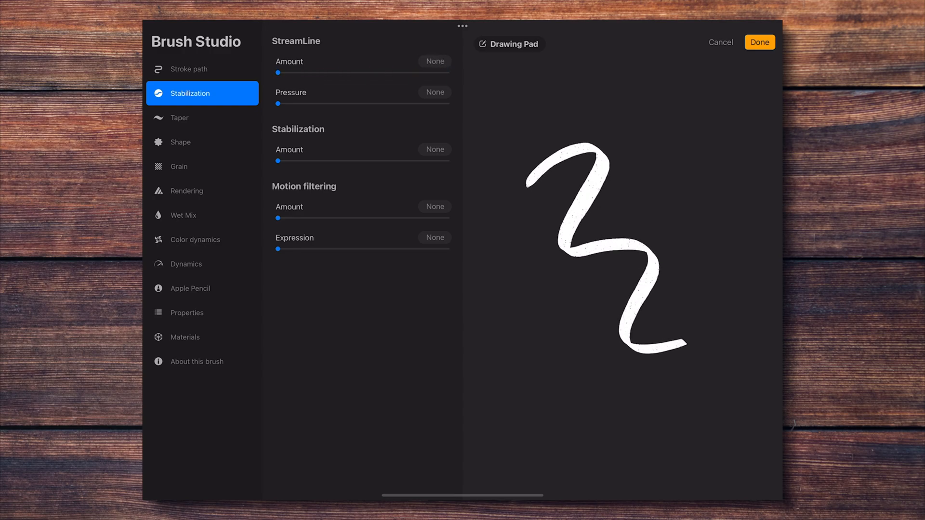
{"action": "left_click_drag", "start_coordinate": [277, 218], "coordinate": [304, 218]}
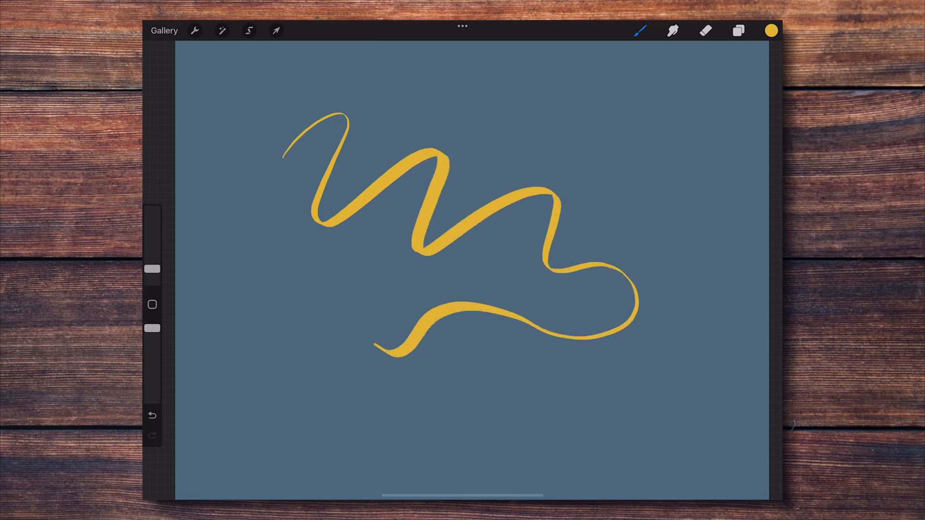
Draw a jagged yellow test line across the upper canvas.
{"action": "left_click_drag", "start_coordinate": [378, 348], "coordinate": [260, 380]}
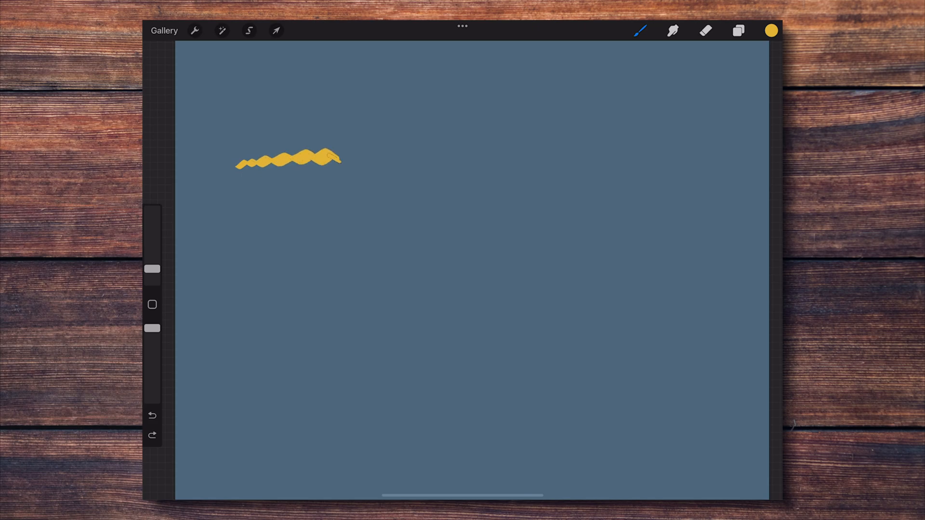
{"action": "left_click_drag", "start_coordinate": [327, 156], "coordinate": [546, 157]}
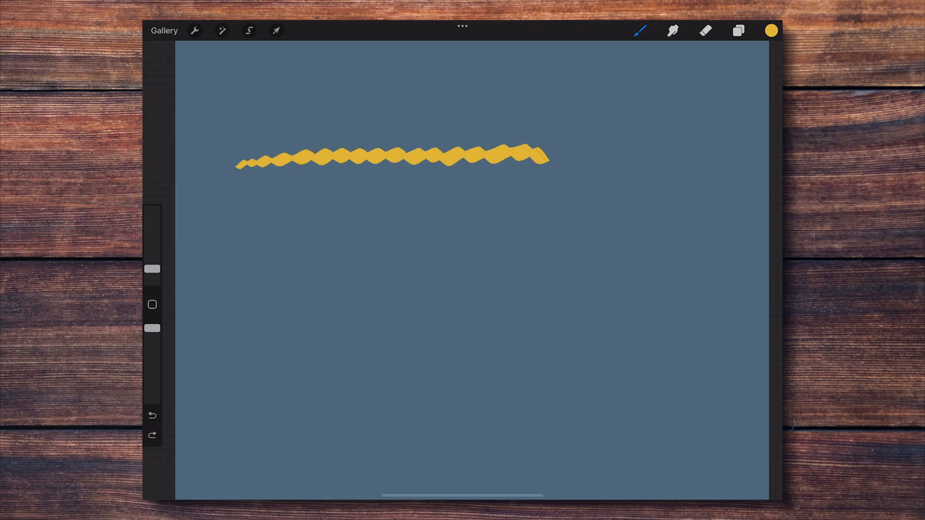
{"action": "left_click_drag", "start_coordinate": [537, 156], "coordinate": [690, 156]}
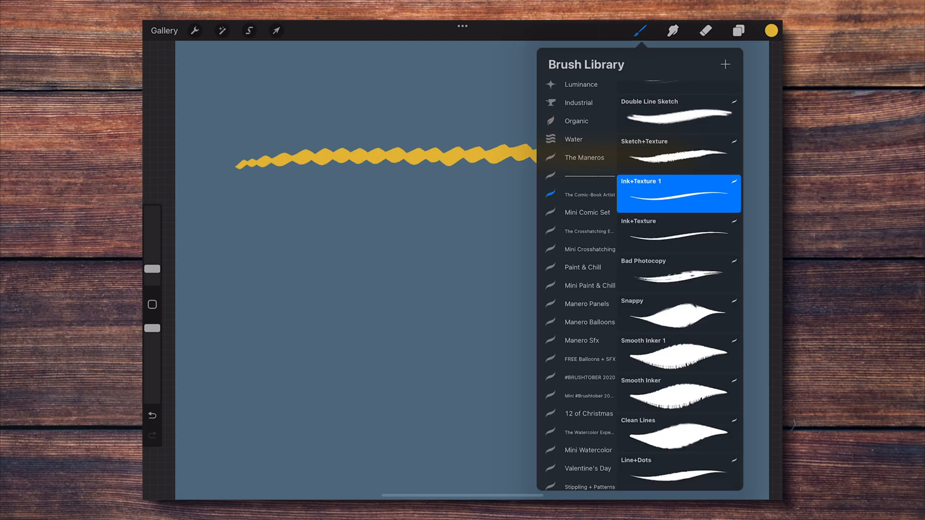
Raise StreamLine to 97% and draw a smoother yellow line beneath the first.
{"action": "double_click", "coordinate": [678, 194]}
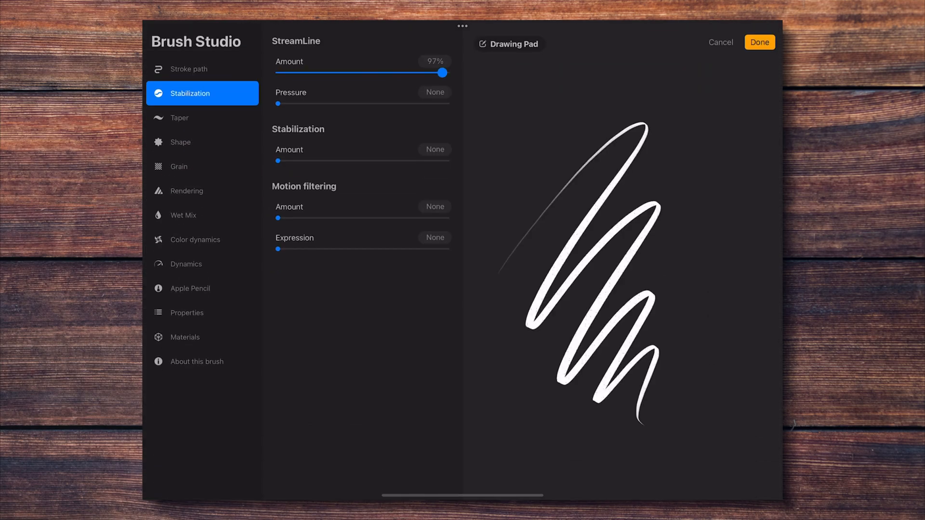
{"action": "left_click", "coordinate": [759, 42]}
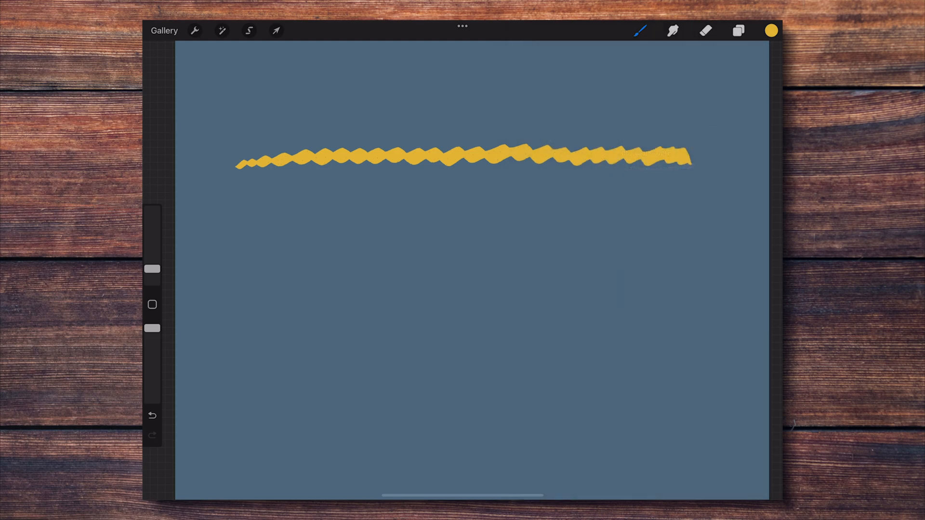
{"action": "left_click_drag", "start_coordinate": [233, 200], "coordinate": [398, 198]}
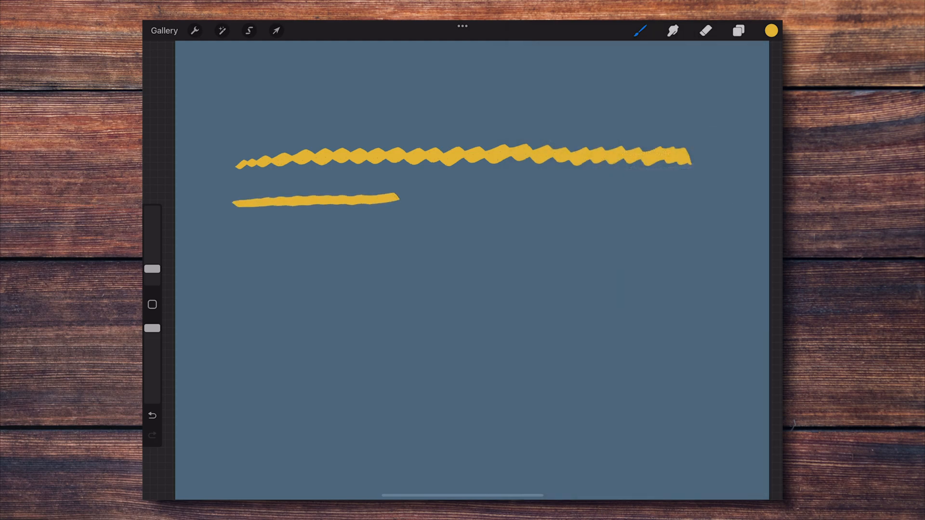
{"action": "left_click_drag", "start_coordinate": [398, 200], "coordinate": [690, 201]}
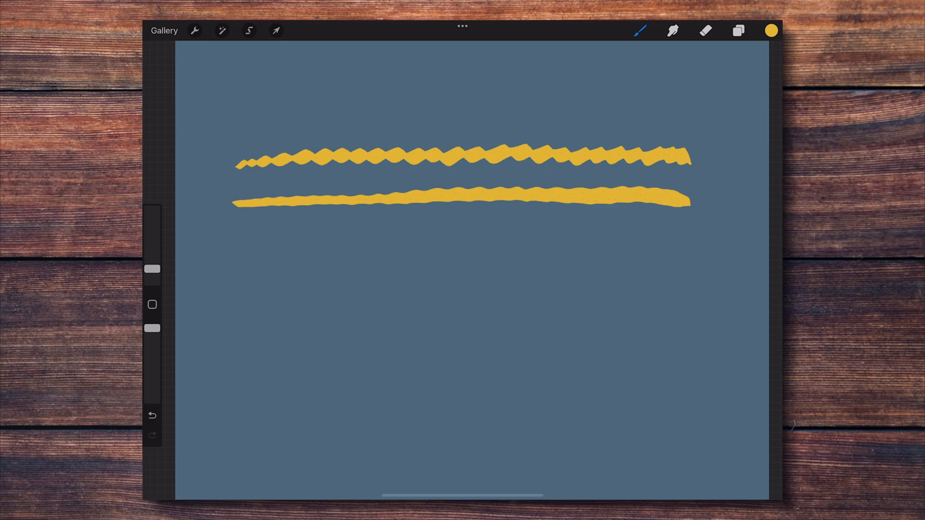
Set StreamLine to None and Stabilization to Max, then draw a smooth third yellow line.
{"action": "left_click", "coordinate": [640, 31]}
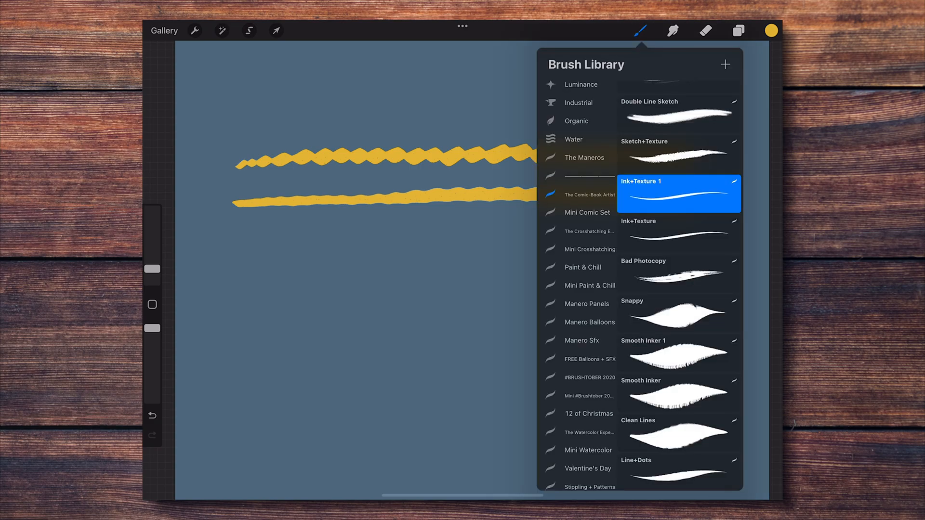
{"action": "left_click", "coordinate": [678, 194]}
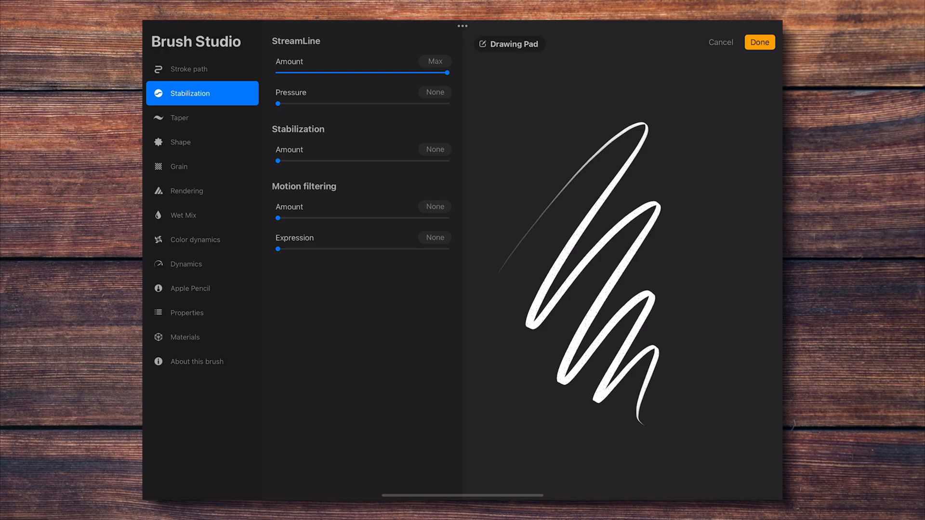
{"action": "left_click_drag", "start_coordinate": [450, 71], "coordinate": [278, 72]}
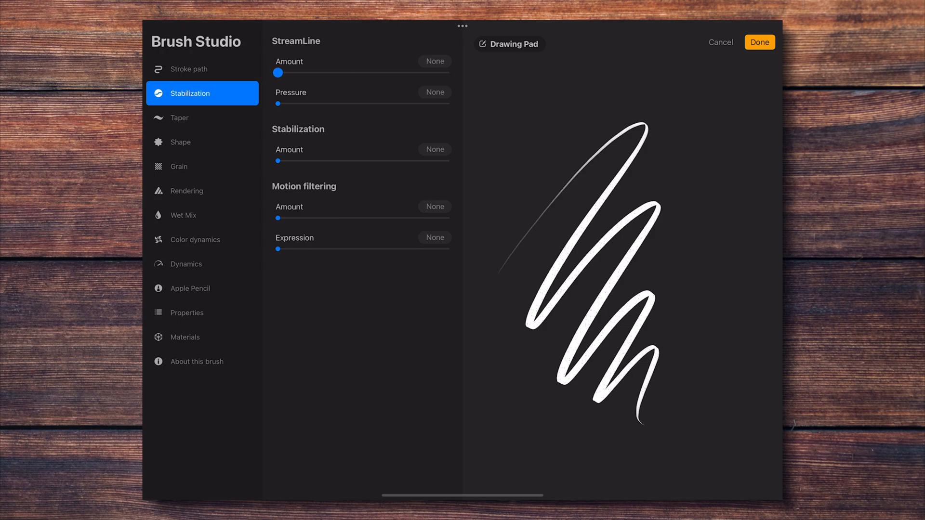
{"action": "left_click_drag", "start_coordinate": [277, 160], "coordinate": [293, 160]}
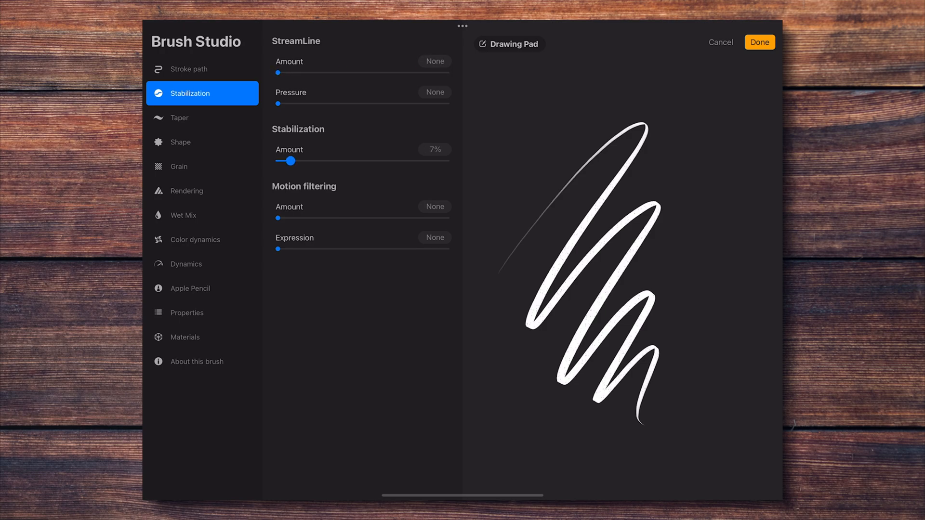
{"action": "left_click_drag", "start_coordinate": [291, 160], "coordinate": [447, 160]}
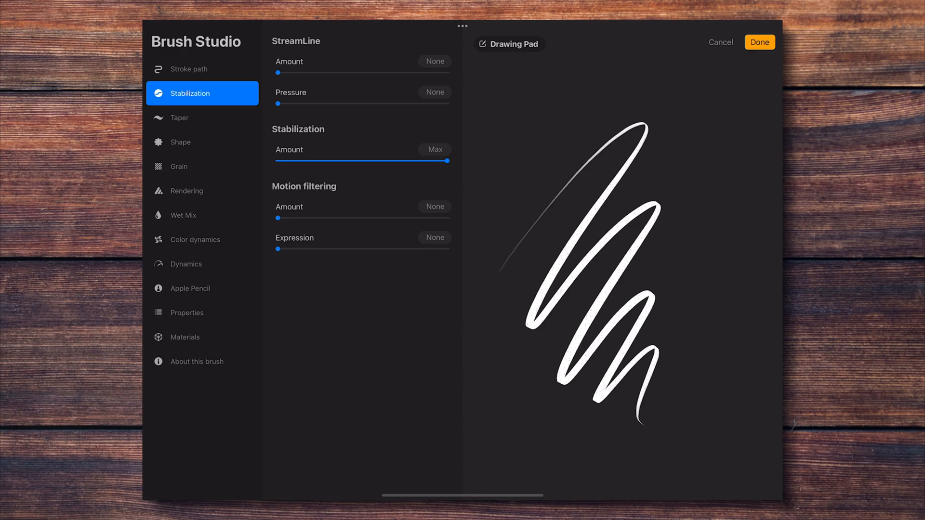
{"action": "left_click", "coordinate": [760, 42]}
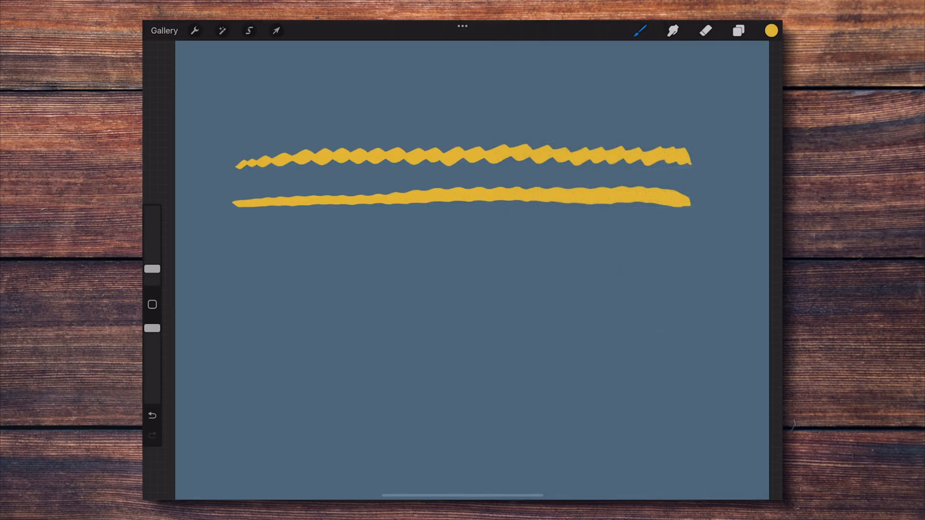
{"action": "left_click_drag", "start_coordinate": [237, 241], "coordinate": [479, 234]}
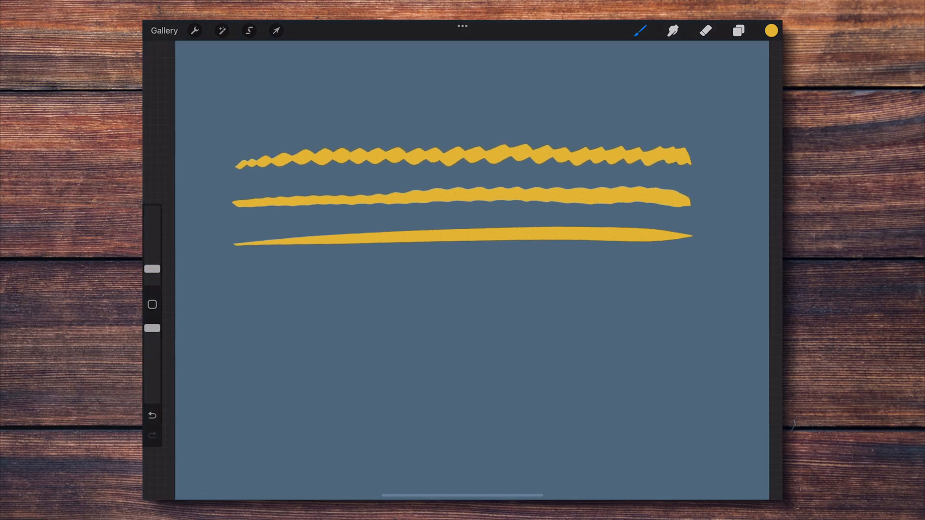
Max out the brush's Motion filtering Amount and draw a fourth yellow line below the third.
{"action": "left_click", "coordinate": [641, 30]}
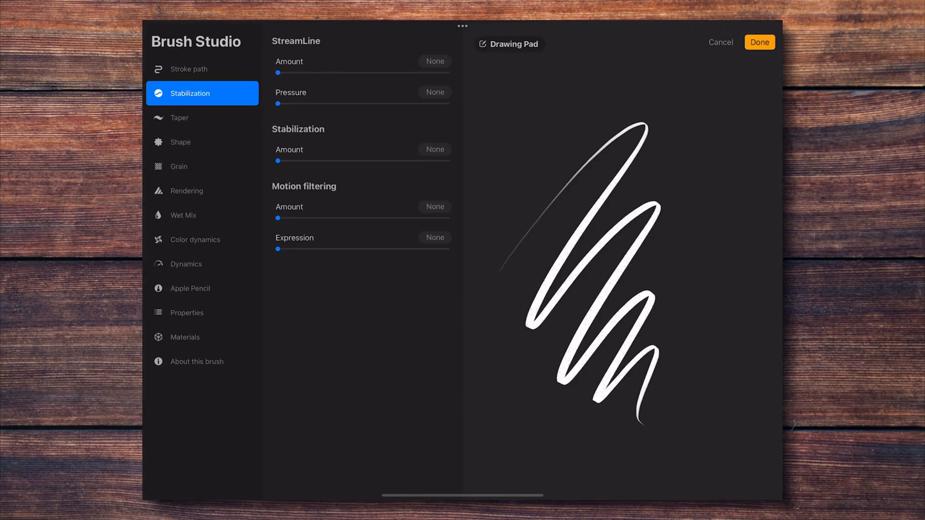
{"action": "left_click_drag", "start_coordinate": [279, 217], "coordinate": [448, 217]}
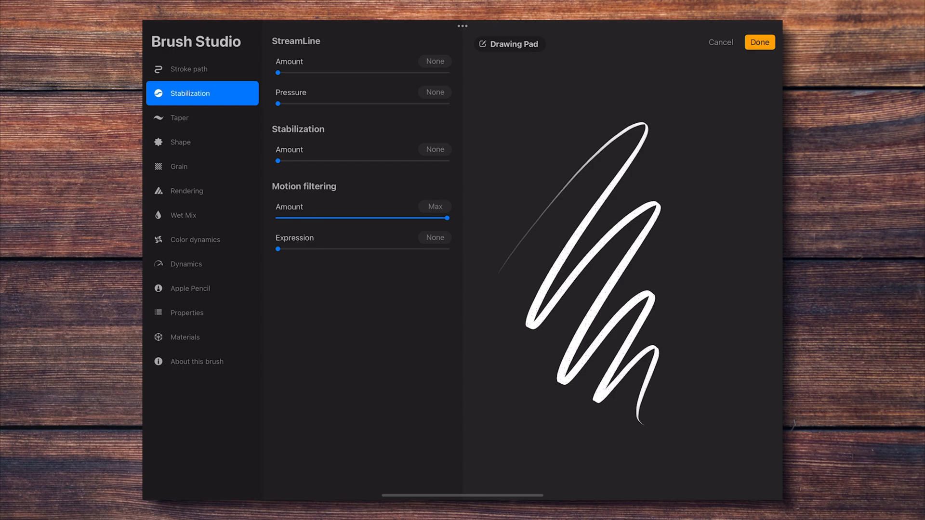
{"action": "left_click", "coordinate": [759, 42]}
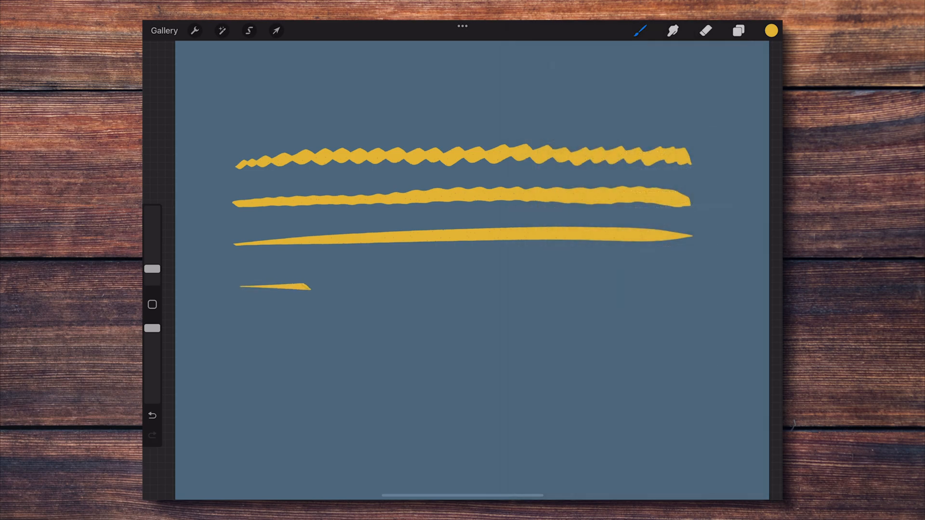
{"action": "left_click_drag", "start_coordinate": [242, 286], "coordinate": [691, 274]}
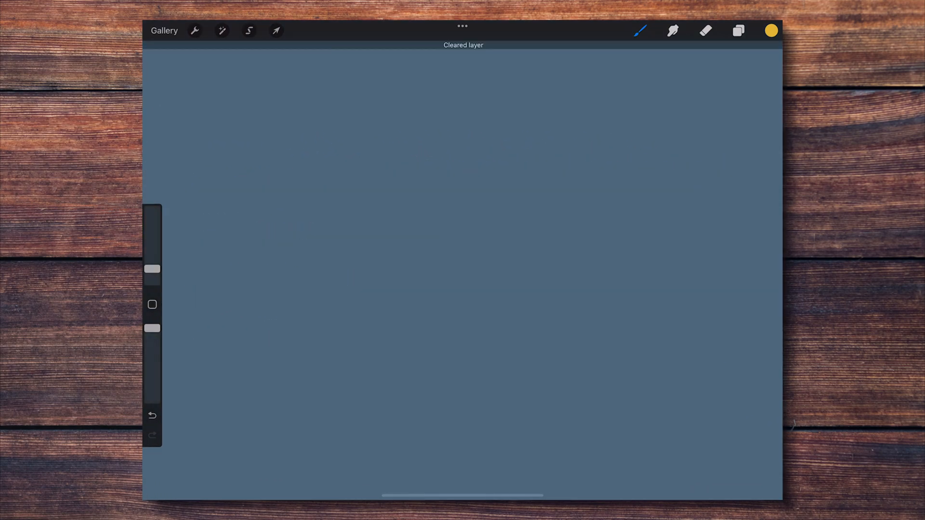
Lower Motion filtering Amount to 30% and draw a curved yellow test stroke.
{"action": "left_click_drag", "start_coordinate": [218, 236], "coordinate": [454, 365]}
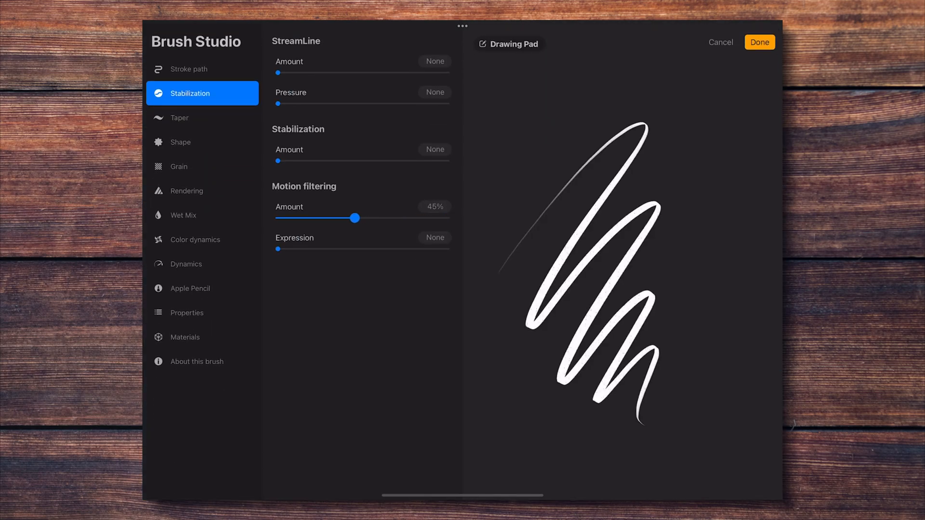
{"action": "left_click_drag", "start_coordinate": [355, 218], "coordinate": [327, 217]}
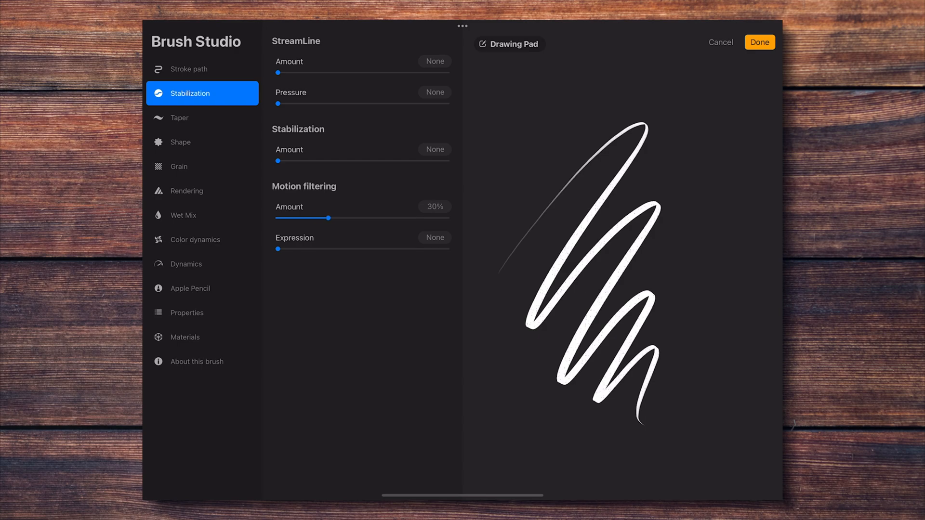
{"action": "left_click", "coordinate": [759, 42]}
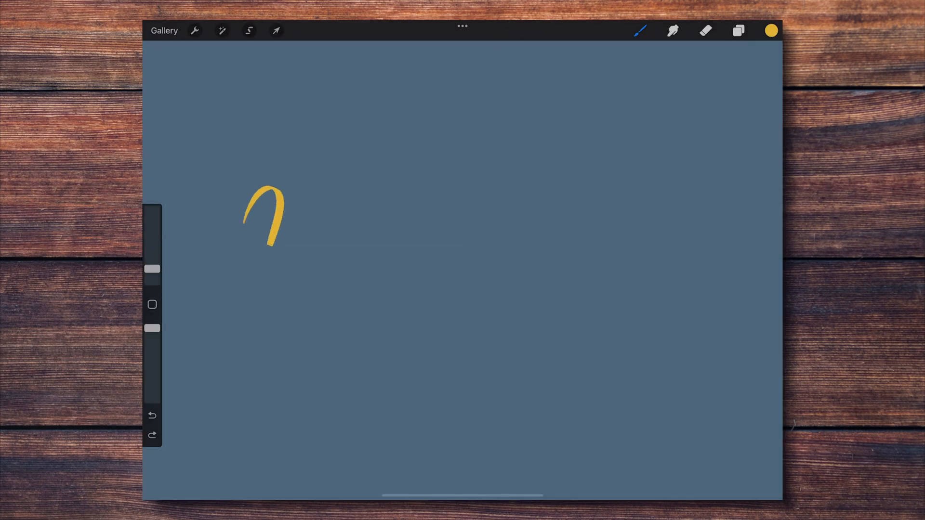
{"action": "left_click_drag", "start_coordinate": [277, 236], "coordinate": [641, 389]}
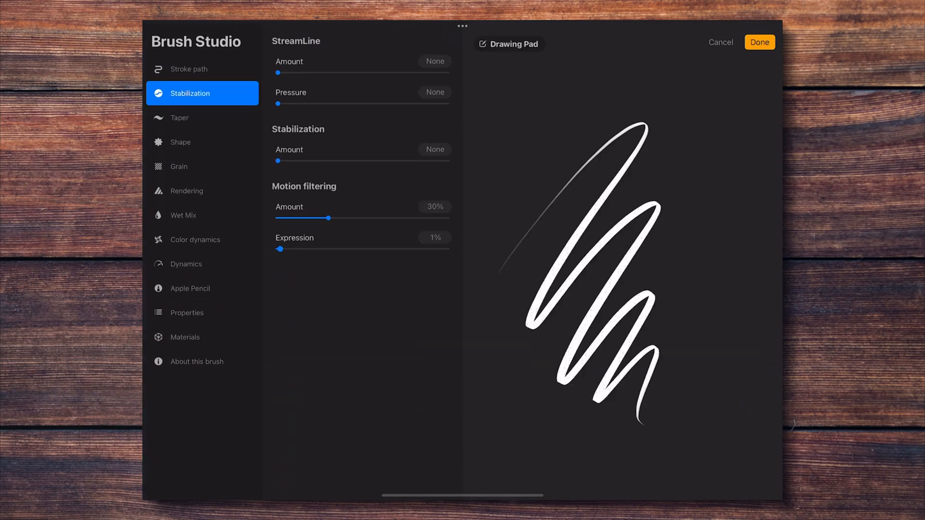
Set Motion filtering Expression to 30% and test it with looping yellow strokes.
{"action": "left_click", "coordinate": [759, 41]}
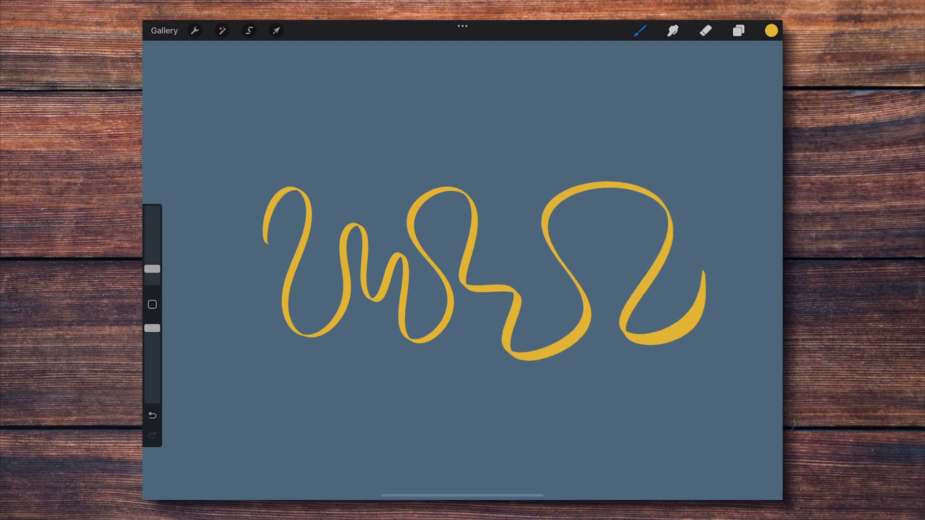
{"action": "left_click", "coordinate": [641, 31]}
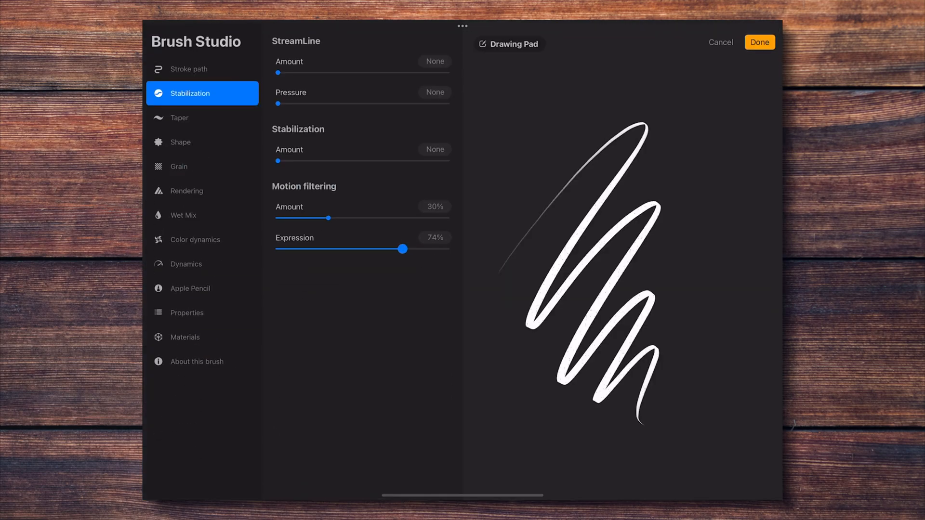
{"action": "left_click_drag", "start_coordinate": [403, 249], "coordinate": [349, 249]}
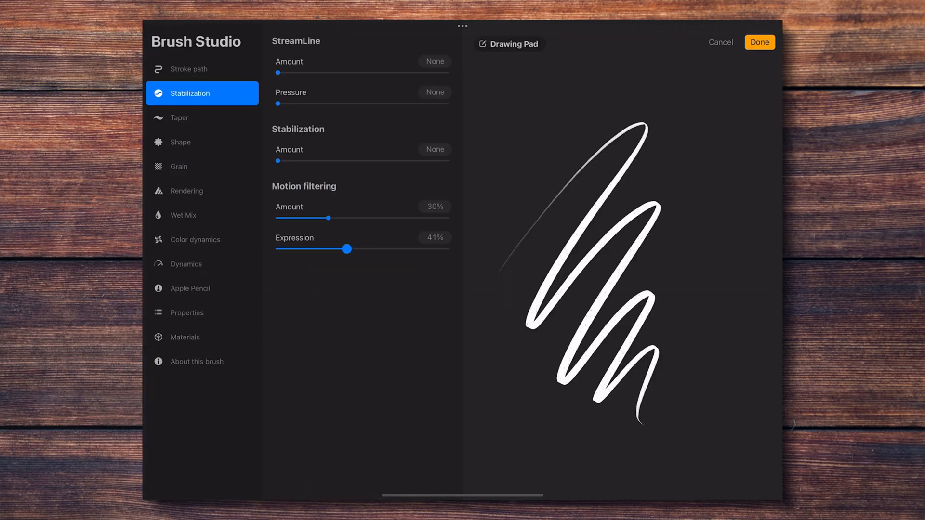
{"action": "left_click_drag", "start_coordinate": [349, 248], "coordinate": [332, 248]}
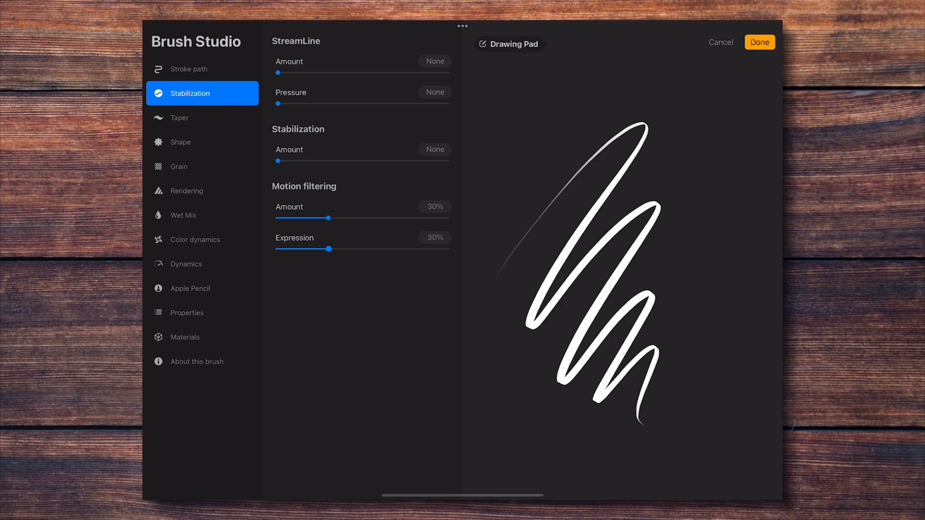
{"action": "left_click", "coordinate": [759, 43]}
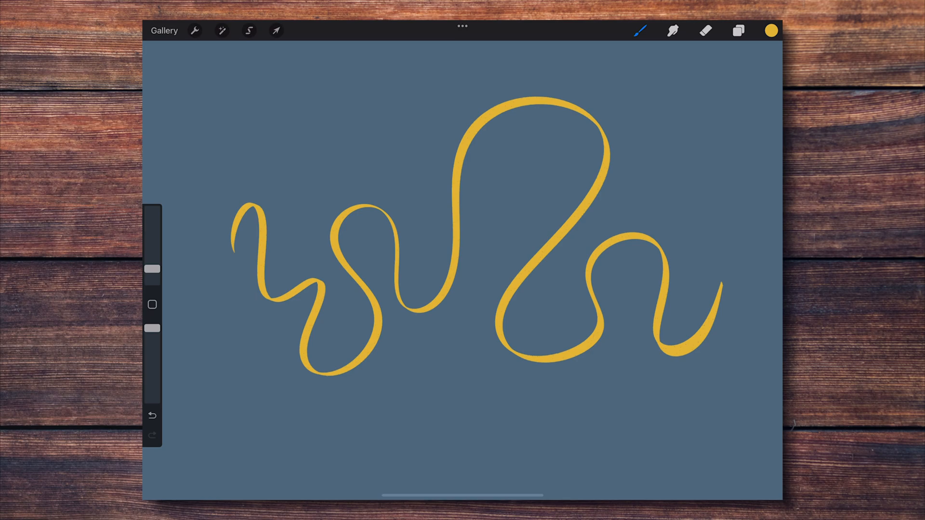
{"action": "left_click", "coordinate": [194, 31]}
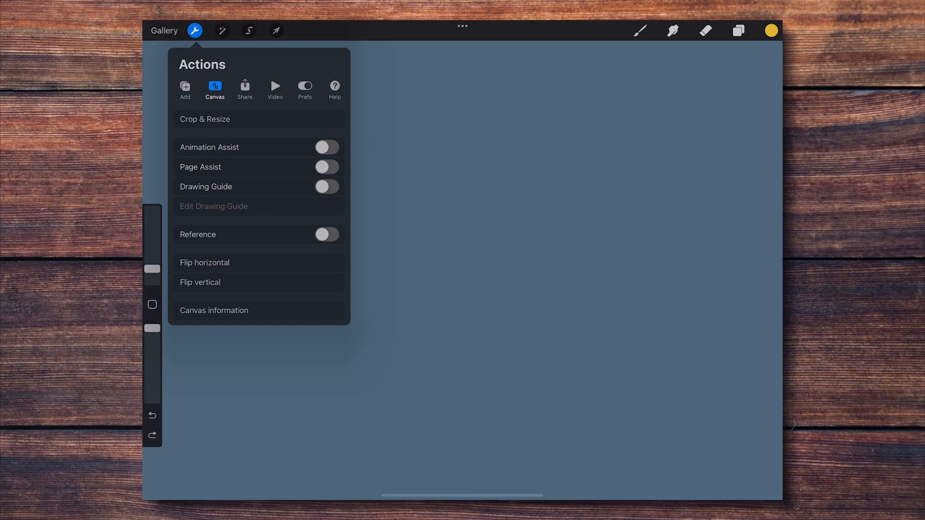
In Pressure and Smoothing prefs, enable Tip Attachment and set expression to 18.5%.
{"action": "left_click", "coordinate": [305, 89]}
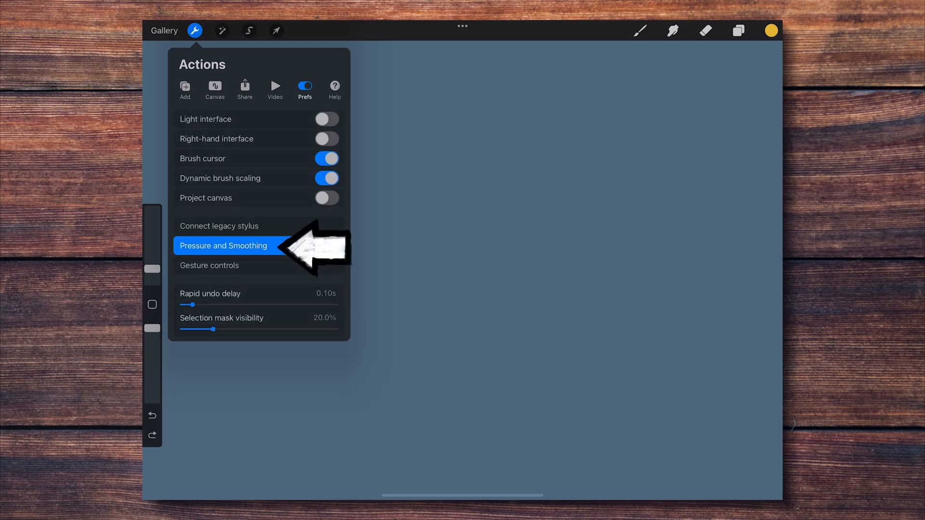
{"action": "left_click", "coordinate": [224, 246]}
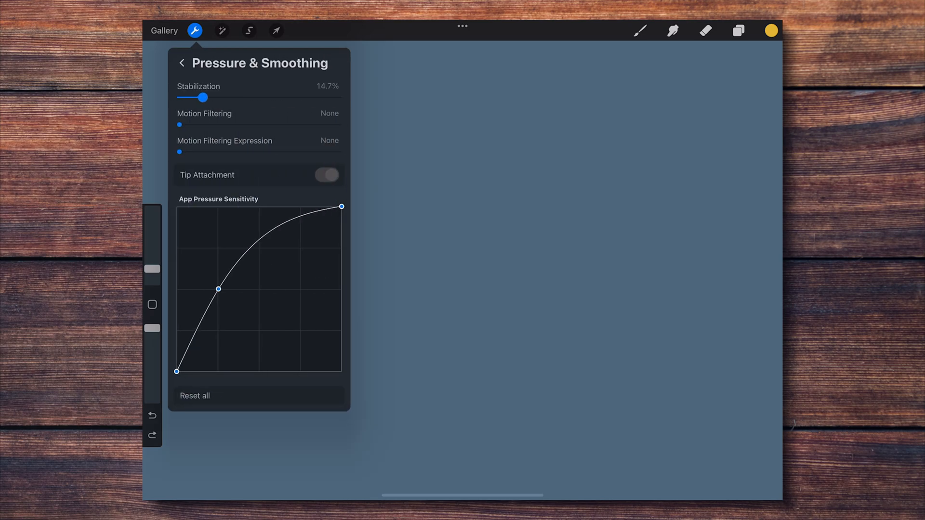
{"action": "left_click", "coordinate": [327, 174]}
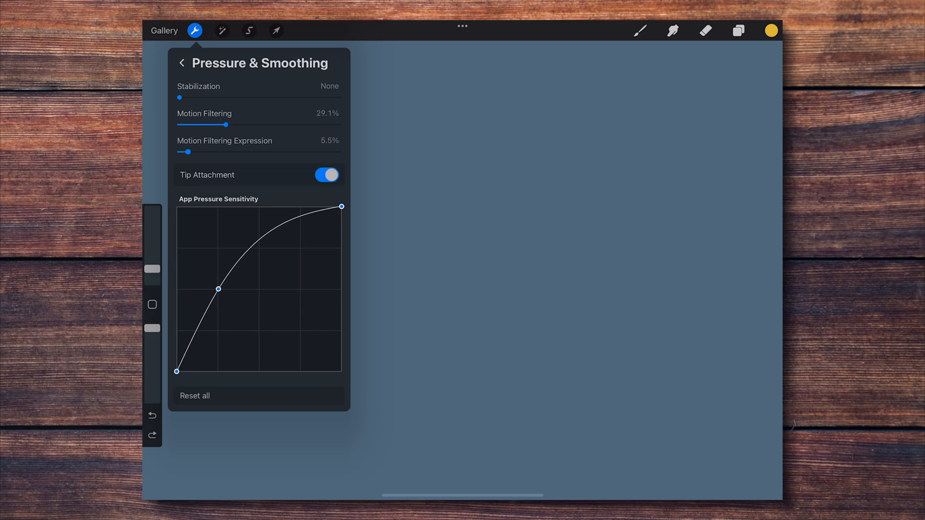
{"action": "left_click_drag", "start_coordinate": [186, 152], "coordinate": [205, 152]}
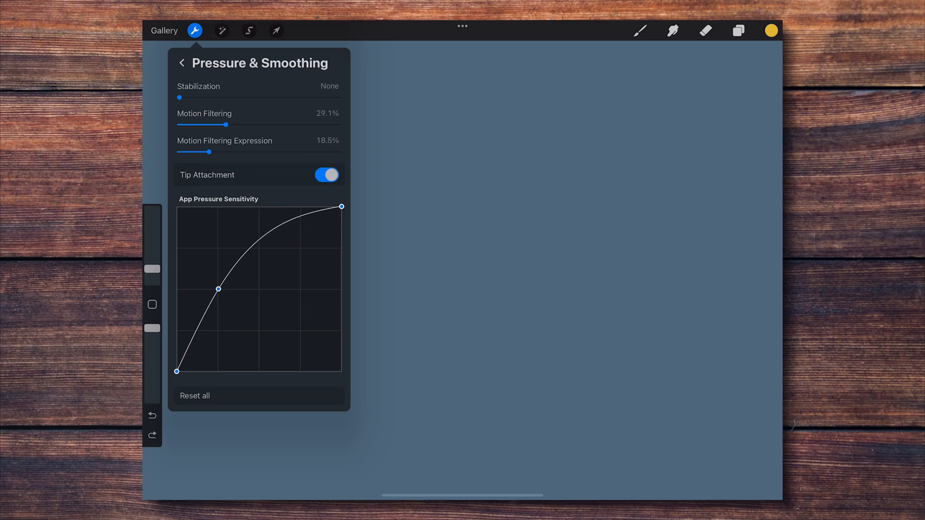
{"action": "left_click", "coordinate": [194, 31]}
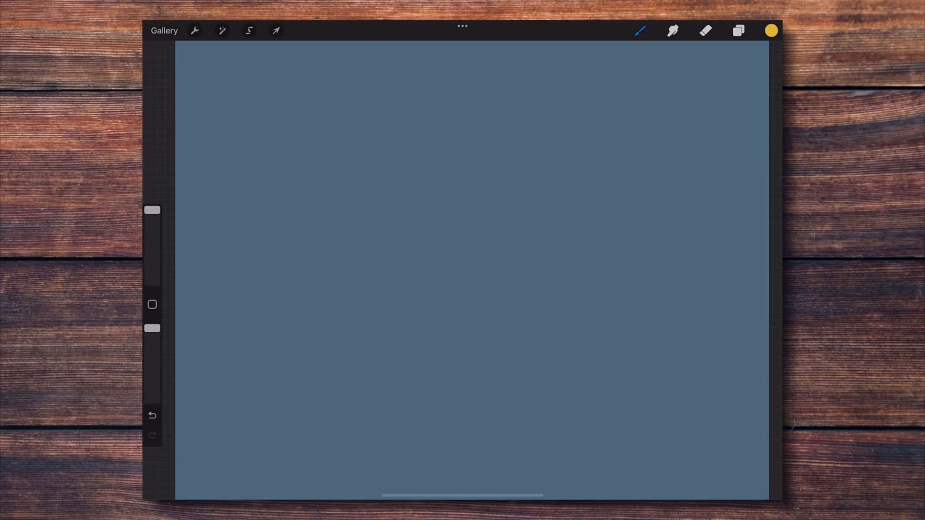
Pick Ink+Texture 1 from Recent brushes, browse its brush set, and close the library.
{"action": "left_click", "coordinate": [640, 29]}
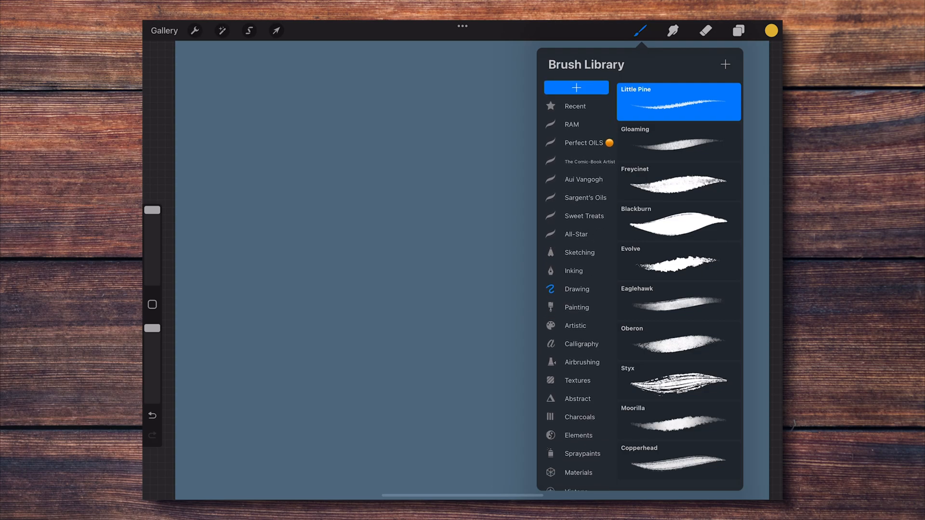
{"action": "left_click", "coordinate": [574, 108]}
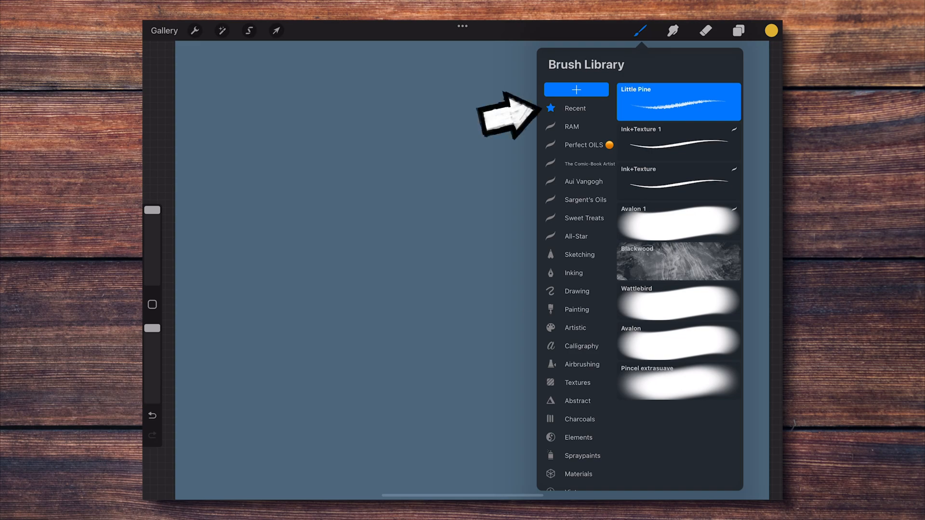
{"action": "left_click", "coordinate": [678, 142]}
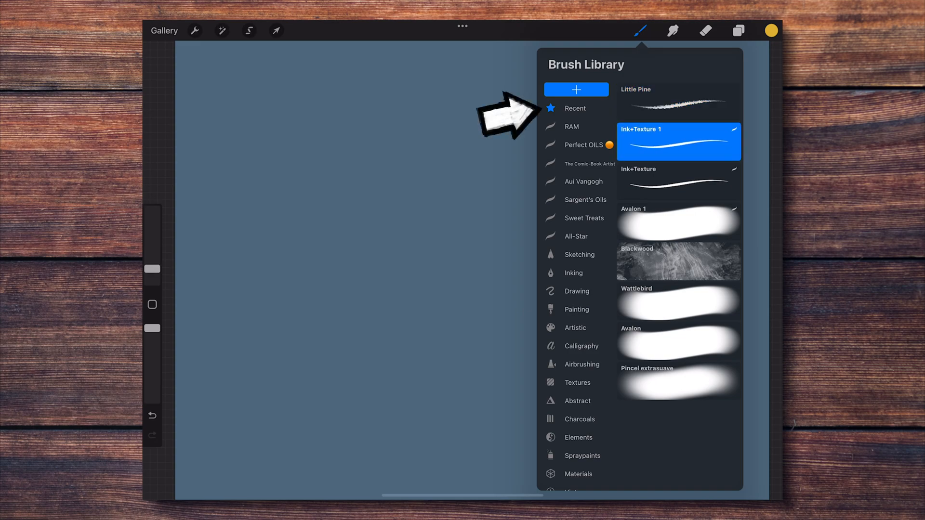
{"action": "left_click", "coordinate": [678, 261]}
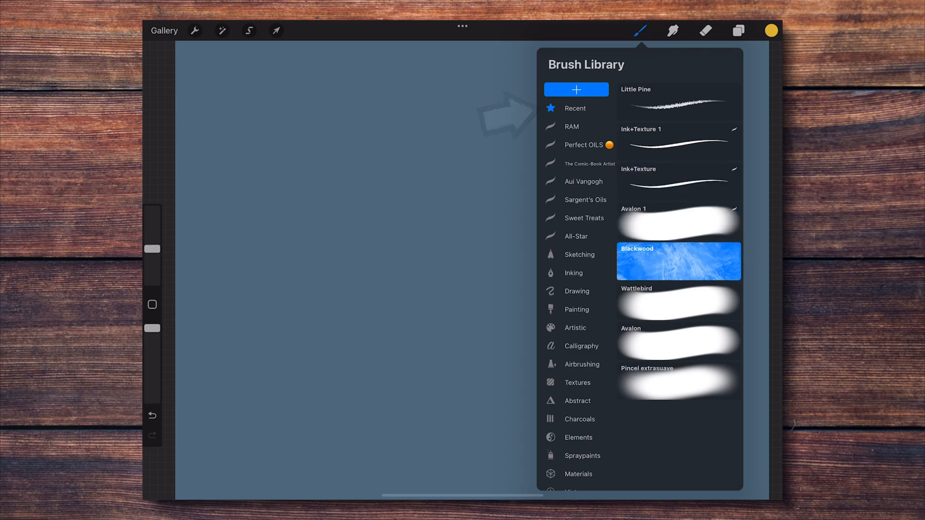
{"action": "left_click", "coordinate": [678, 141]}
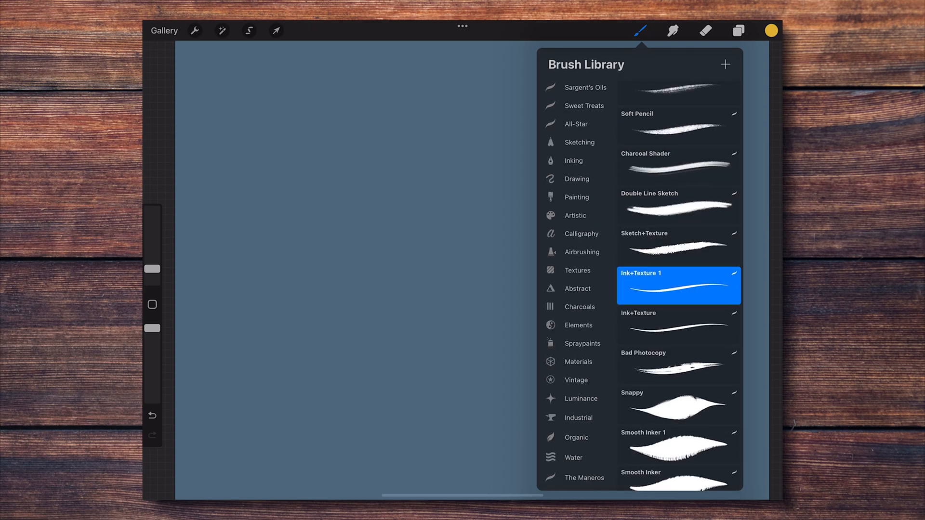
{"action": "scroll", "scroll_direction": "down", "scroll_amount": 3}
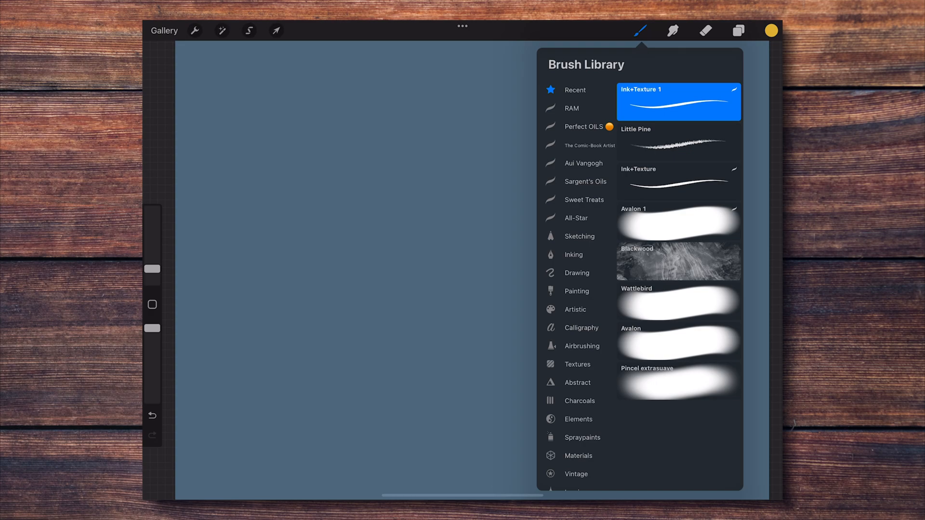
{"action": "left_click", "coordinate": [678, 141]}
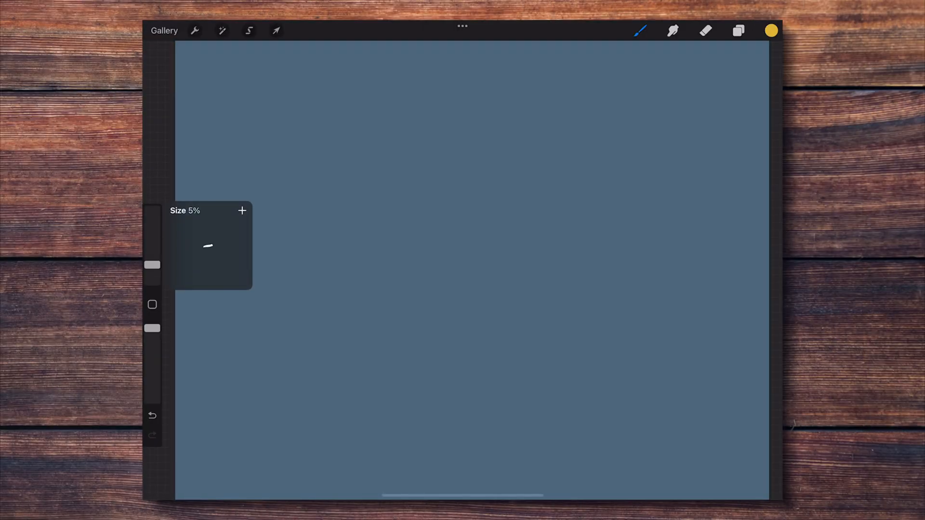
Add brush size presets (13%, 55%) and opacity presets, then draw a test stroke.
{"action": "left_click_drag", "start_coordinate": [152, 265], "coordinate": [152, 253]}
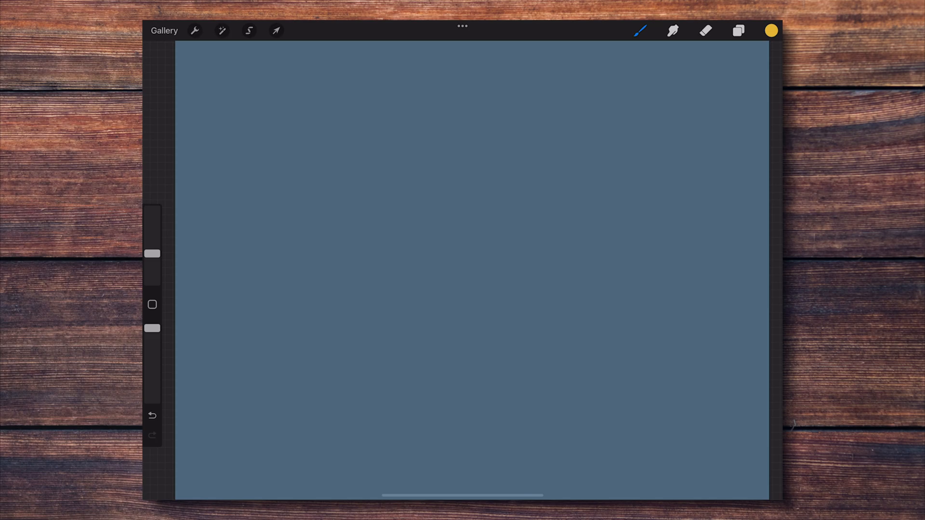
{"action": "left_click_drag", "start_coordinate": [152, 253], "coordinate": [152, 254]}
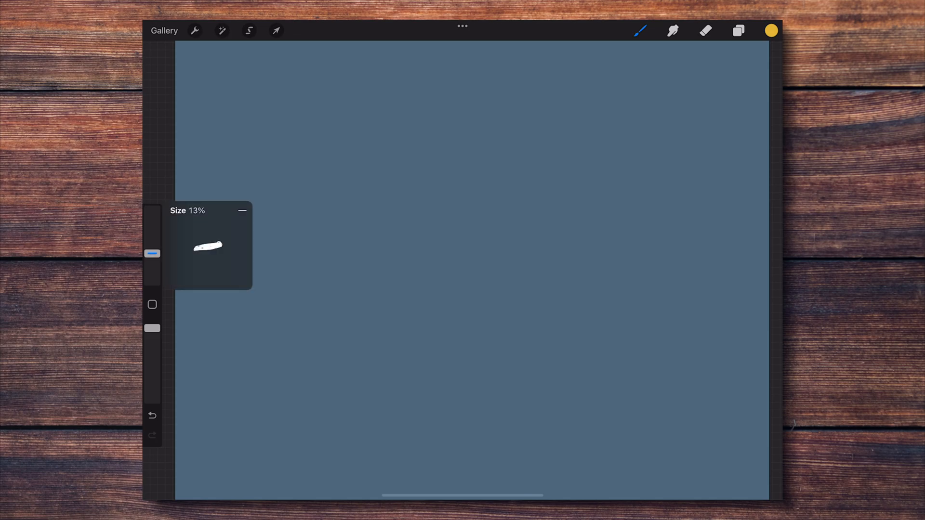
{"action": "left_click_drag", "start_coordinate": [151, 254], "coordinate": [152, 227]}
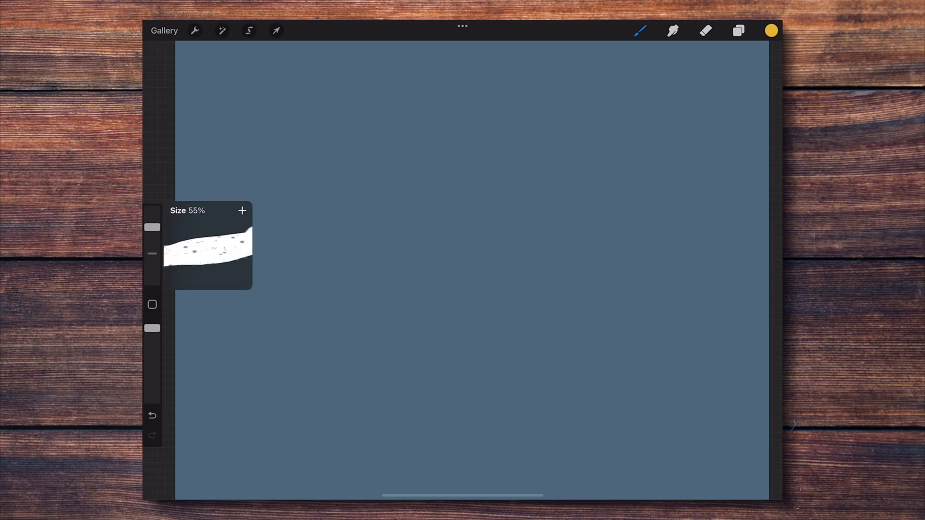
{"action": "left_click_drag", "start_coordinate": [152, 227], "coordinate": [152, 254]}
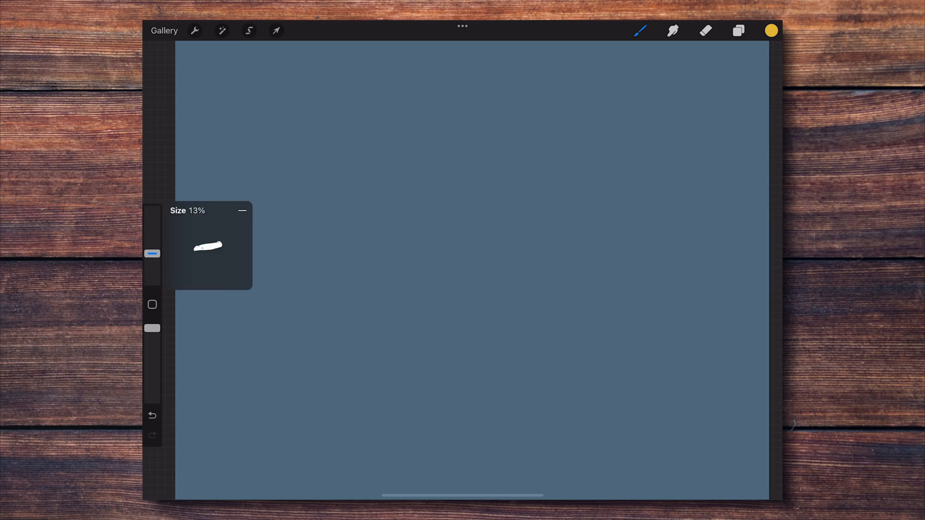
{"action": "left_click_drag", "start_coordinate": [152, 254], "coordinate": [152, 270]}
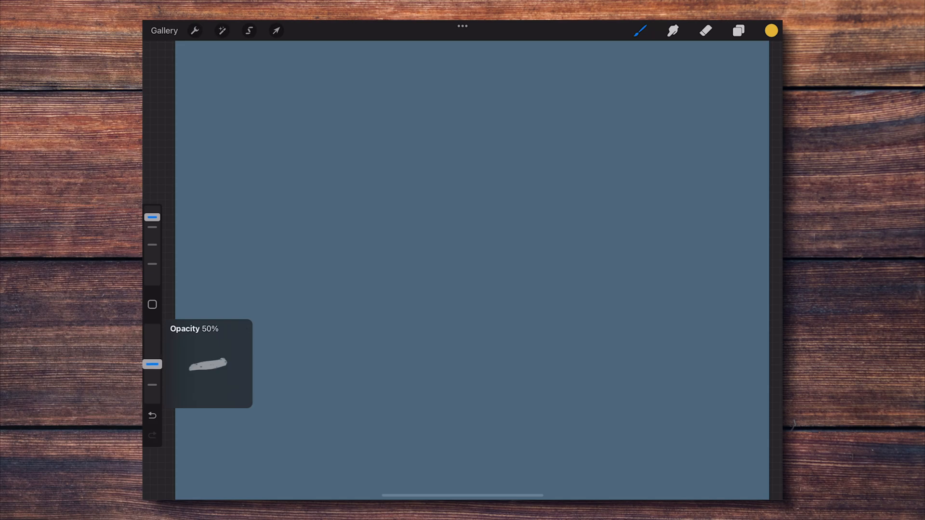
{"action": "left_click_drag", "start_coordinate": [151, 364], "coordinate": [152, 336]}
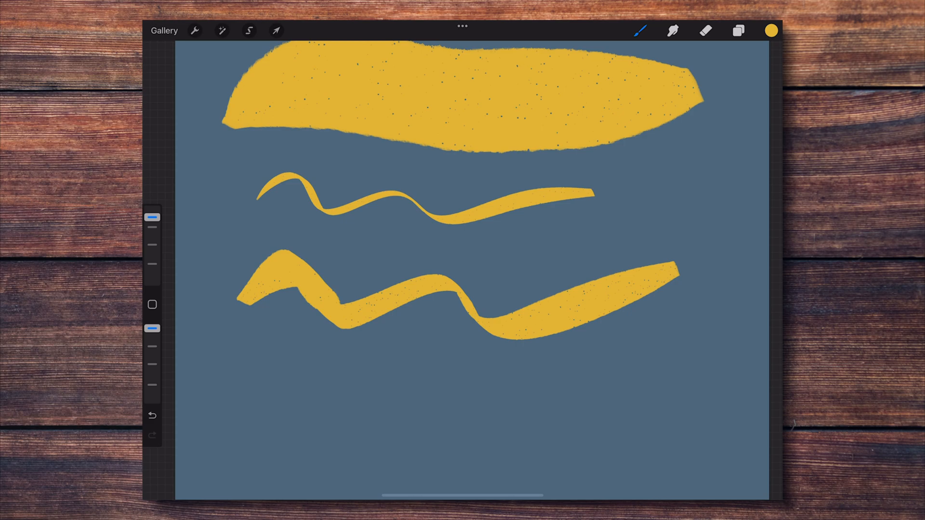
{"action": "left_click_drag", "start_coordinate": [224, 354], "coordinate": [684, 413]}
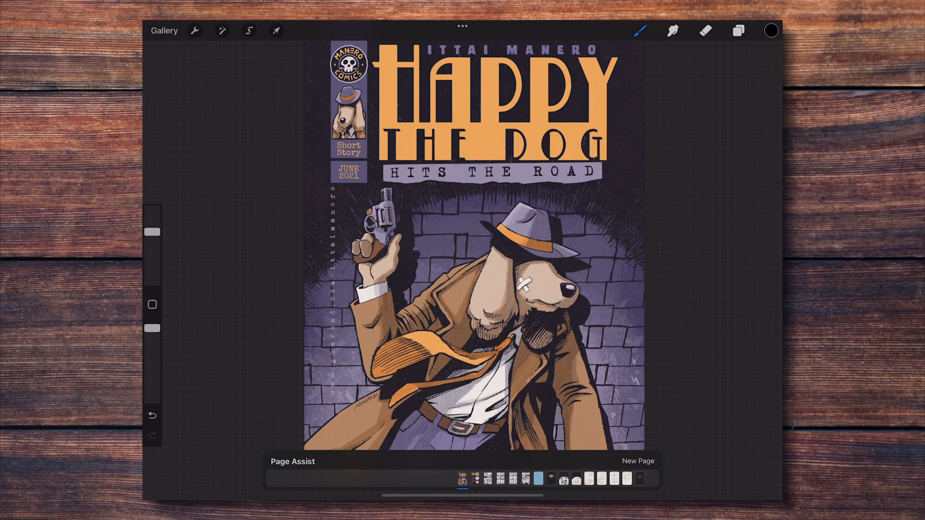
Dismiss Actions and Layers, then jump to the blank six-panel comic page in Page Assist.
{"action": "left_click", "coordinate": [194, 31]}
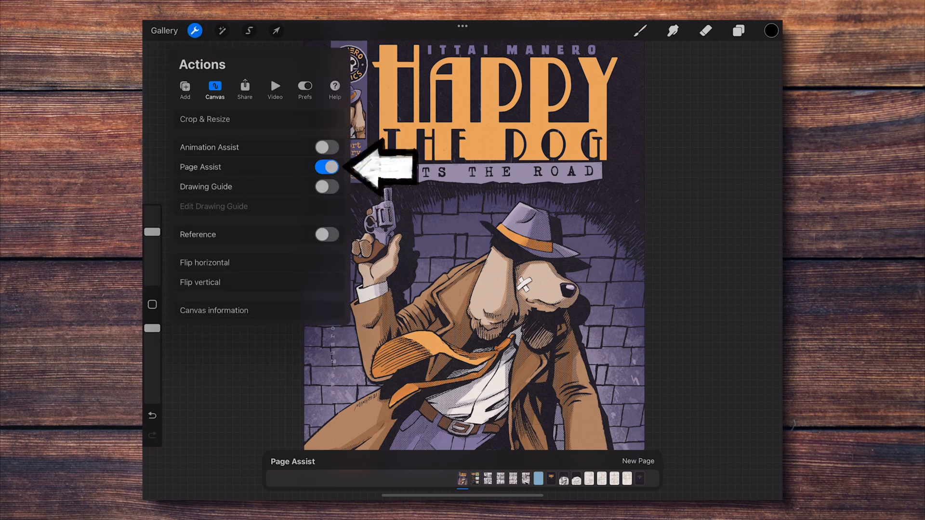
{"action": "left_click", "coordinate": [325, 167]}
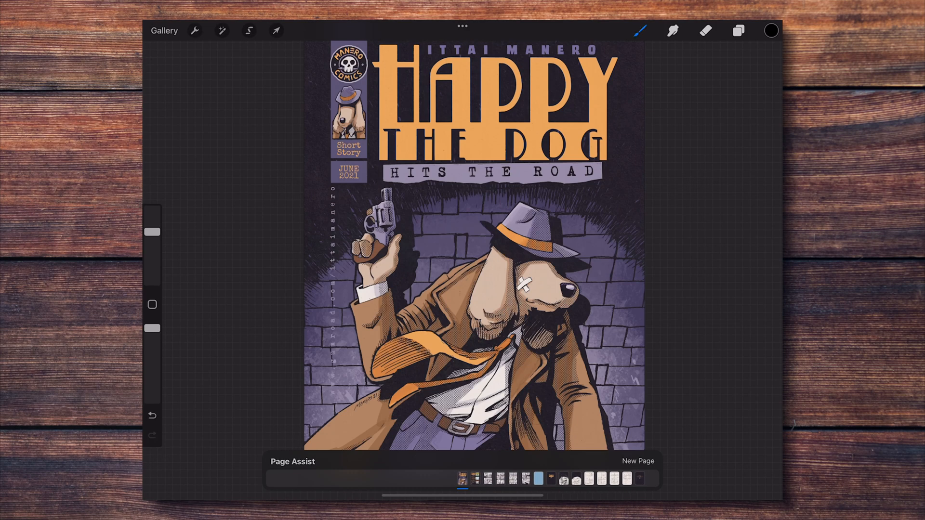
{"action": "left_click", "coordinate": [738, 31]}
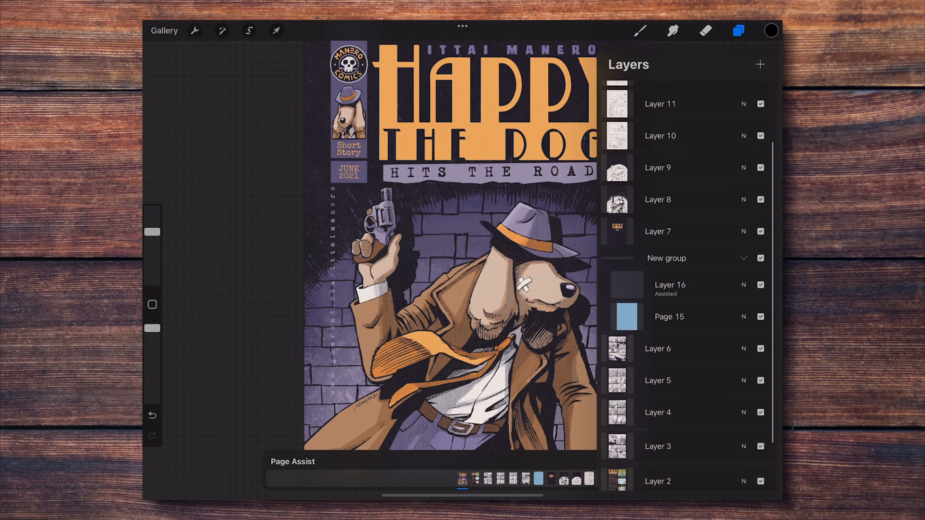
{"action": "left_click", "coordinate": [738, 31]}
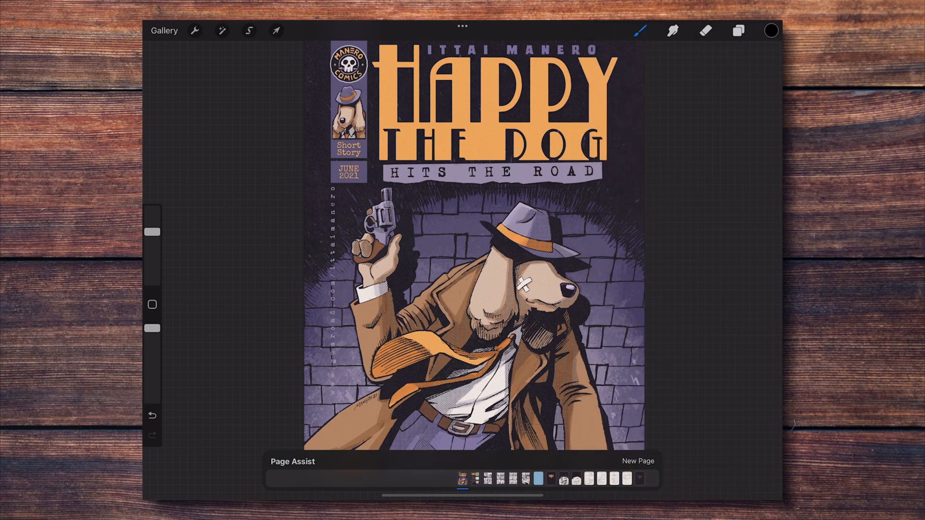
{"action": "left_click", "coordinate": [738, 31]}
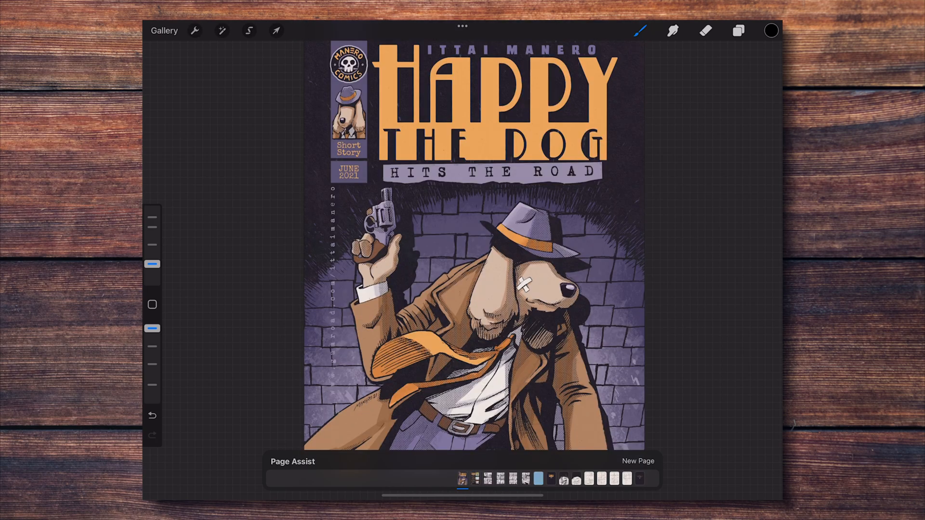
{"action": "left_click", "coordinate": [449, 478]}
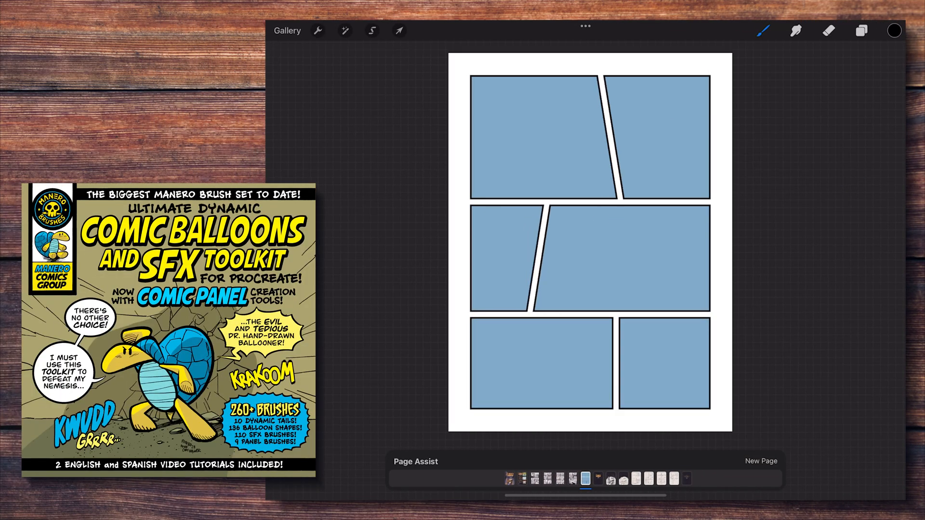
Open the layer list and move on to the beached boat painting document.
{"action": "left_click", "coordinate": [861, 31]}
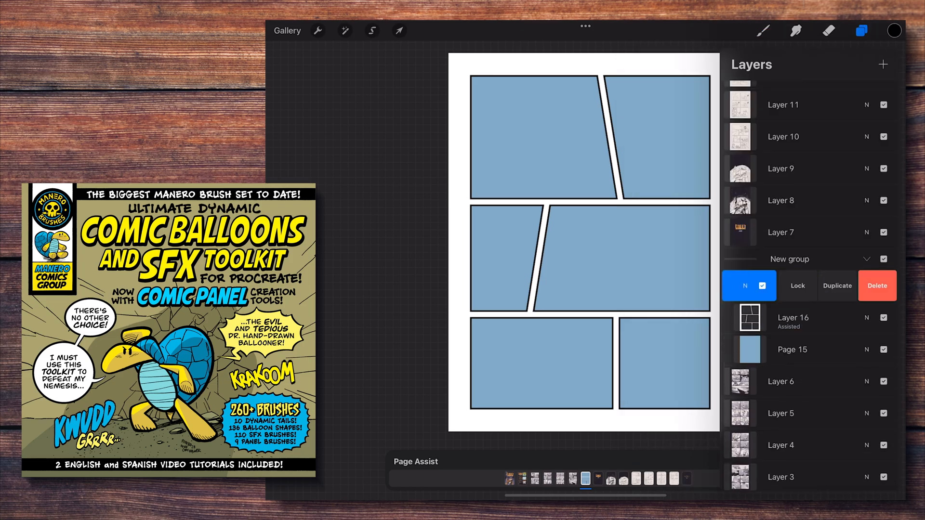
{"action": "left_click", "coordinate": [763, 30]}
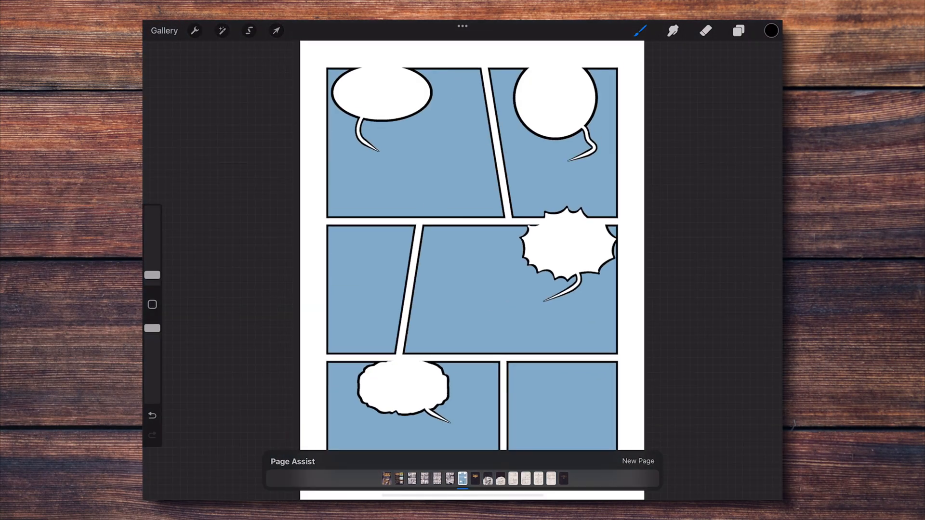
{"action": "left_click", "coordinate": [640, 31]}
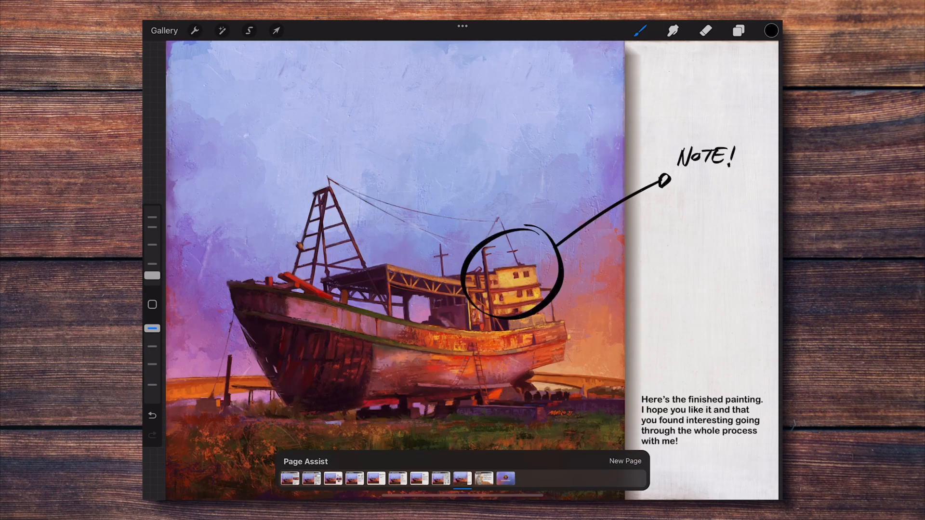
Browse the Actions export options for the boat painting PDF.
{"action": "left_click", "coordinate": [194, 31]}
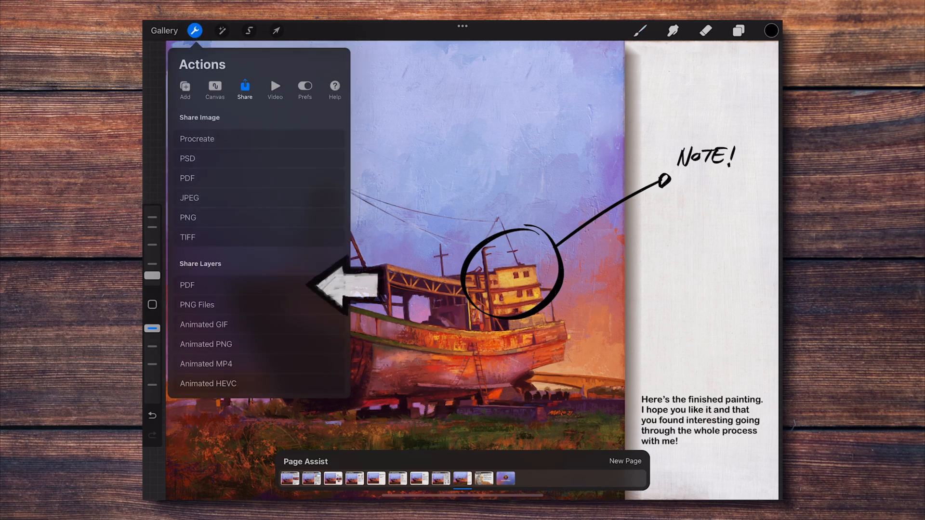
{"action": "left_click", "coordinate": [187, 285]}
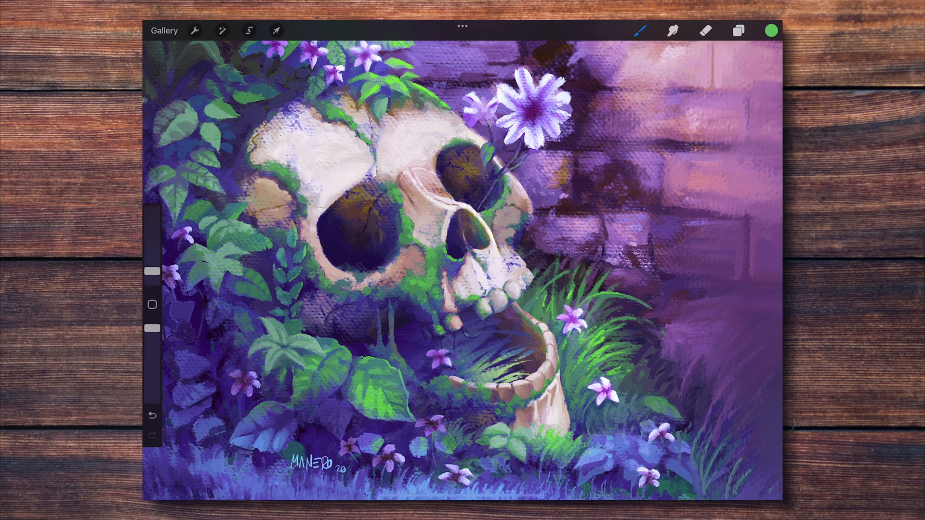
Switch the palette to Cards view and name the swatches Skull and Plants.
{"action": "left_click", "coordinate": [771, 31]}
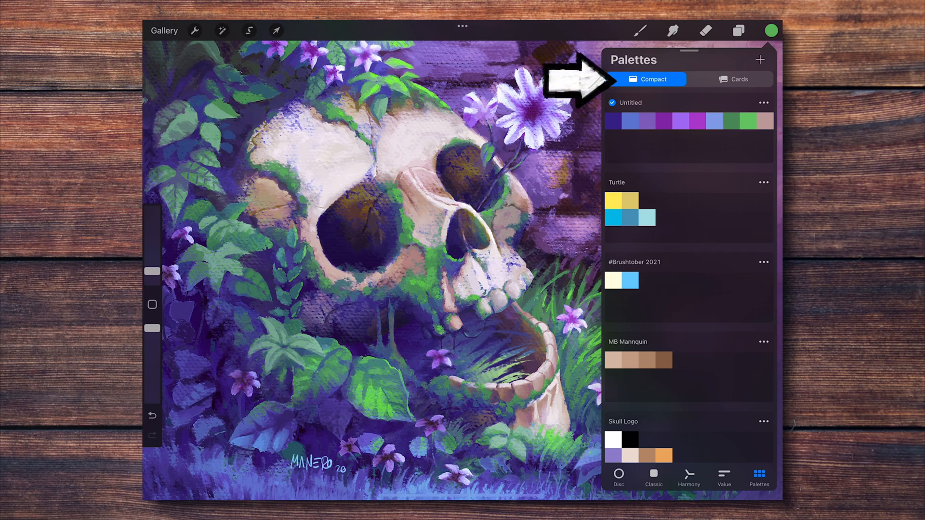
{"action": "left_click", "coordinate": [732, 79]}
{"action": "type", "text": "Sk"}
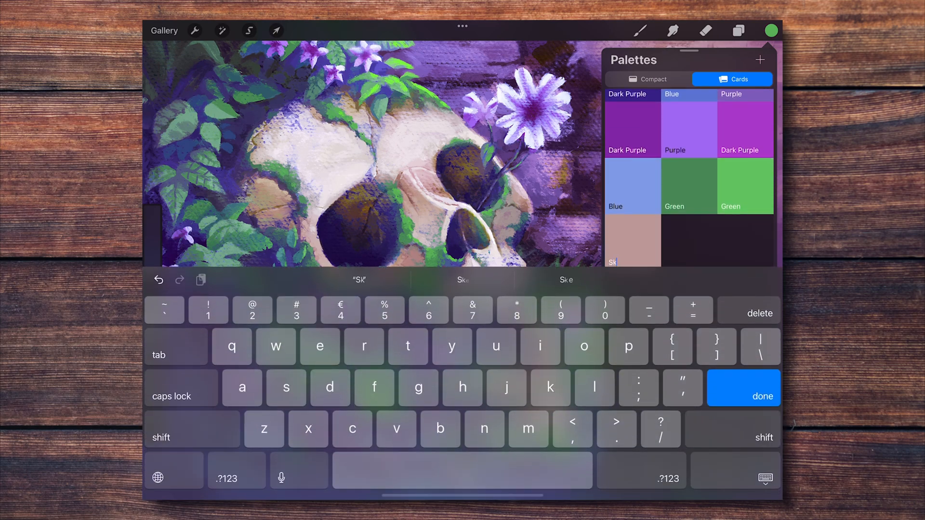
{"action": "left_click", "coordinate": [743, 396]}
{"action": "type", "text": "Plants"}
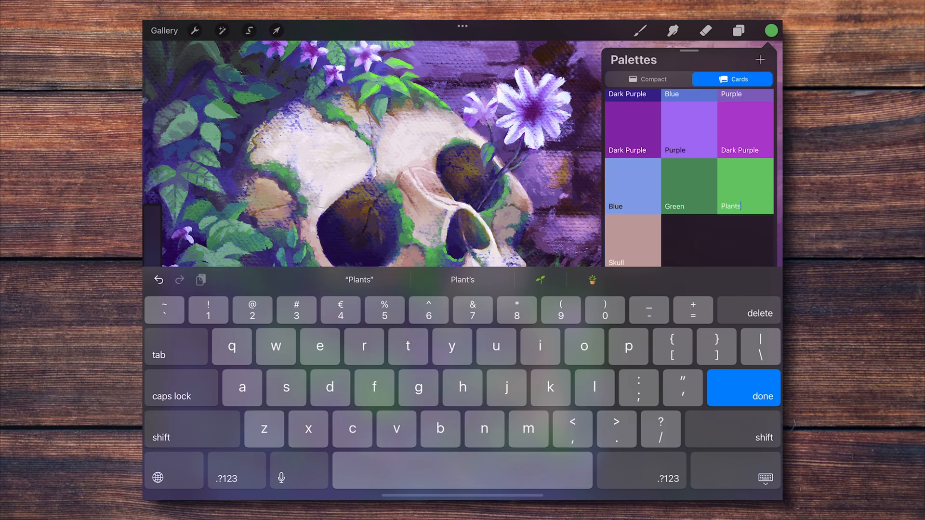
{"action": "left_click", "coordinate": [743, 388]}
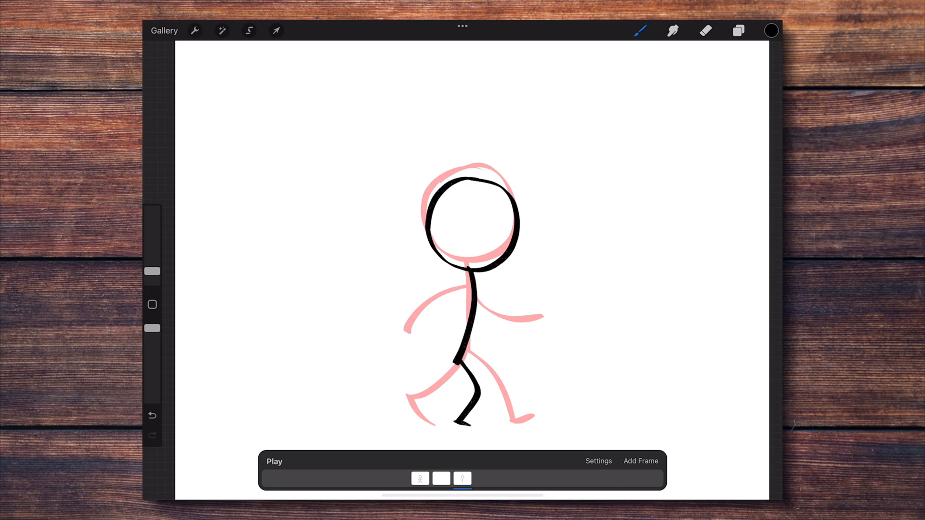
Open the walking stick-figure animation with its Animation Assist frame timeline.
{"action": "left_click", "coordinate": [598, 461]}
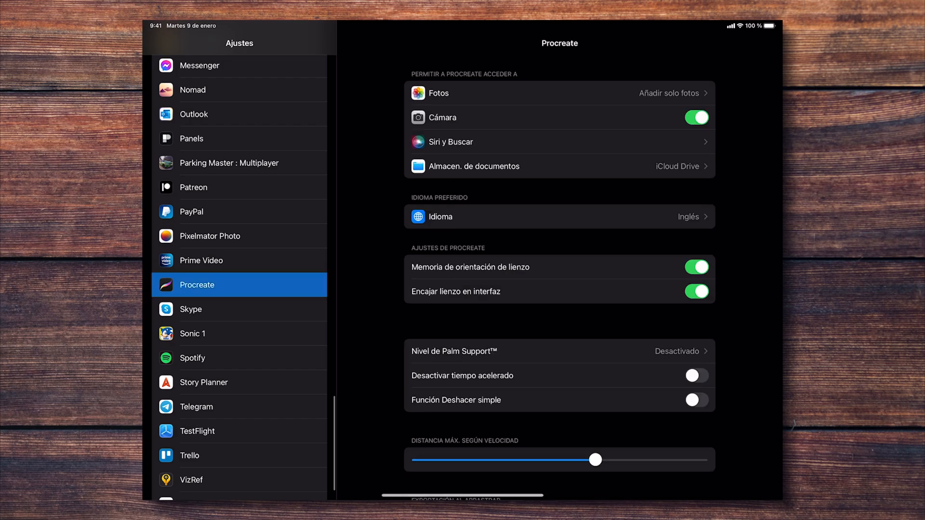
Scroll to Procreate's Accessibility settings and enable the one-finger gesture companion.
{"action": "scroll", "scroll_direction": "down", "scroll_amount": 3}
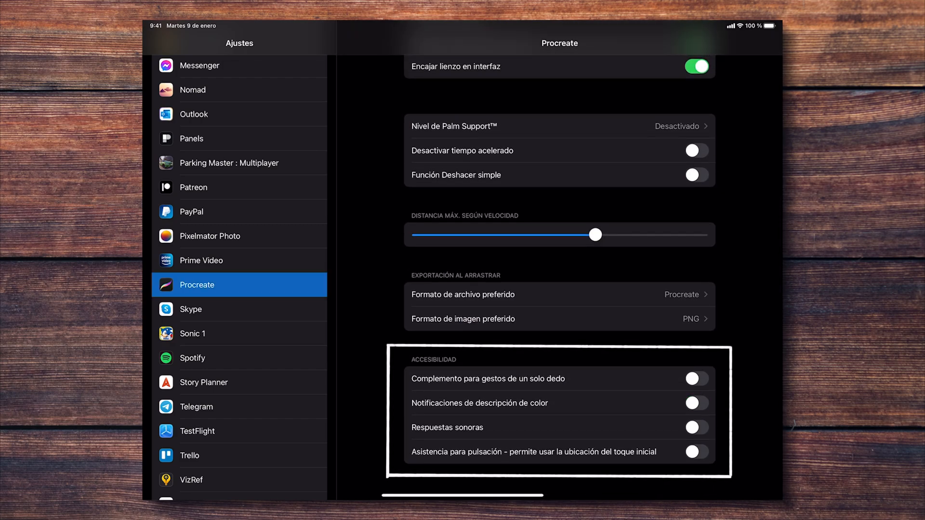
{"action": "left_click", "coordinate": [695, 379]}
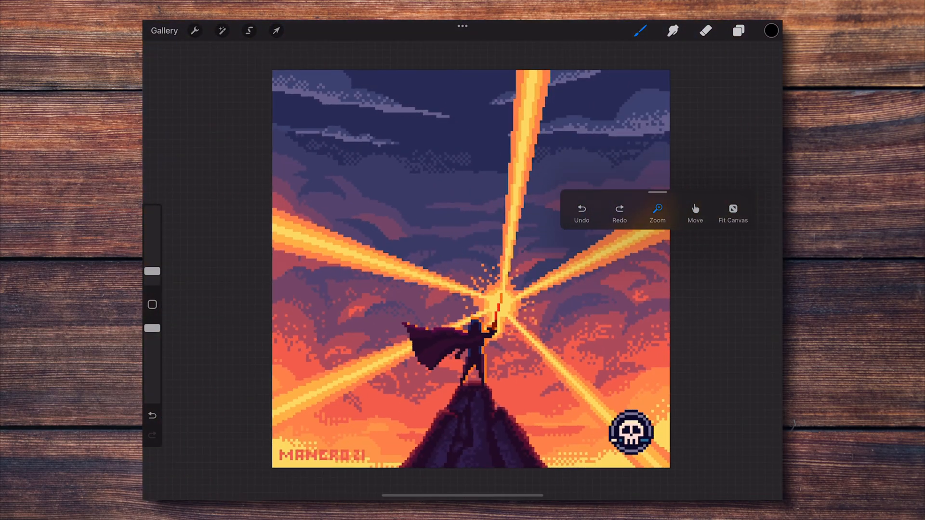
Try the gesture companion's Zoom and Move modes on the pixel-art canvas.
{"action": "left_click", "coordinate": [694, 212]}
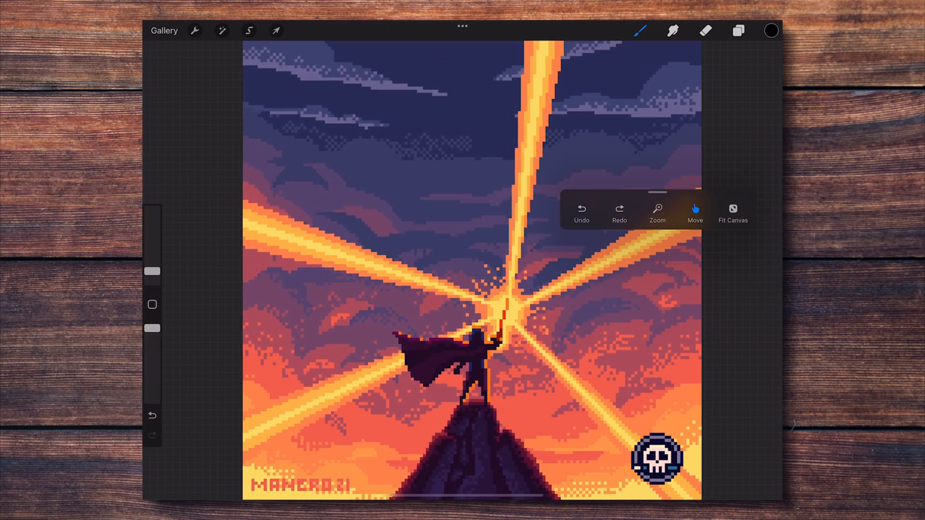
{"action": "left_click", "coordinate": [618, 213]}
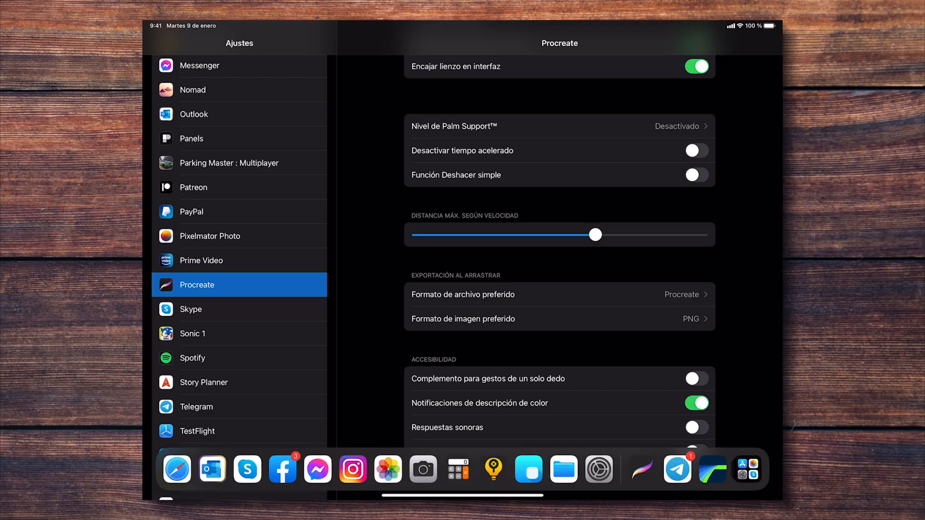
Sample dark blue and orange from the pixel art, pick a green, then open Brush Studio.
{"action": "left_click", "coordinate": [642, 470]}
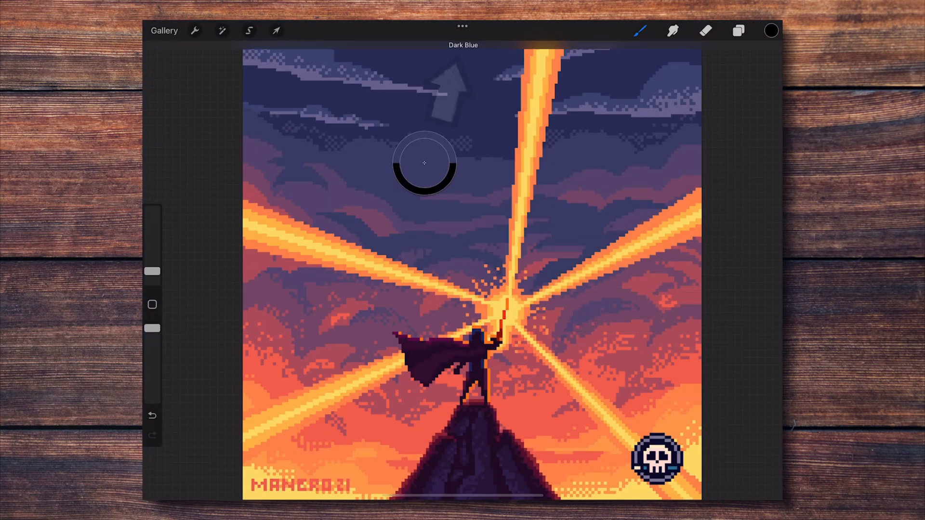
{"action": "left_click_drag", "start_coordinate": [423, 163], "coordinate": [533, 129]}
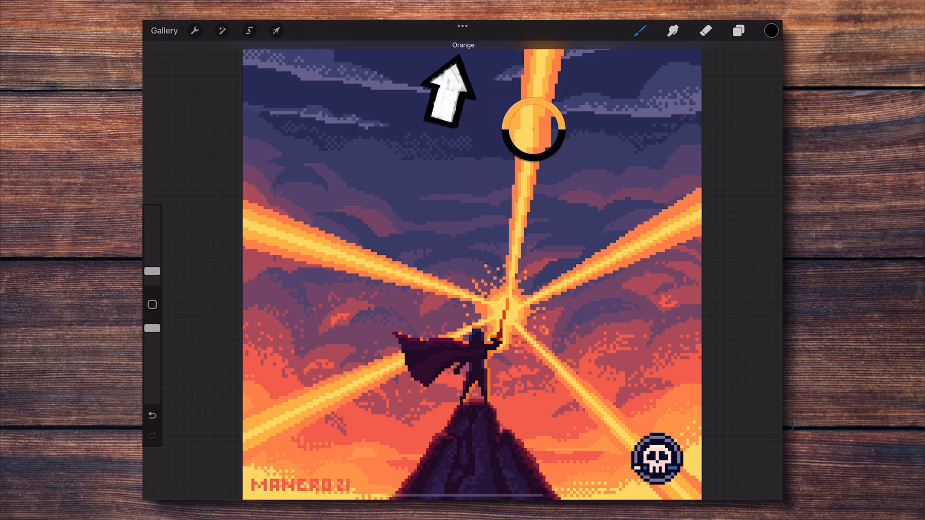
{"action": "left_click", "coordinate": [770, 30]}
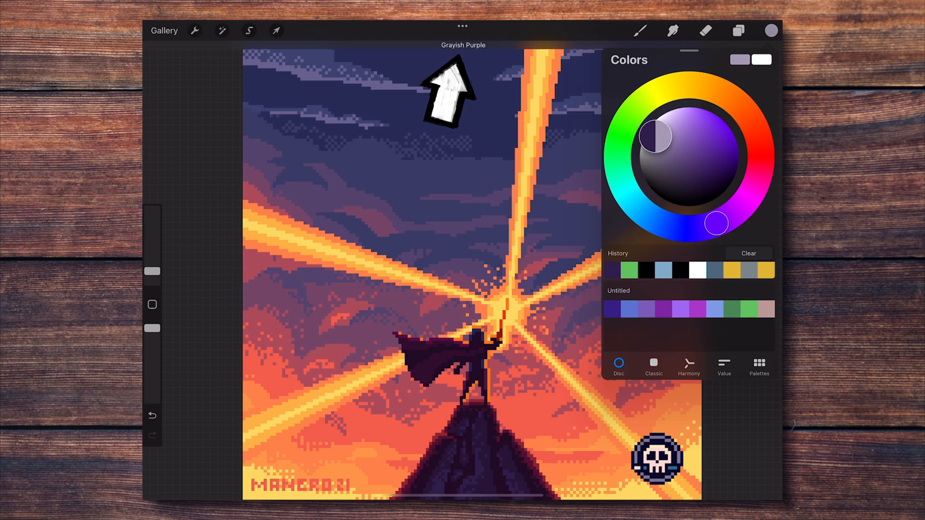
{"action": "left_click", "coordinate": [647, 94]}
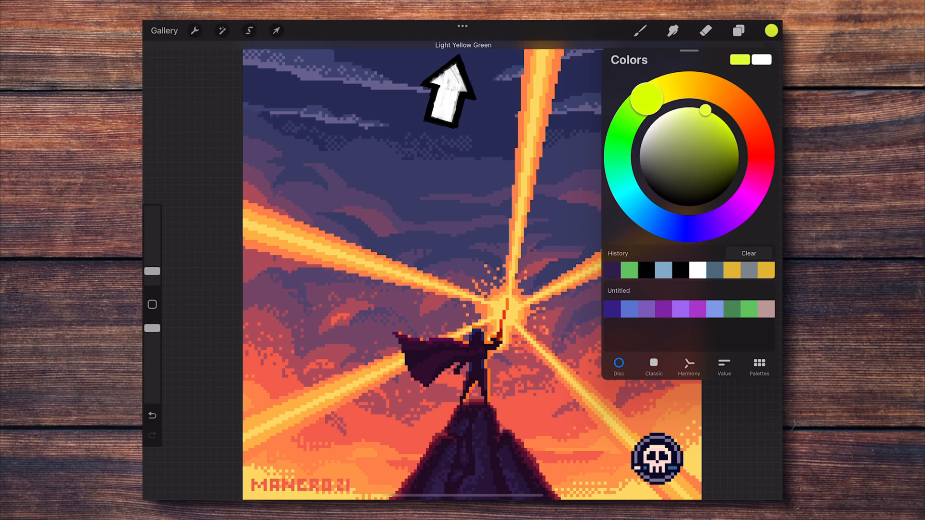
{"action": "left_click", "coordinate": [703, 227]}
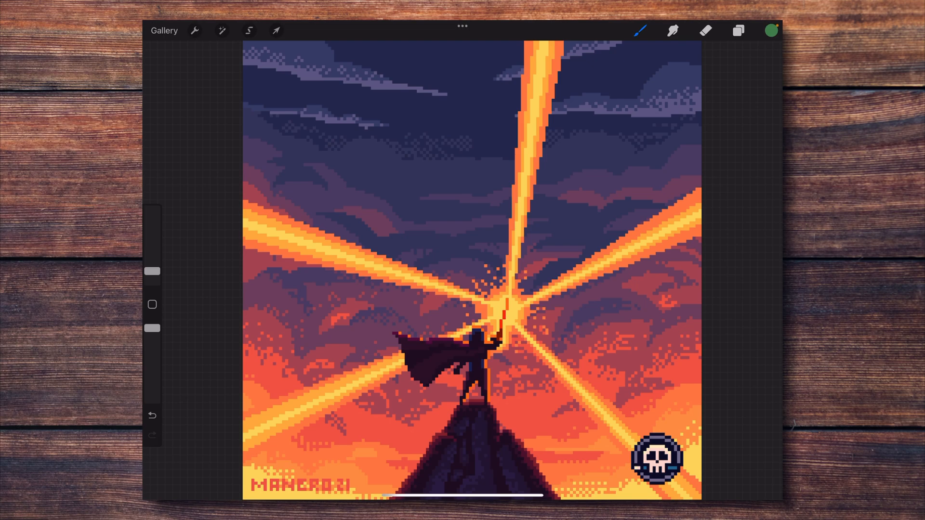
{"action": "left_click", "coordinate": [641, 30]}
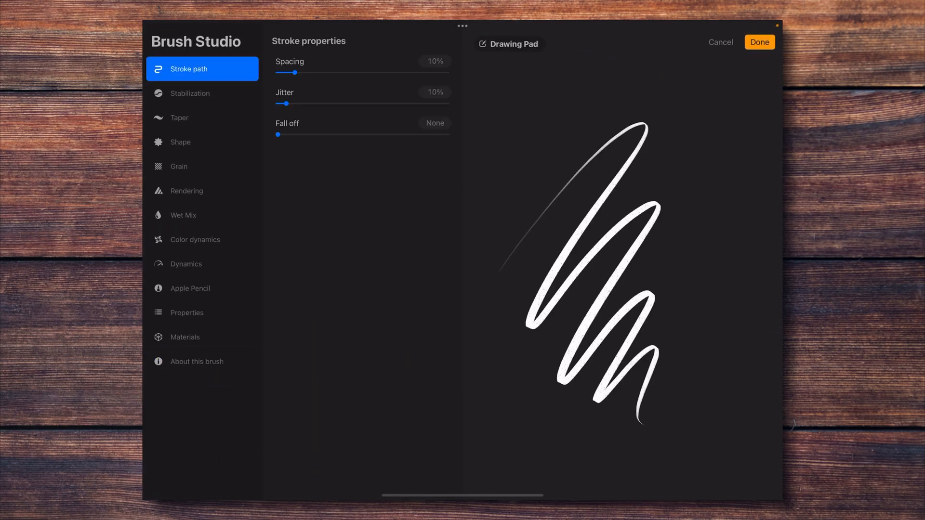
Raise the brush Spacing from 10% through 24% and 33% to 54%, then tap Done.
{"action": "left_click_drag", "start_coordinate": [286, 72], "coordinate": [319, 73]}
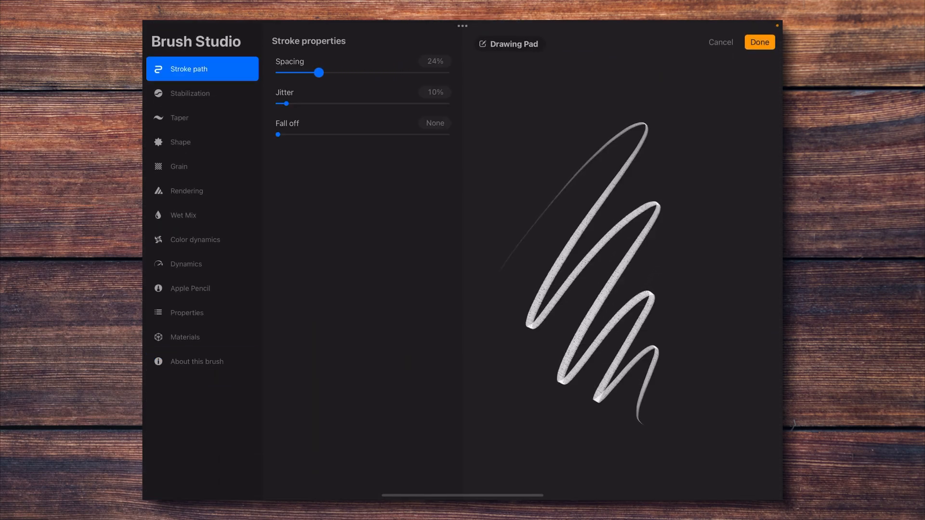
{"action": "left_click_drag", "start_coordinate": [319, 73], "coordinate": [336, 72]}
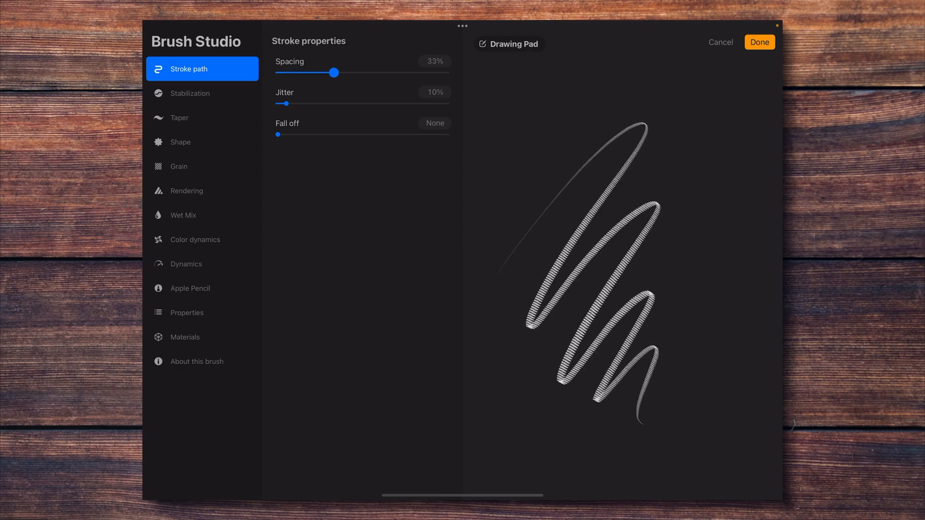
{"action": "left_click_drag", "start_coordinate": [336, 72], "coordinate": [370, 72]}
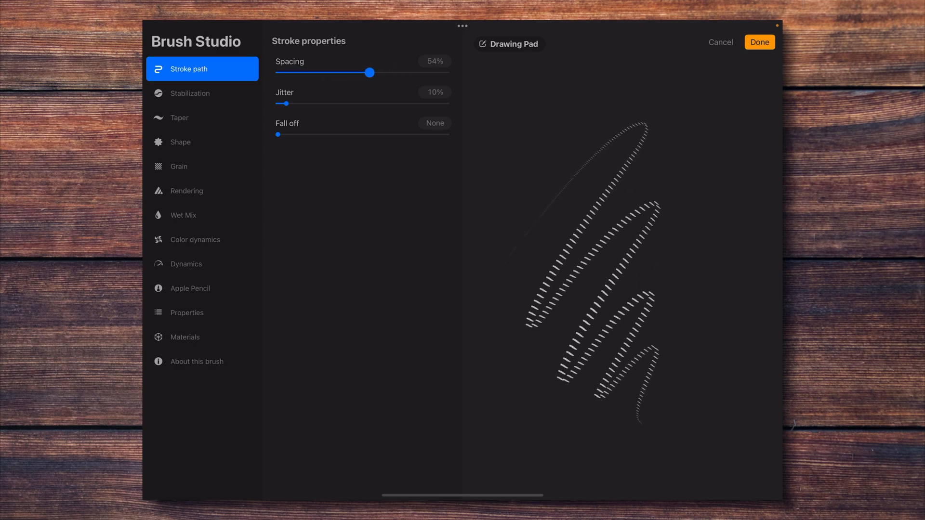
{"action": "left_click", "coordinate": [759, 41]}
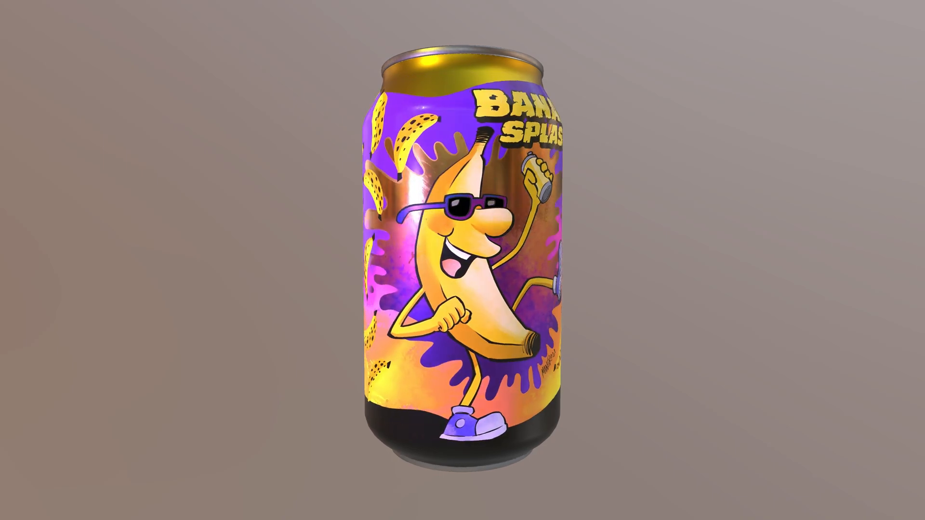